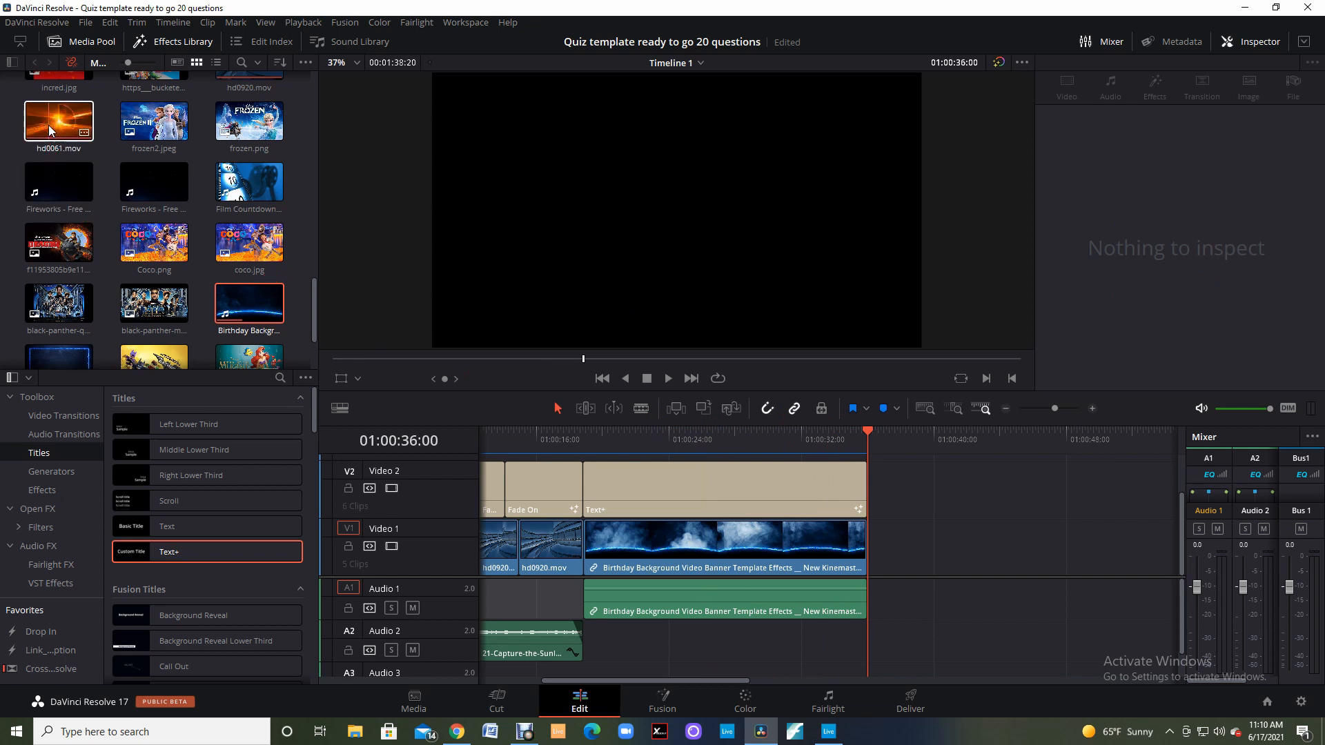
- Place hd0061.mov on V1 after the Birthday Background clip and scrub back to check it
left_click(57, 125)
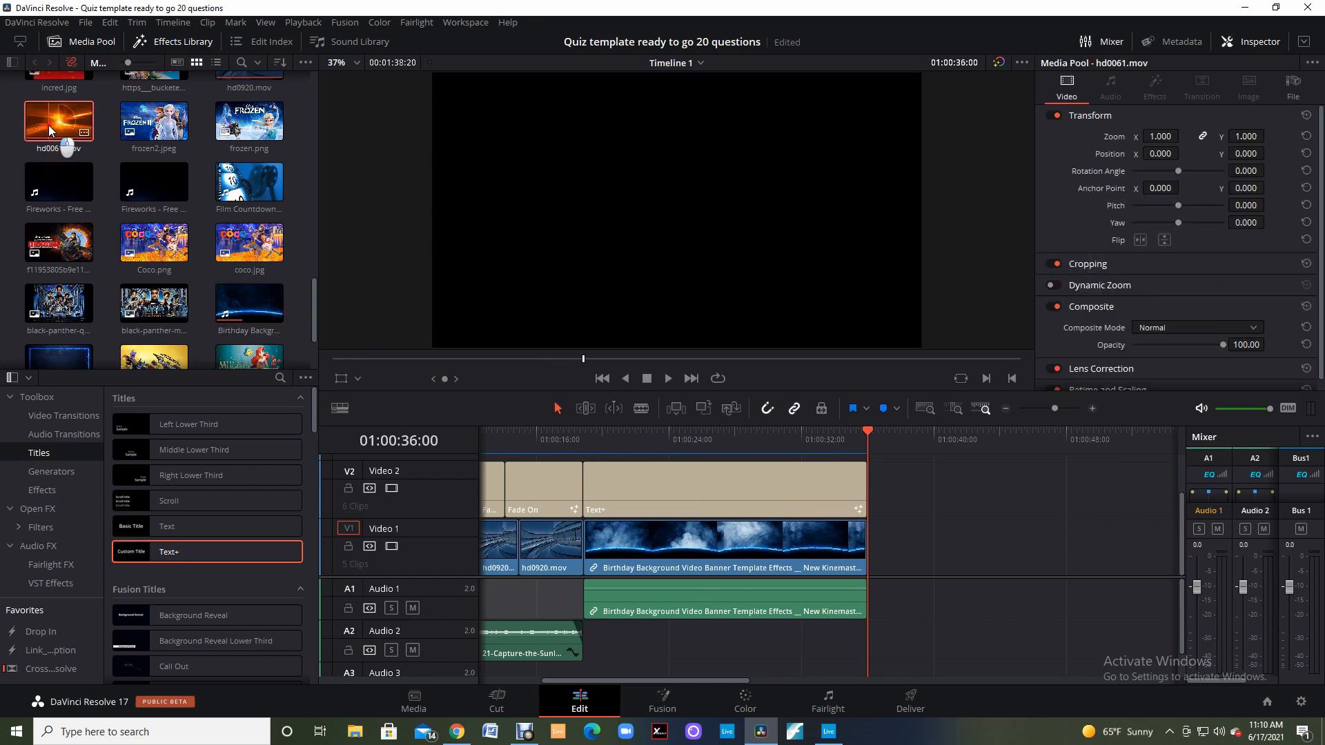
left_click_drag(58, 125, 740, 423)
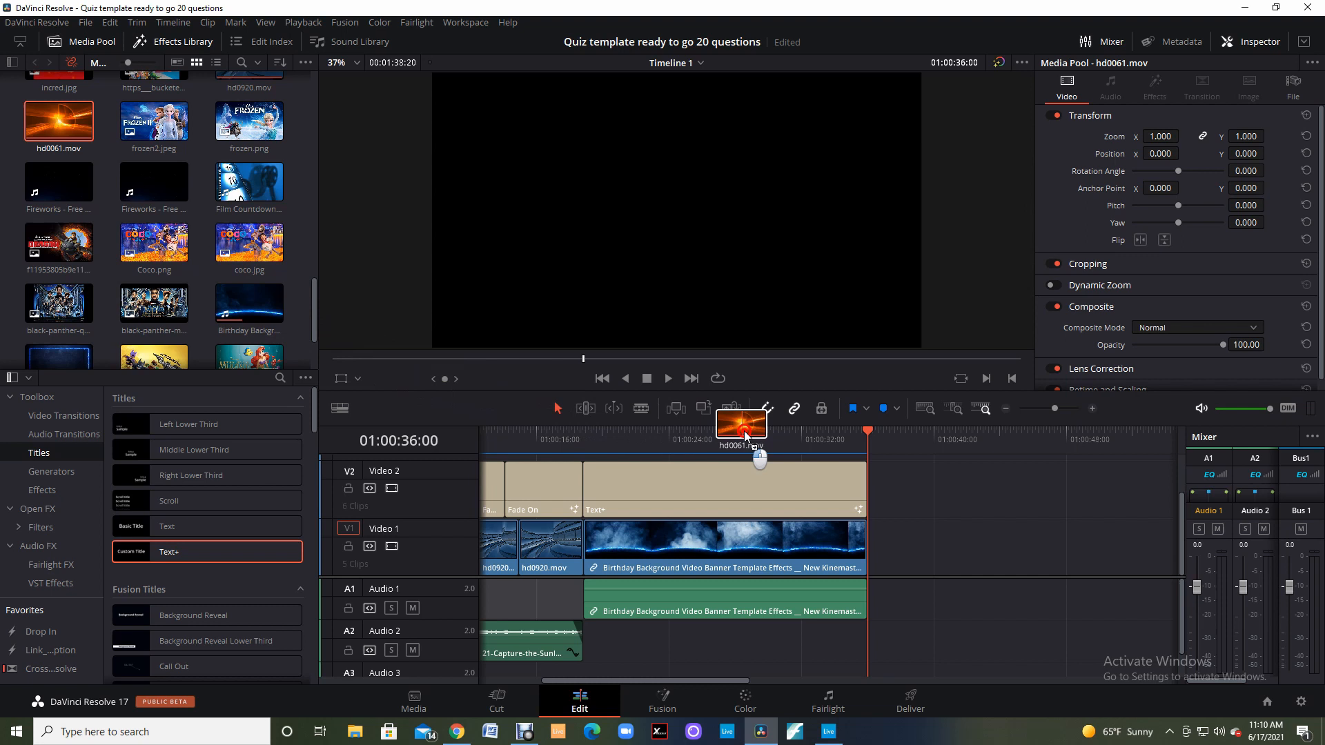
left_click_drag(741, 422, 977, 545)
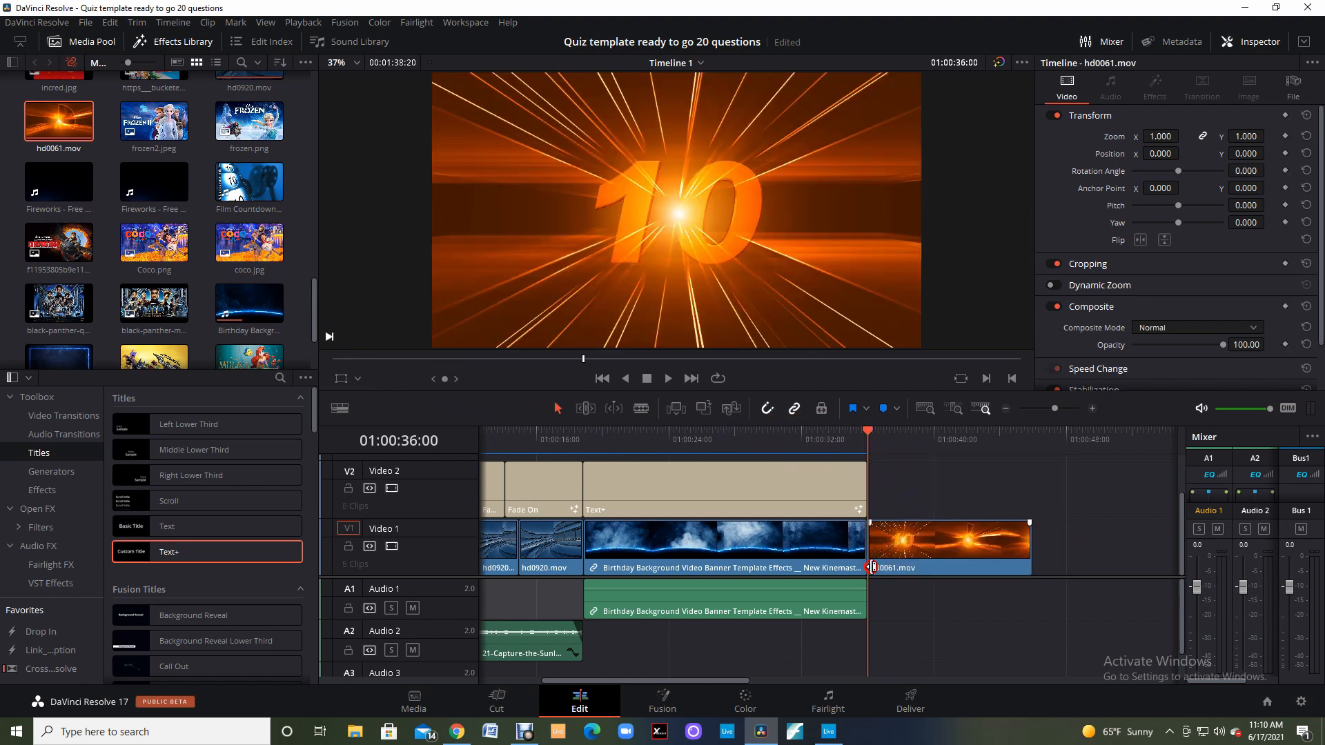
left_click(946, 545)
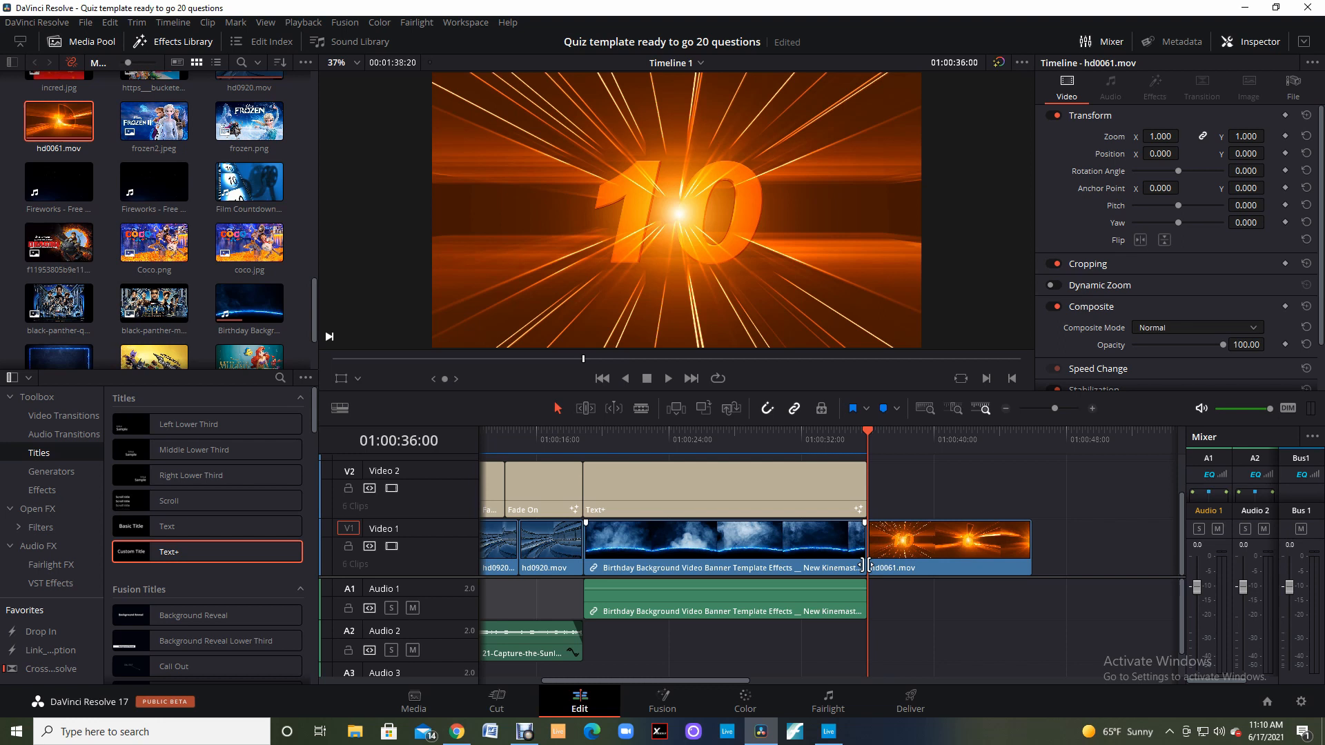
left_click(667, 377)
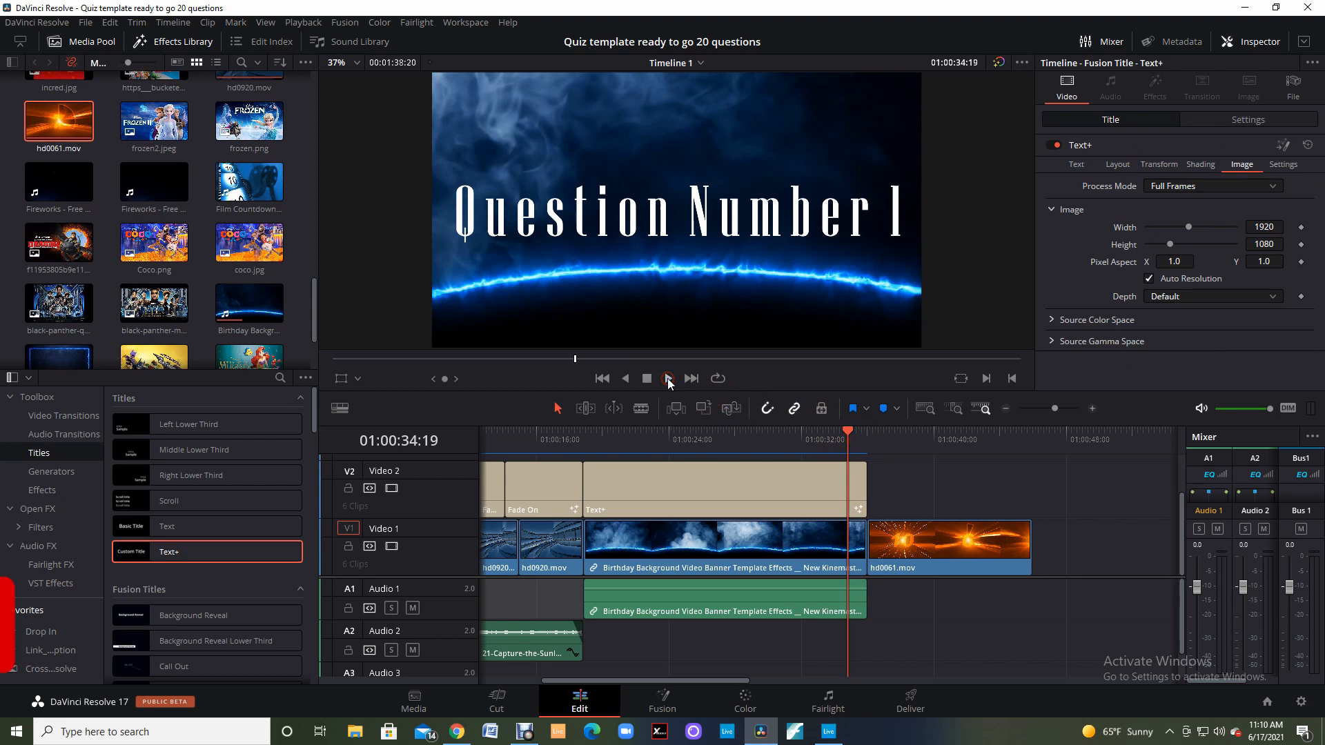
left_click(667, 377)
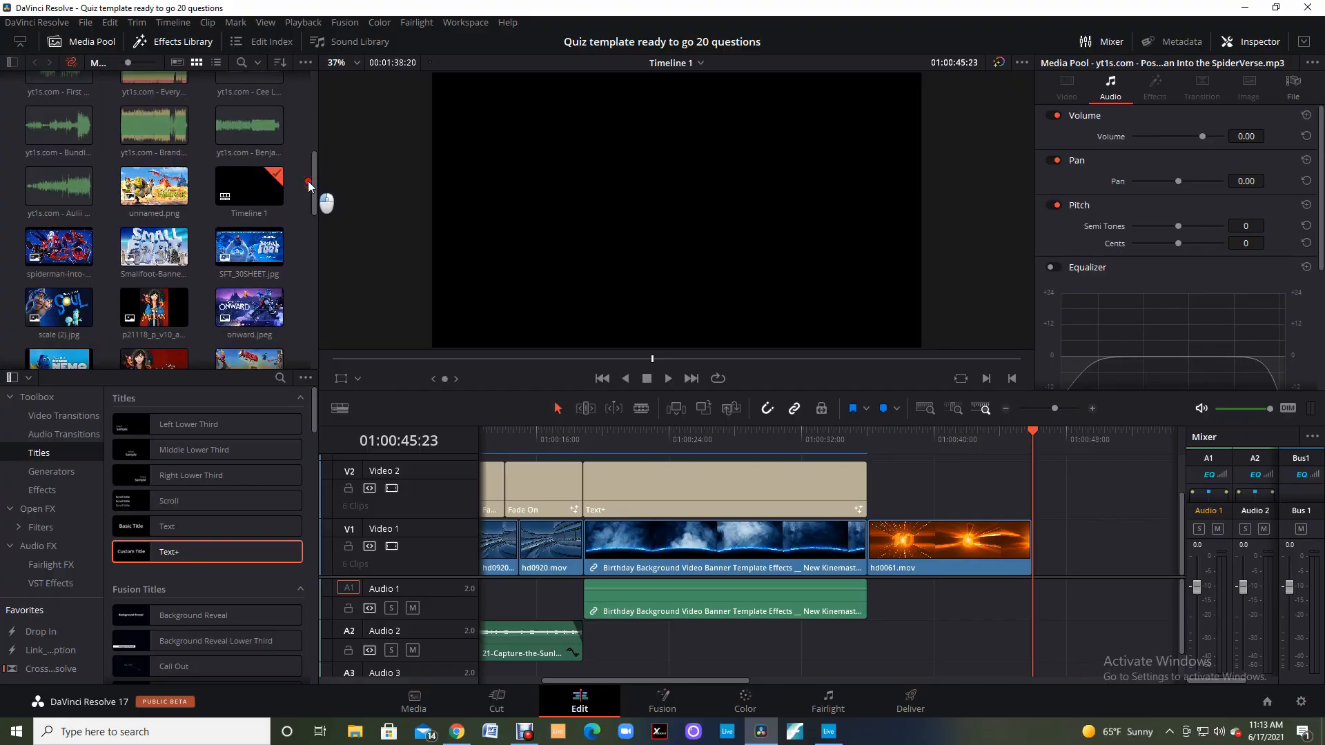
- Drop incred.jpg onto the timeline, then delete the misplaced clip with Delete Selected
scroll("down", 3)
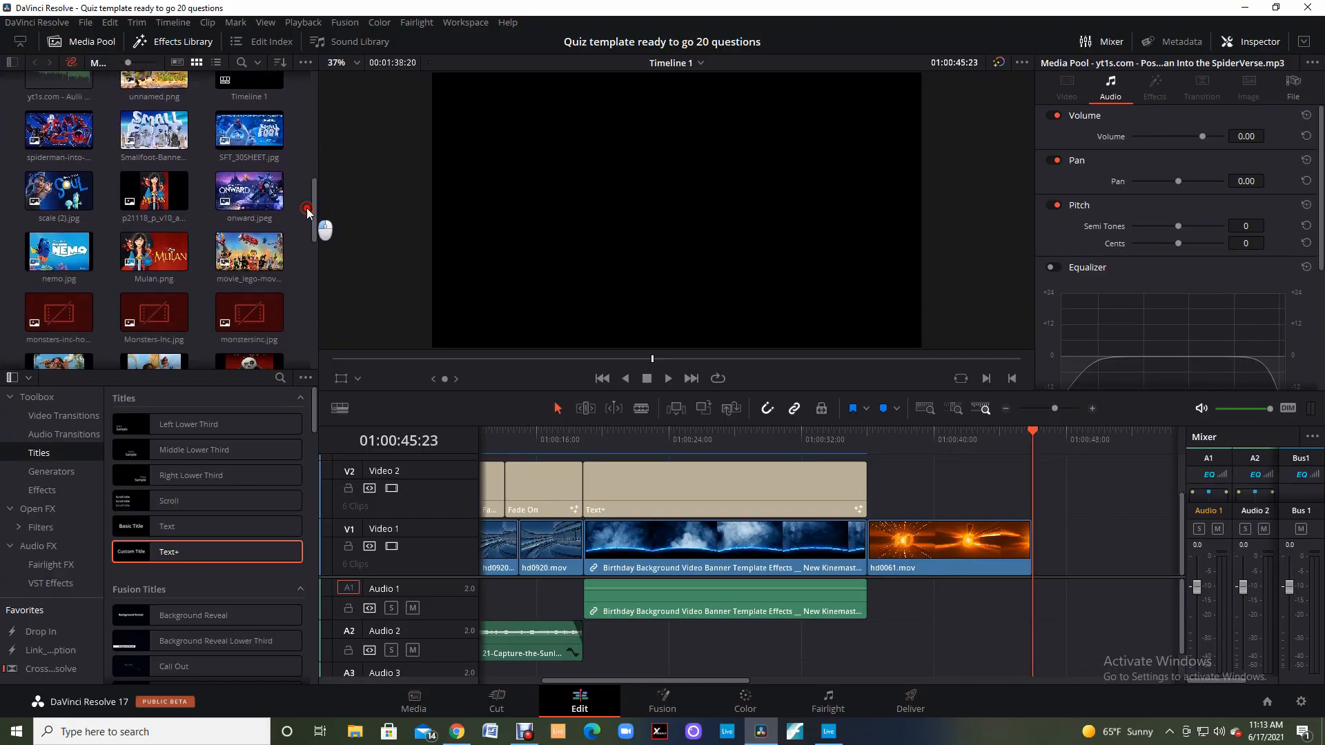
scroll("down", 3)
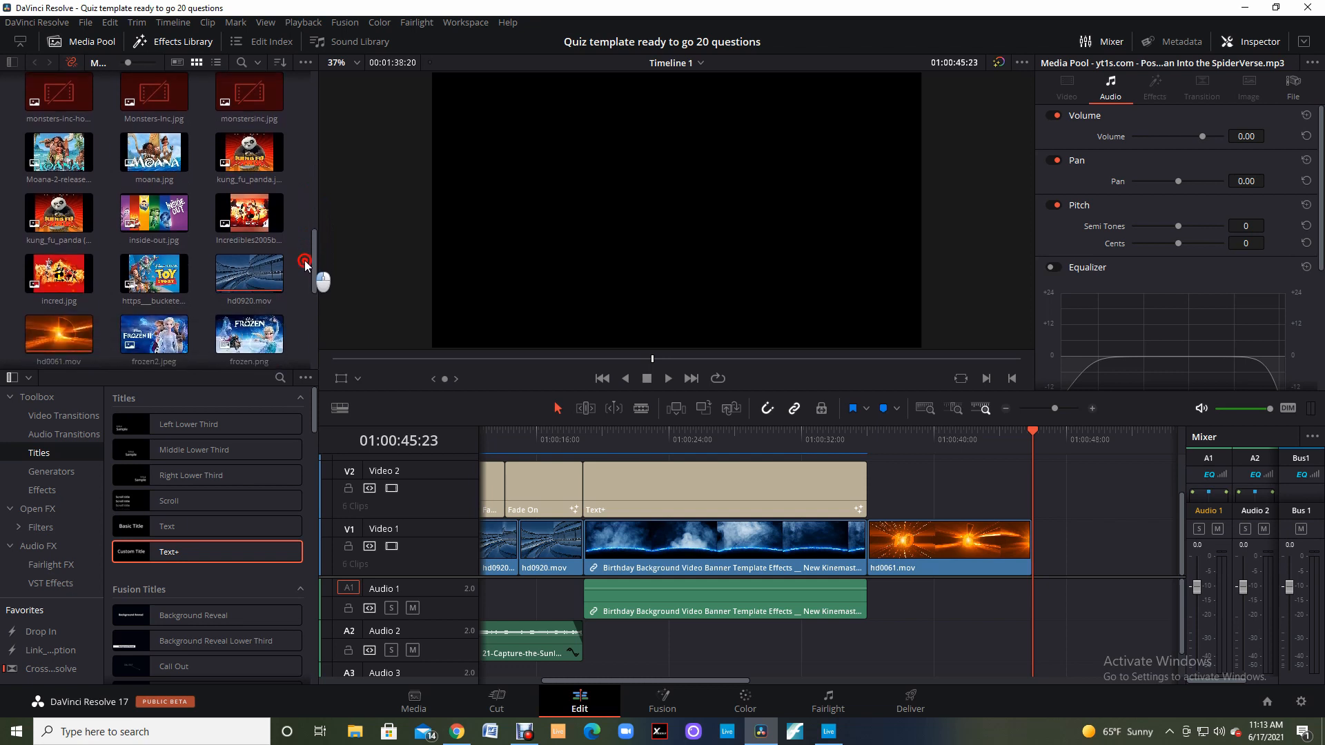
scroll("down", 3)
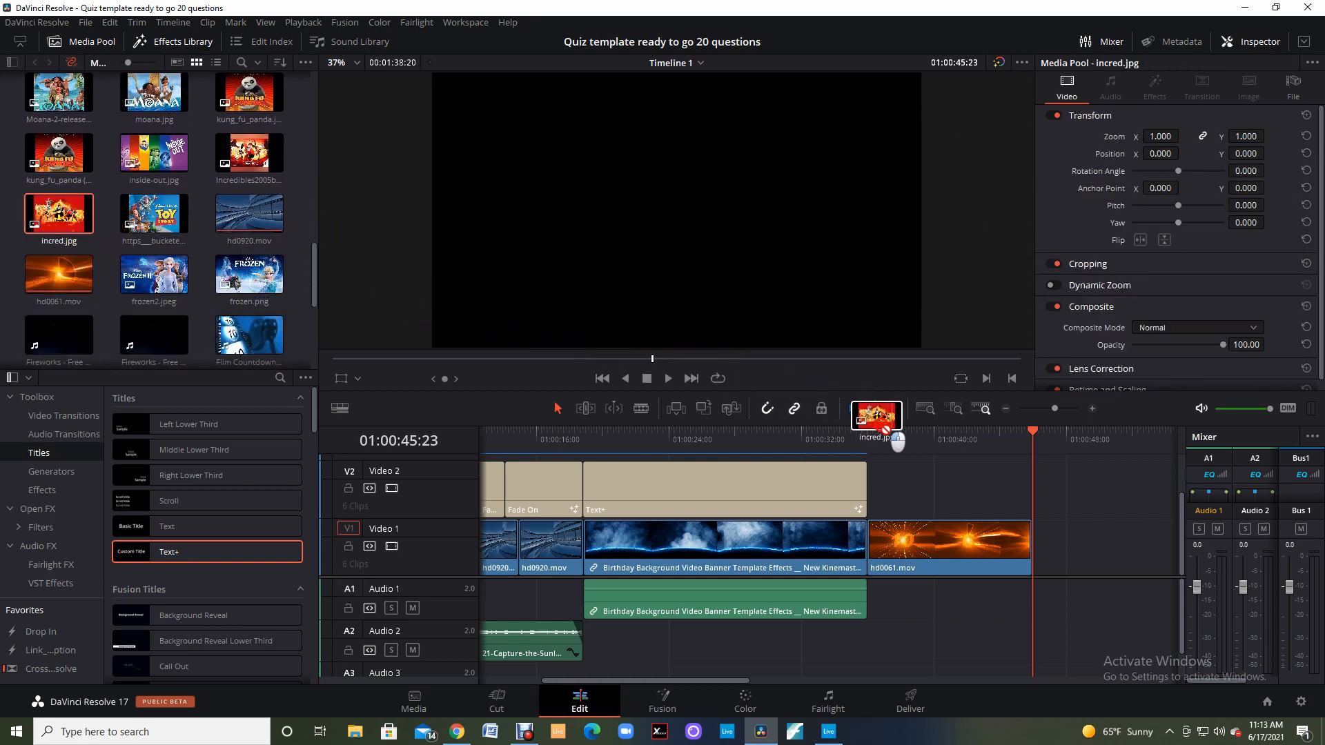
left_click_drag(876, 420, 1031, 498)
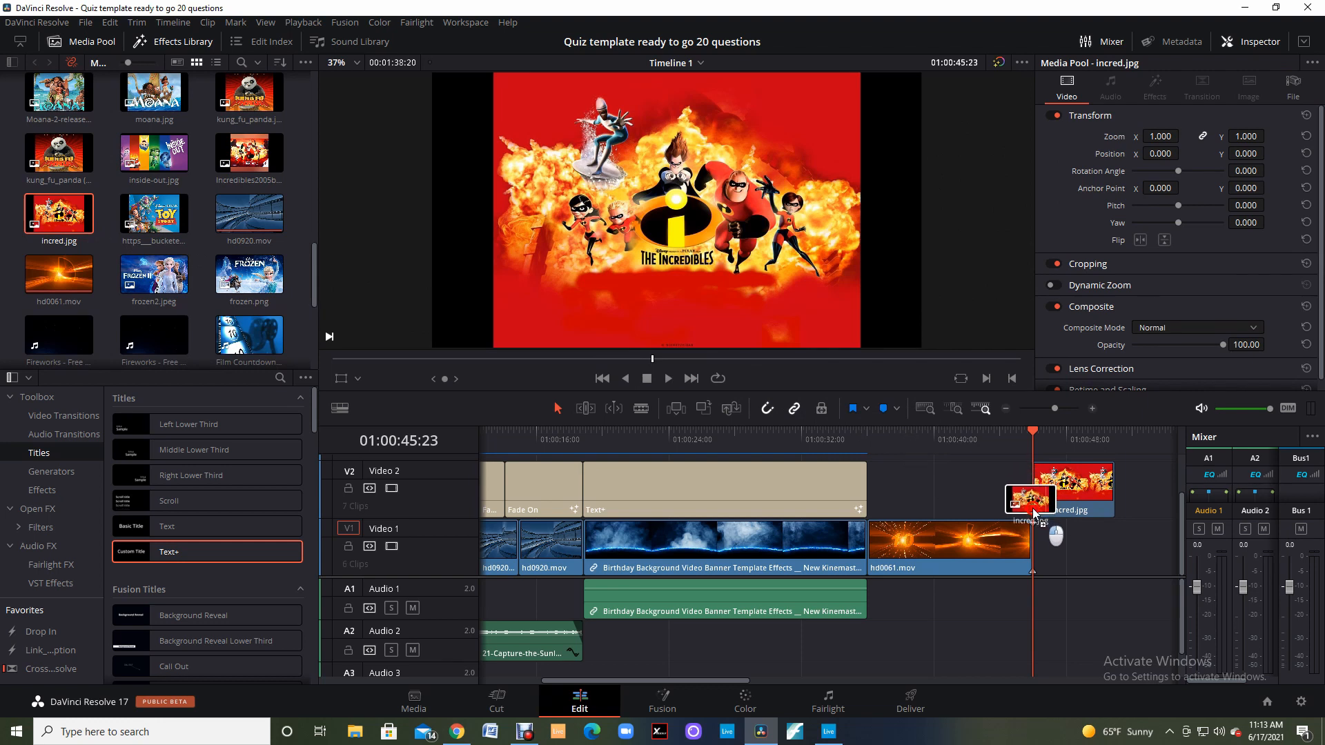
left_click_drag(1031, 498, 1072, 545)
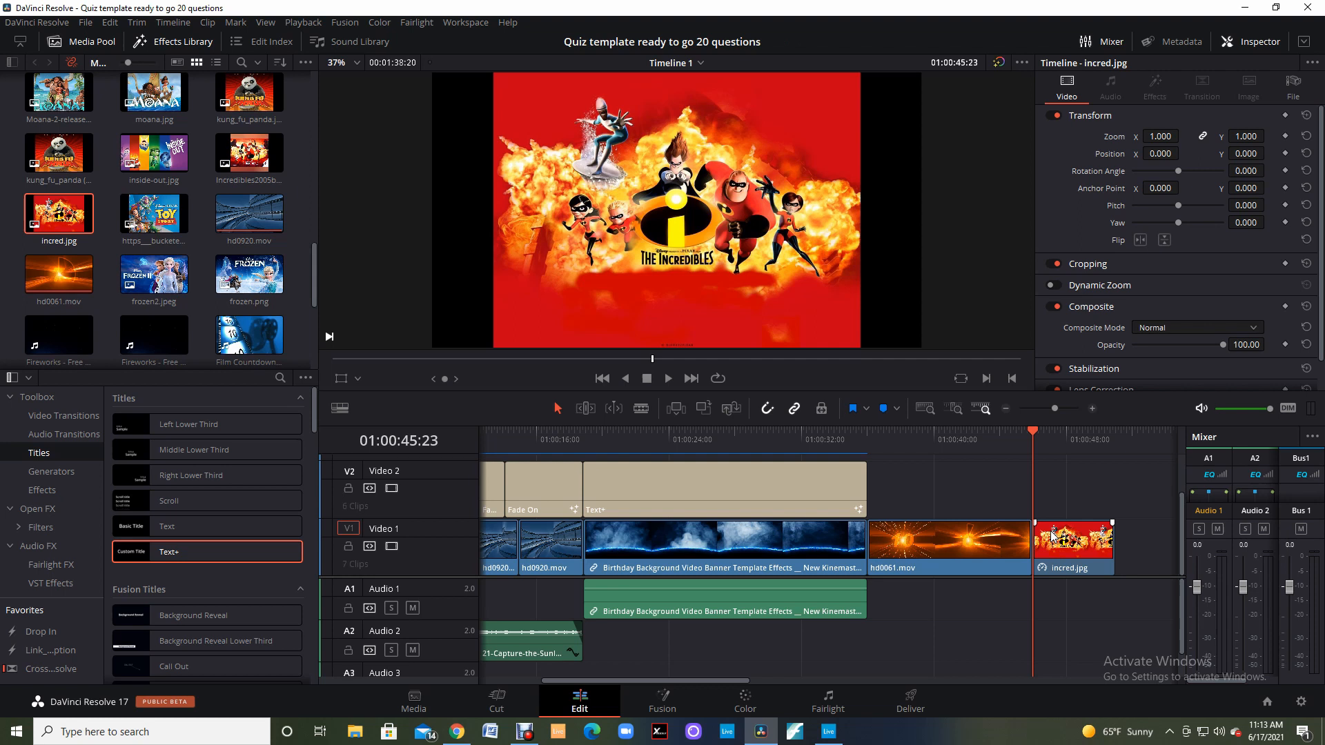
right_click(1072, 545)
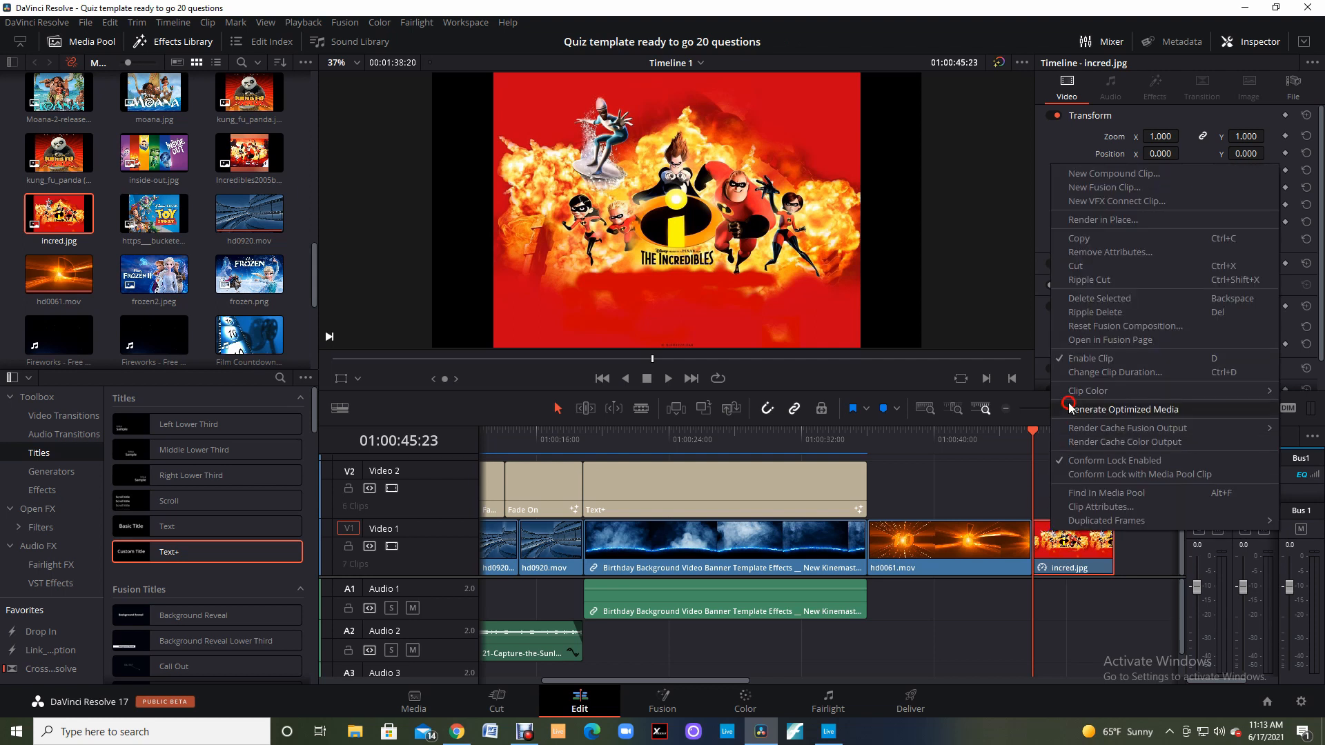
left_click(1099, 297)
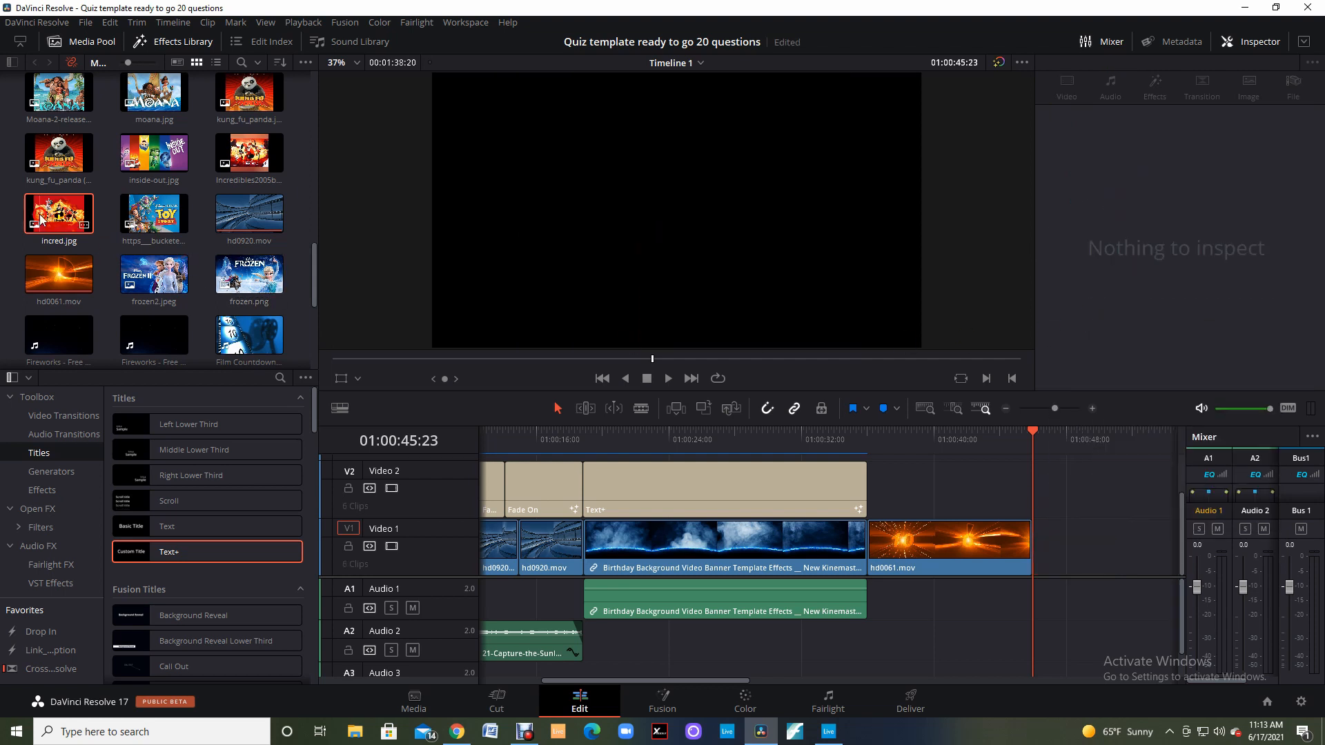
- Drag incred.jpg again to the end of V1, right after the countdown clip
left_click(58, 213)
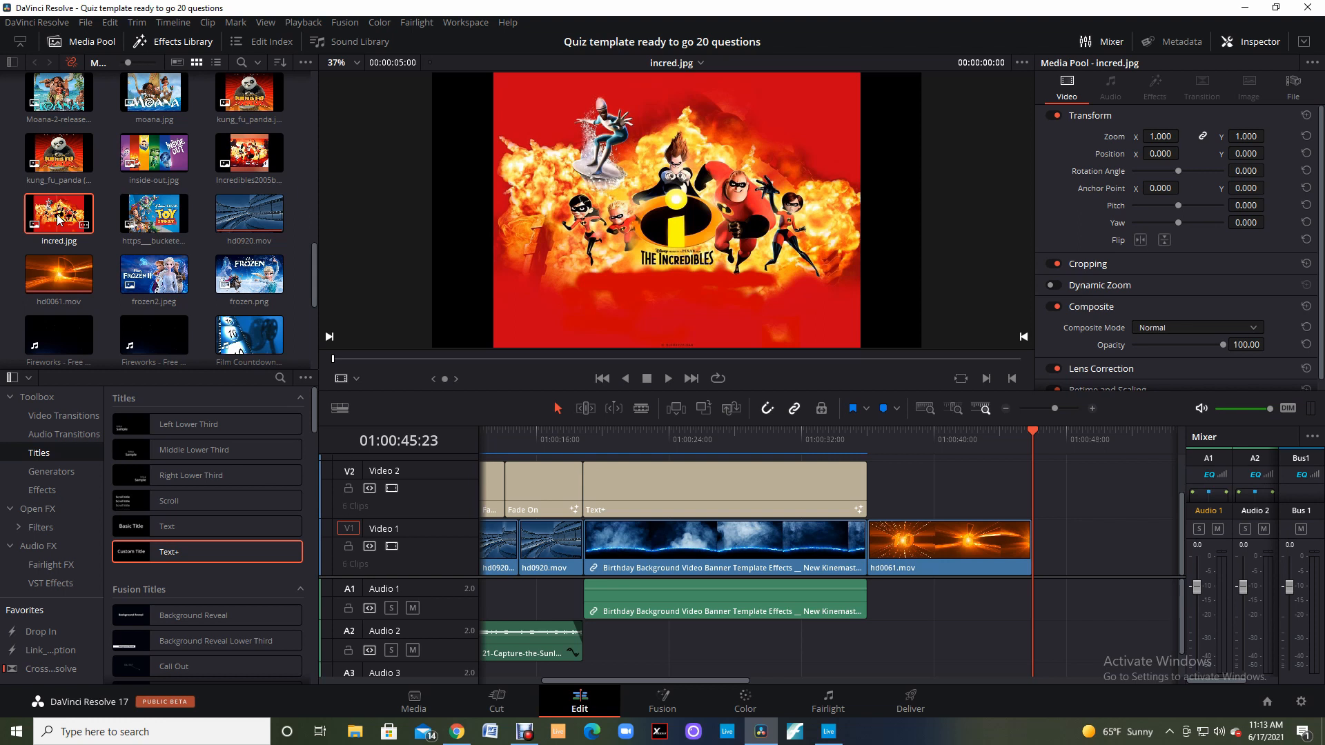
left_click_drag(58, 212, 507, 431)
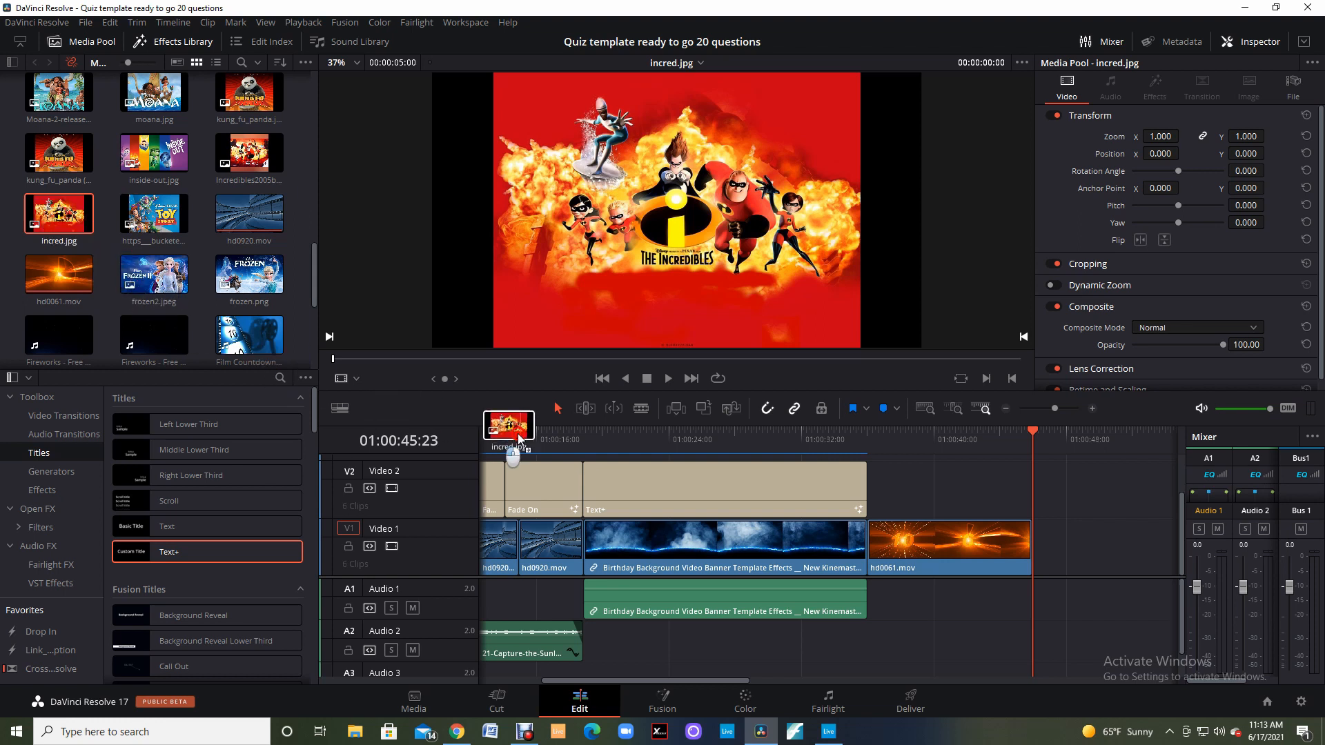
left_click_drag(507, 431, 1022, 541)
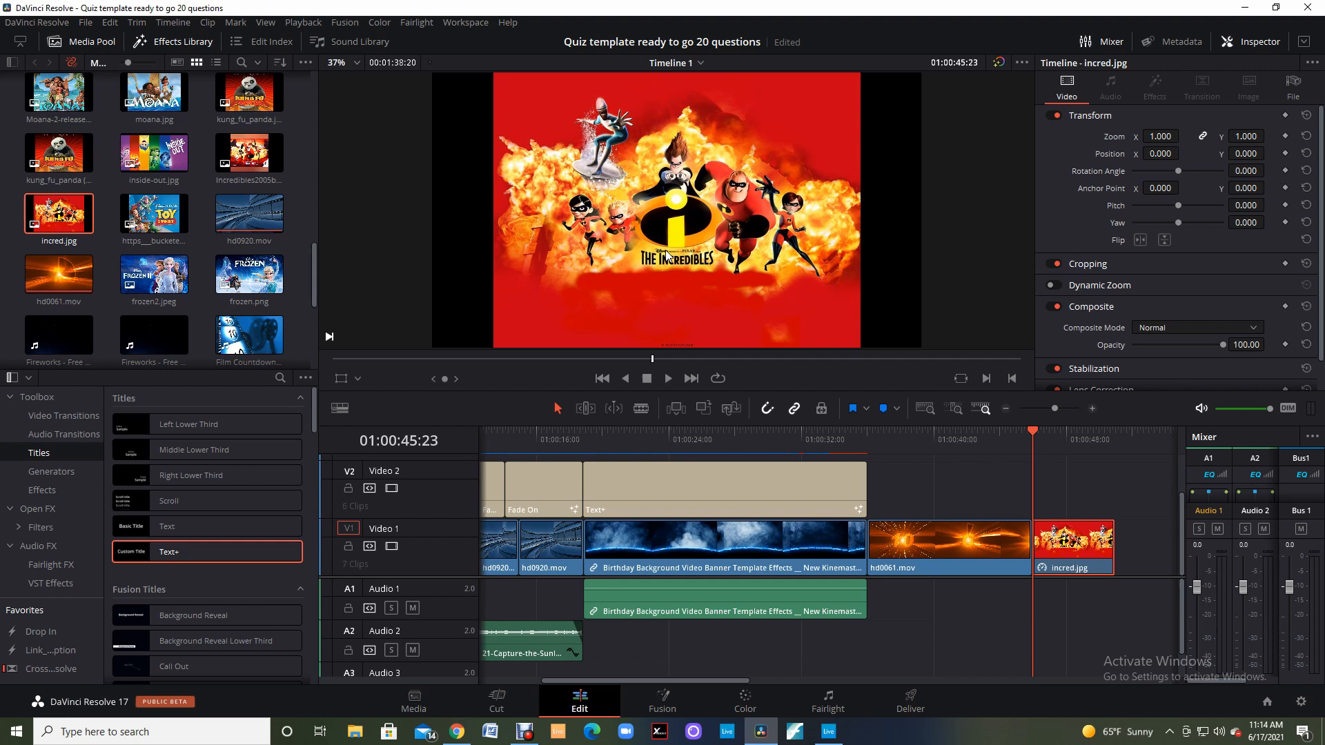
- Select the incred.jpg clip and drag its Transform Zoom up to 1.150
left_click(1054, 285)
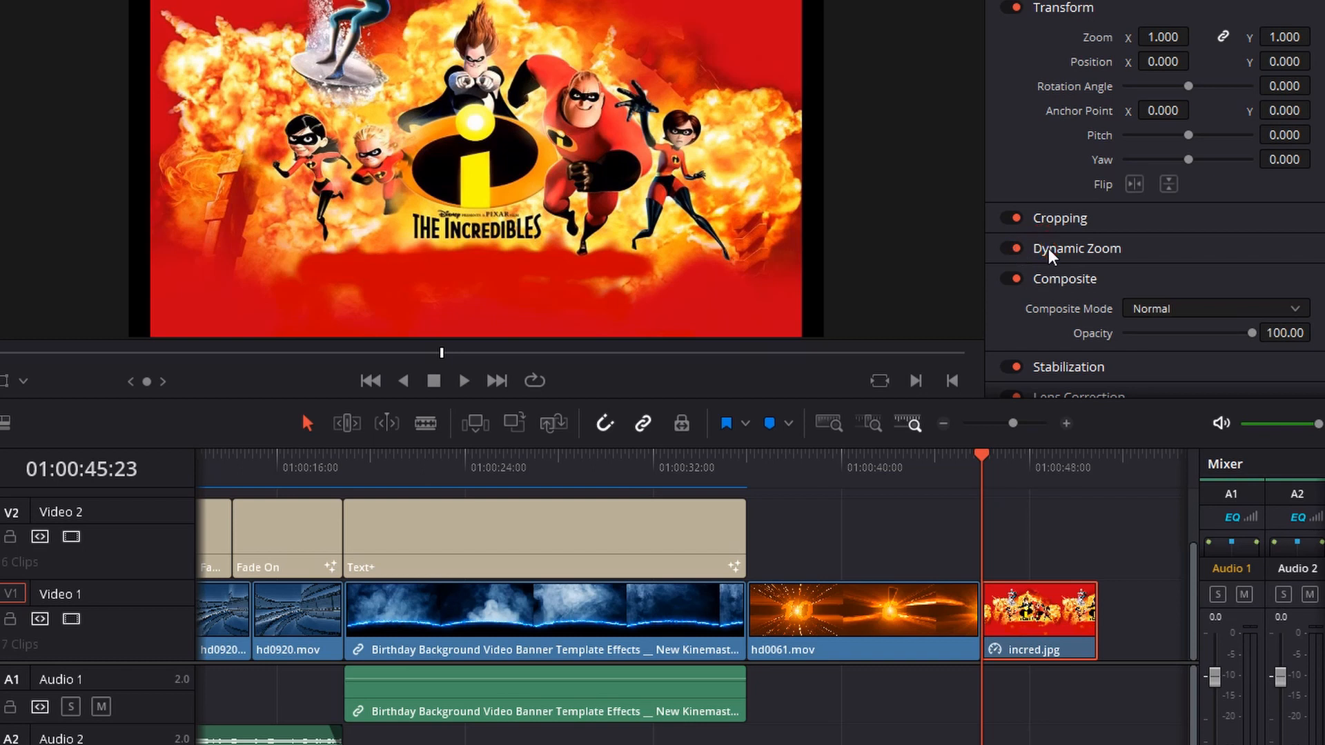
mouse_move(579, 207)
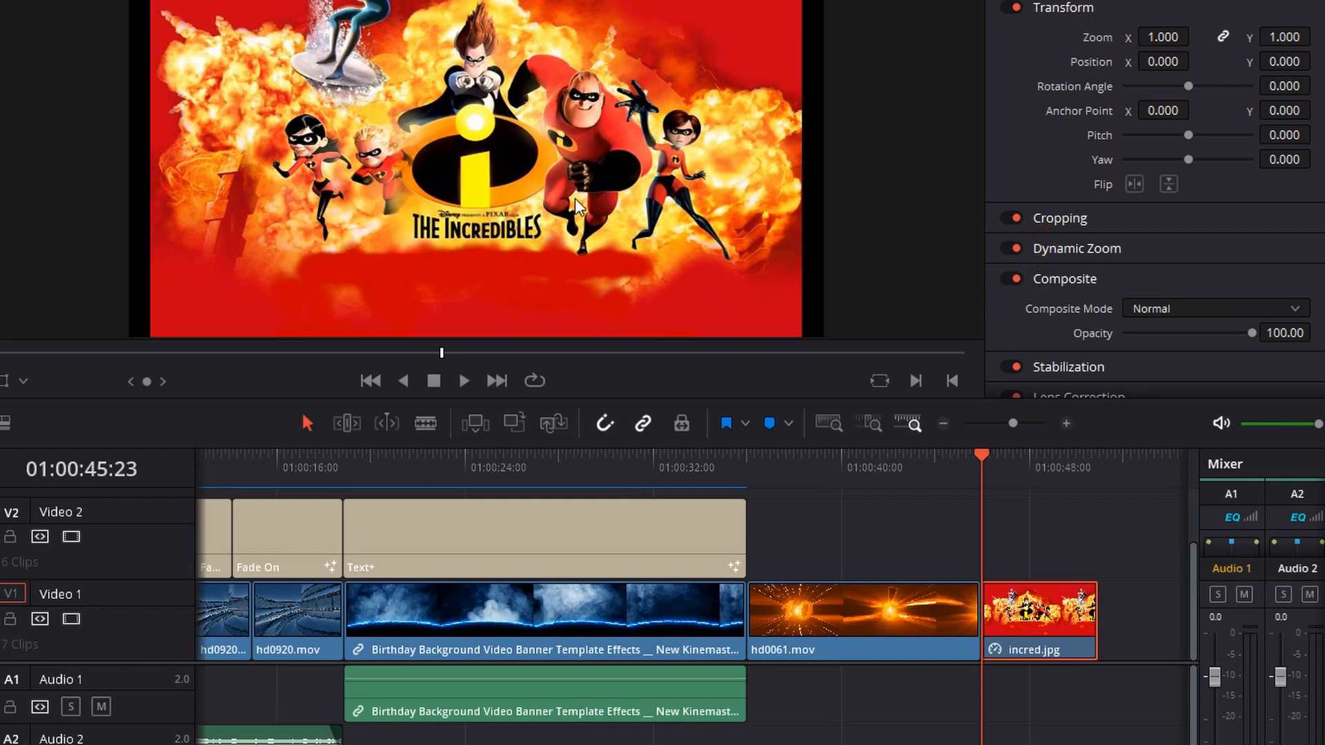
mouse_move(1070, 172)
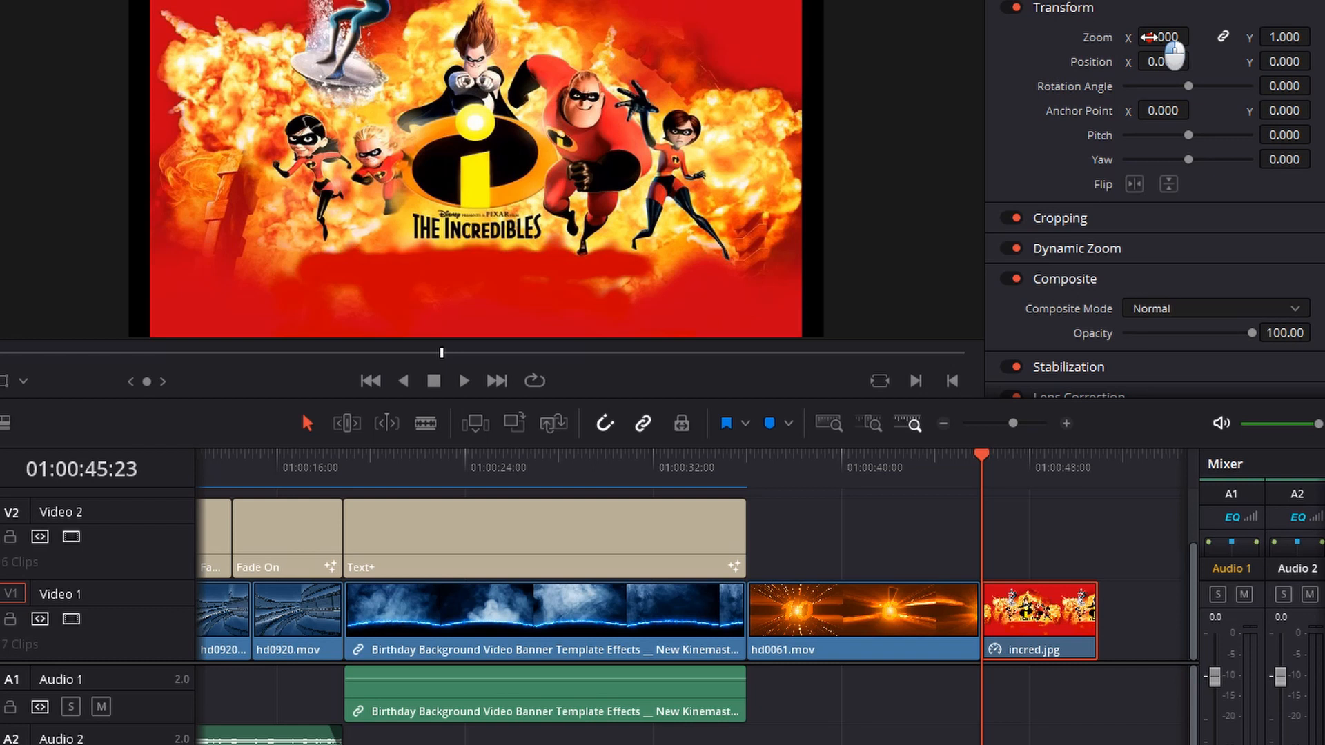
left_click(1161, 37)
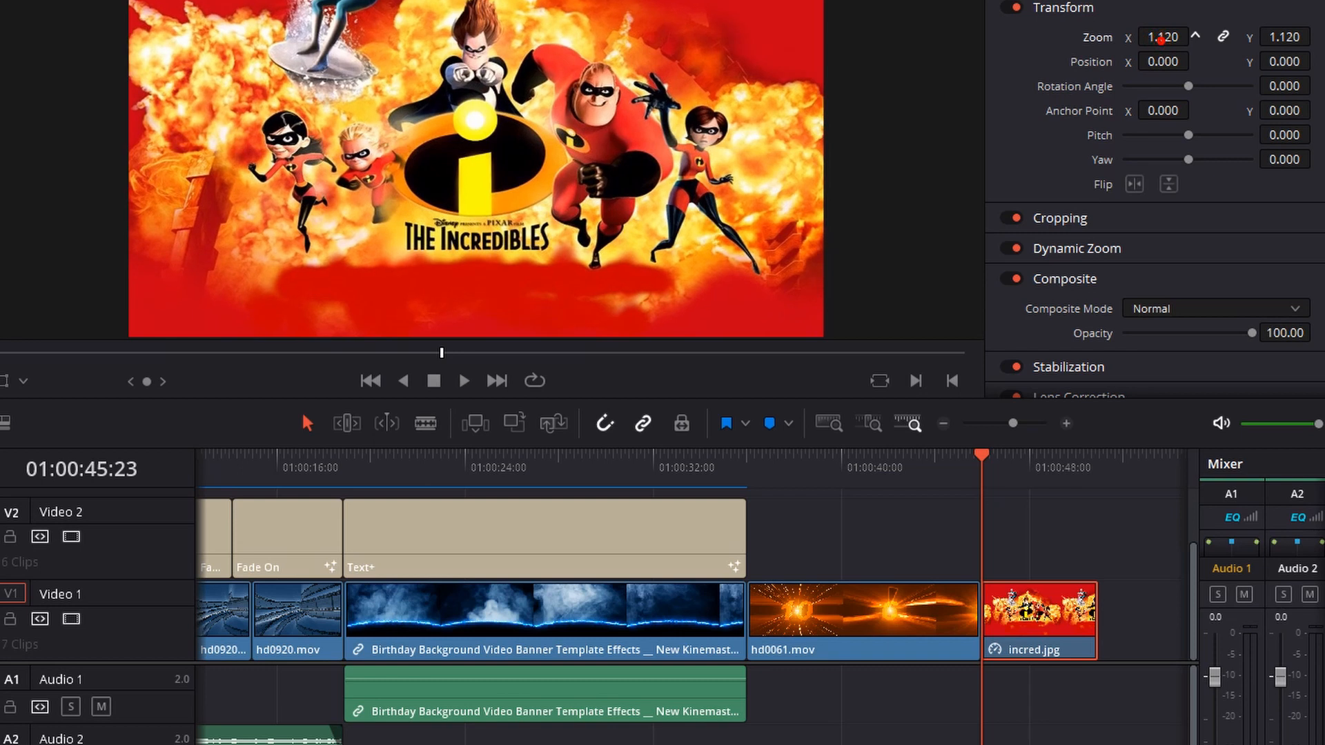
left_click_drag(1161, 37, 1166, 36)
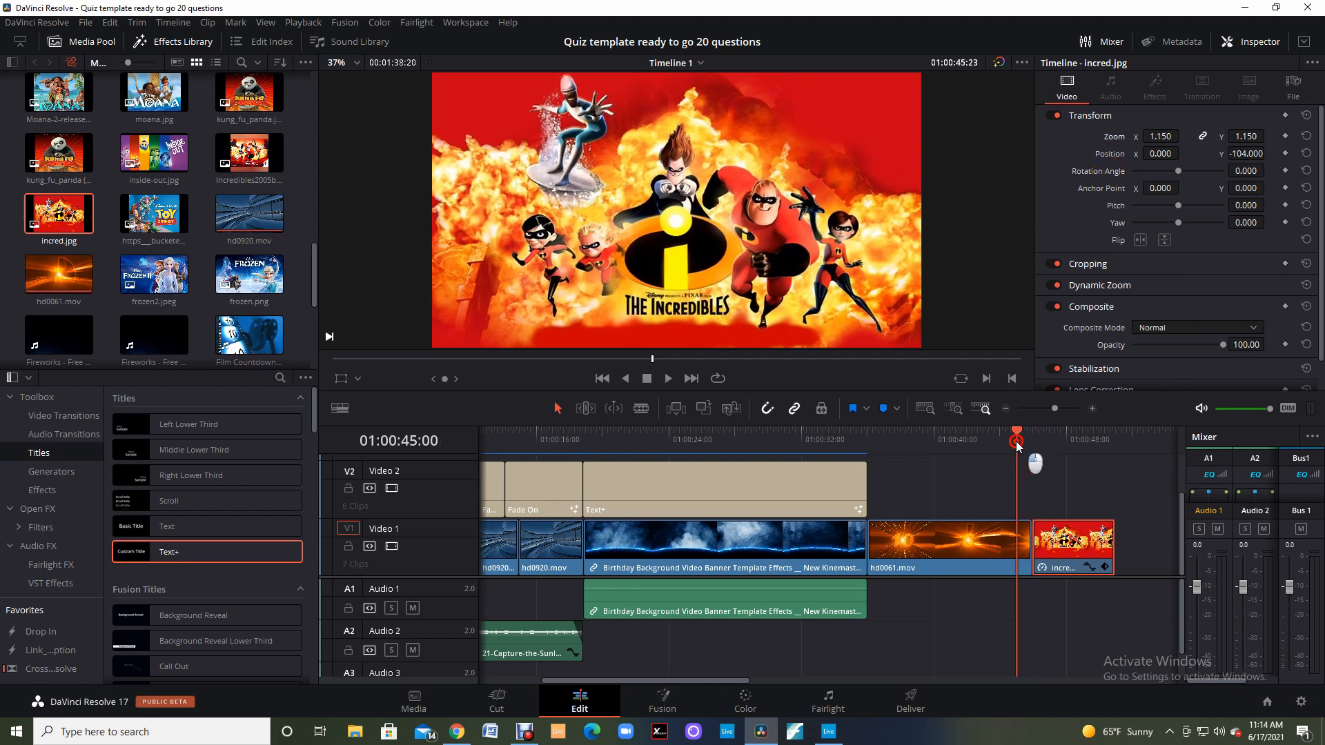
- Play the countdown into the Incredibles image, then drag its Zoom from 1.150 to 1.200
left_click(669, 377)
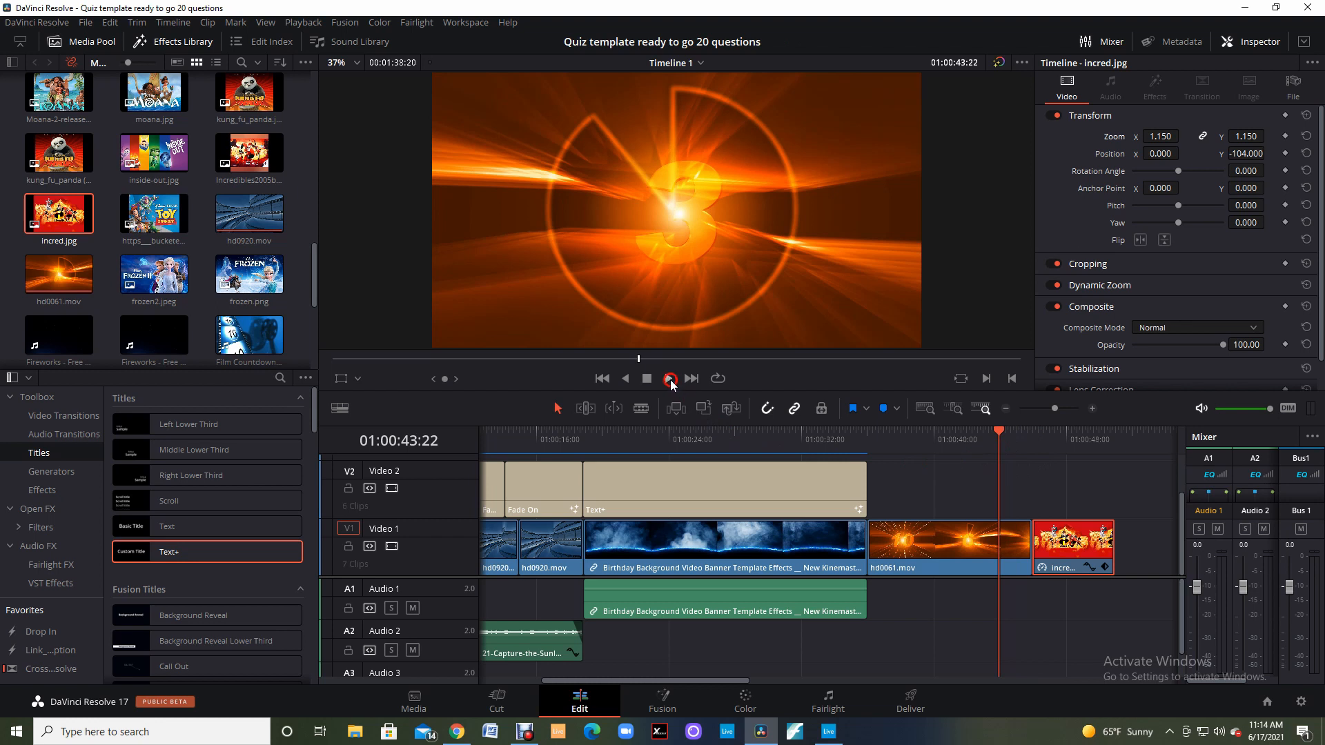
left_click(670, 378)
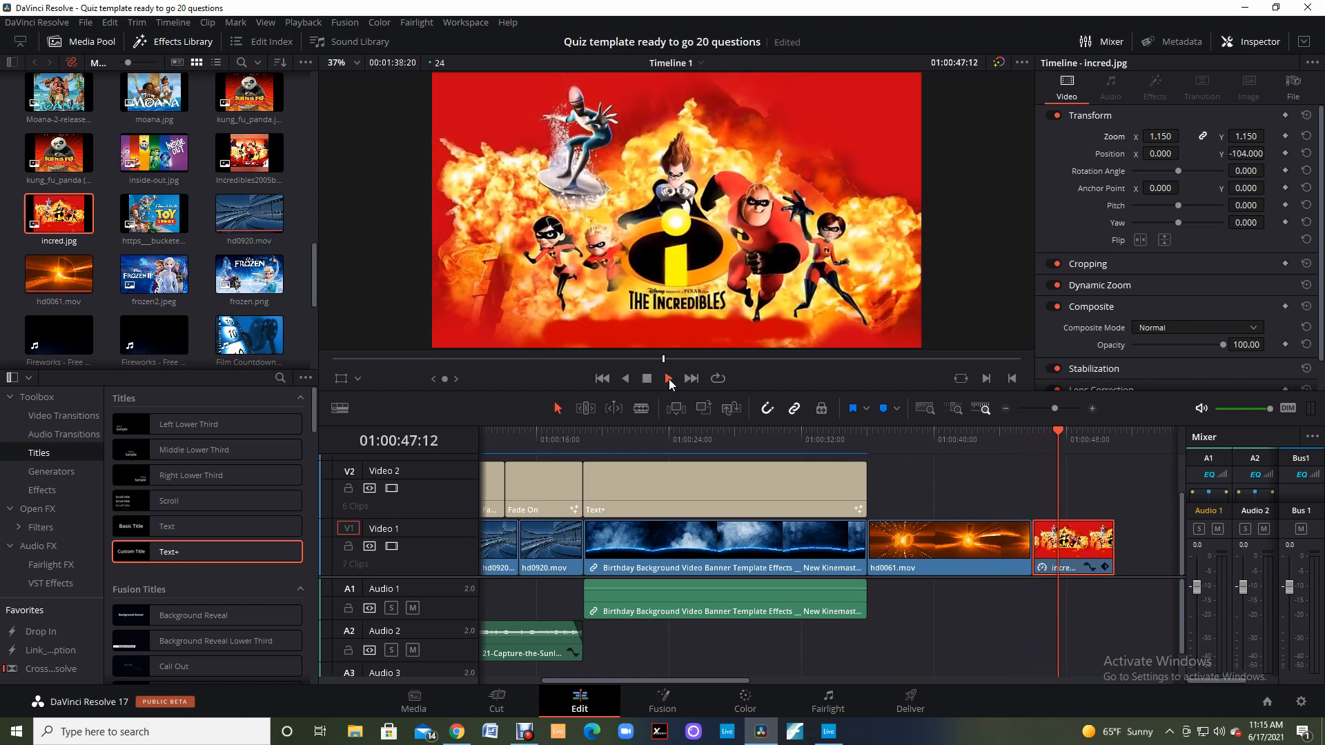
left_click(647, 378)
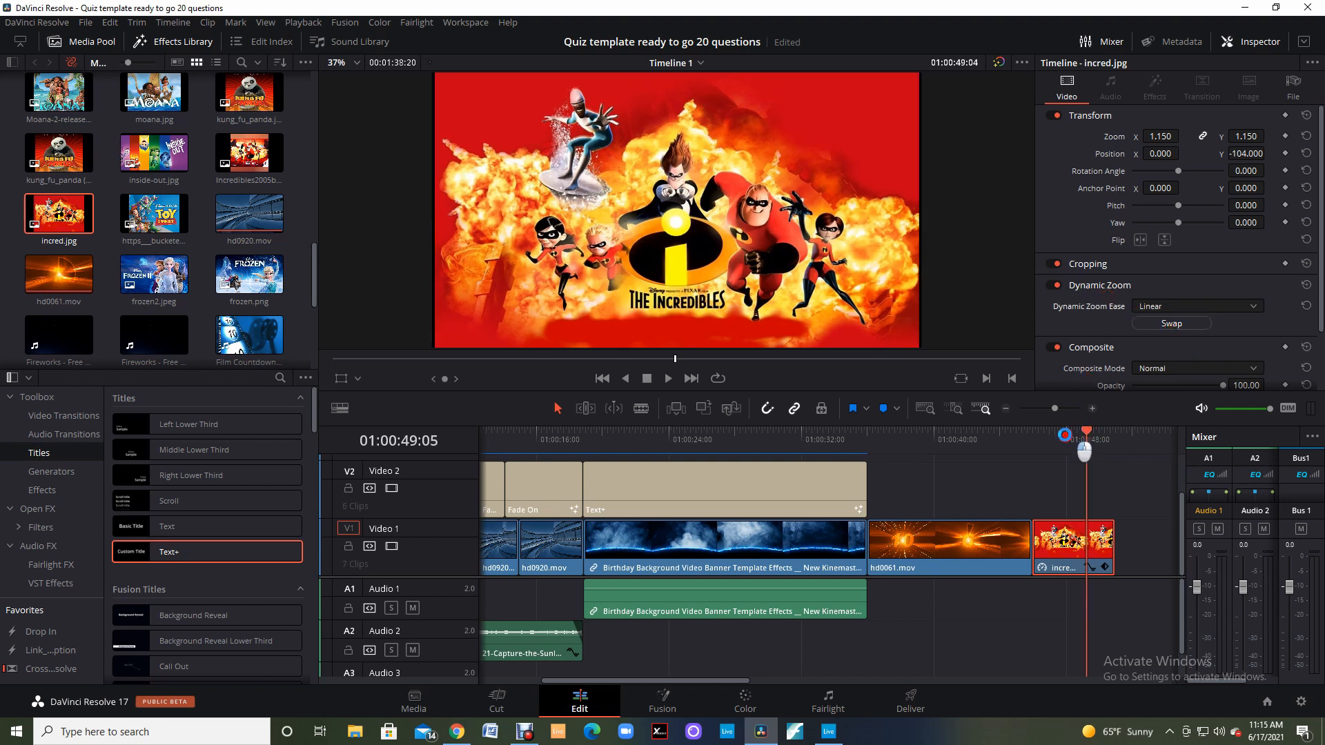
left_click(667, 378)
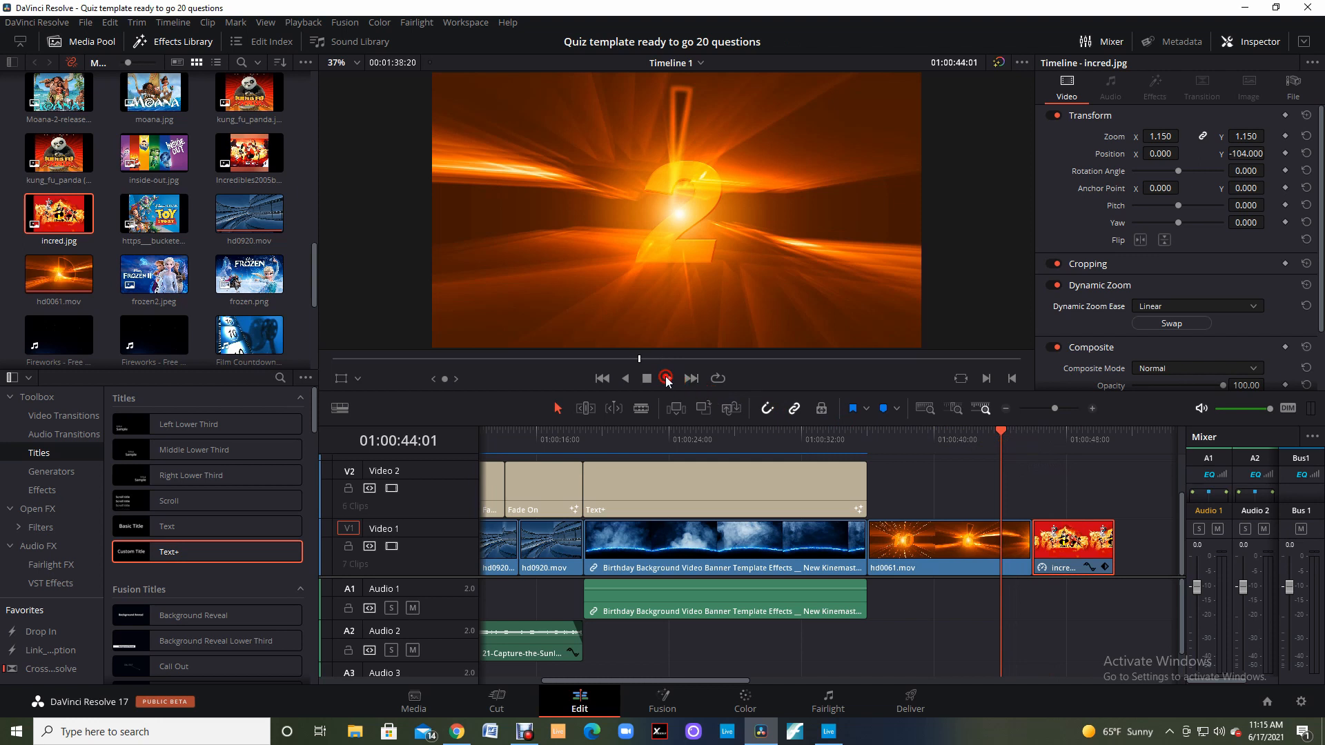
left_click(667, 378)
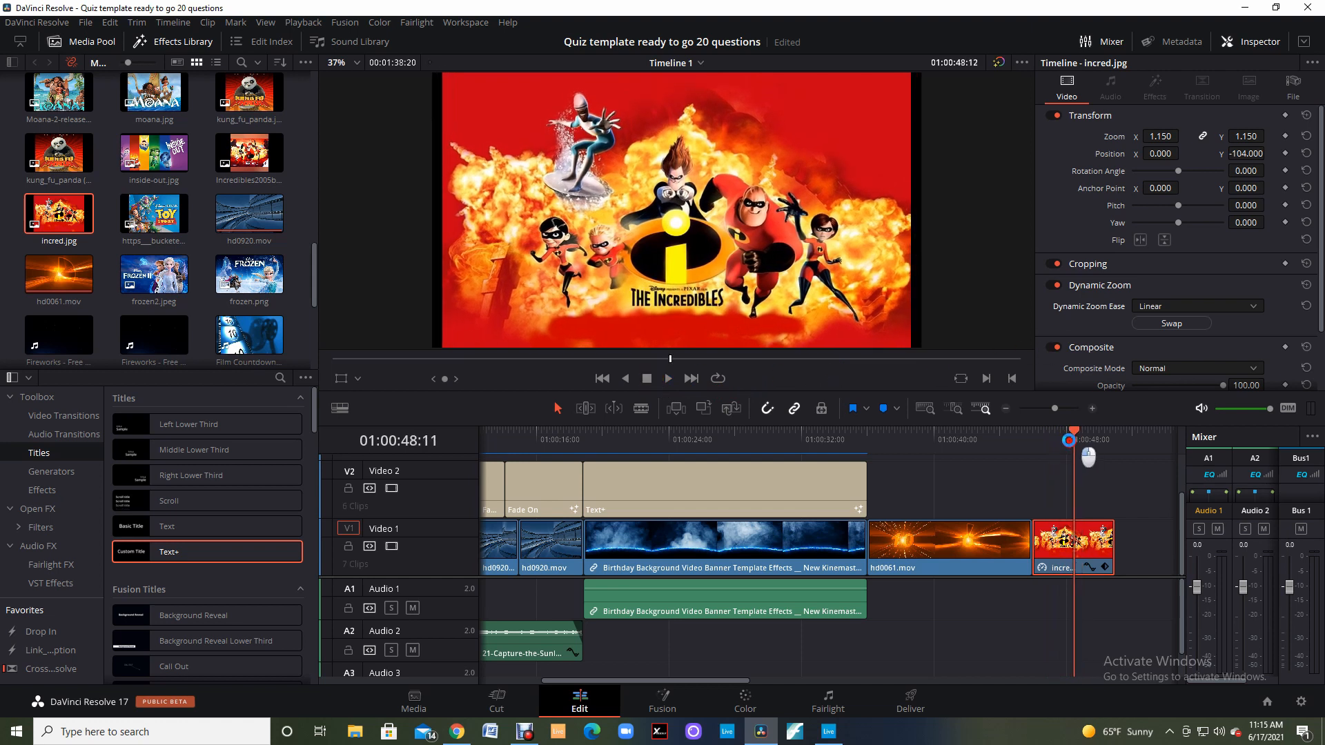
left_click_drag(1068, 456, 1087, 456)
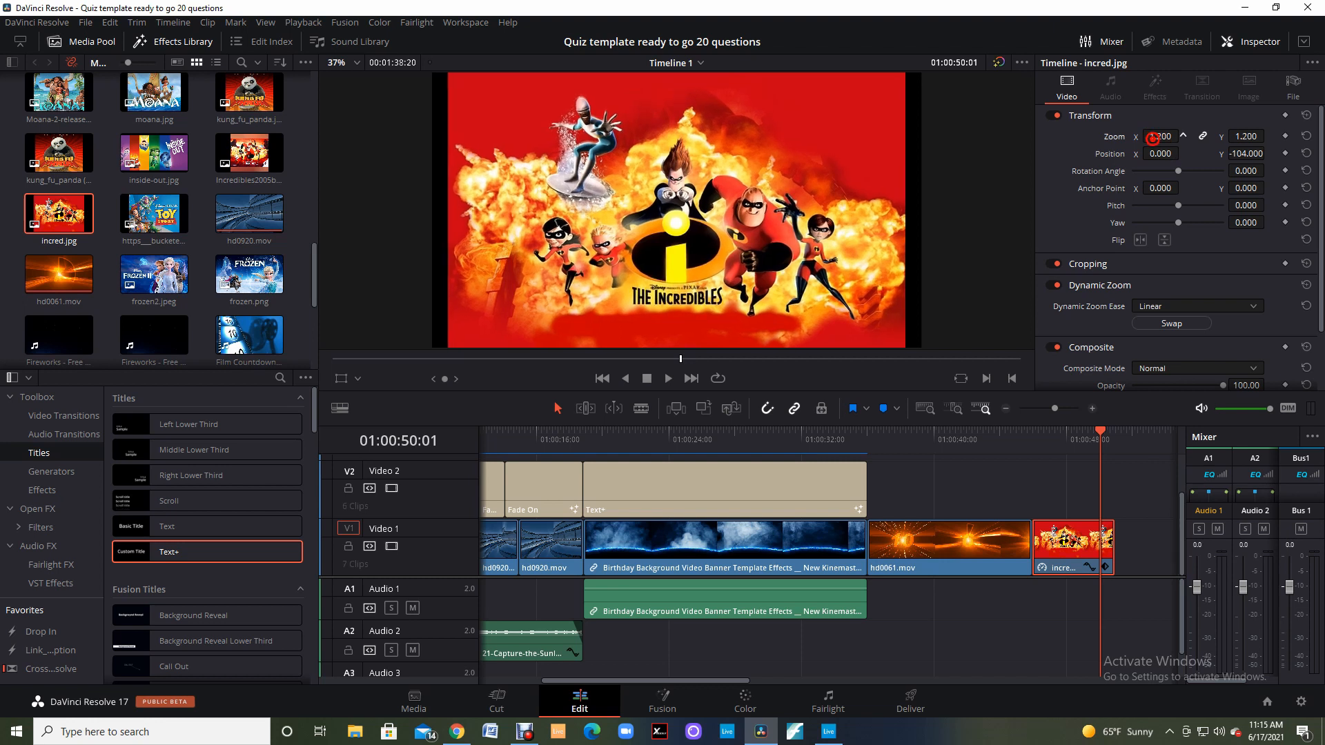
- Enter 1.310 as the Incredibles image's Zoom and scrub back to the first question section
type("1.310")
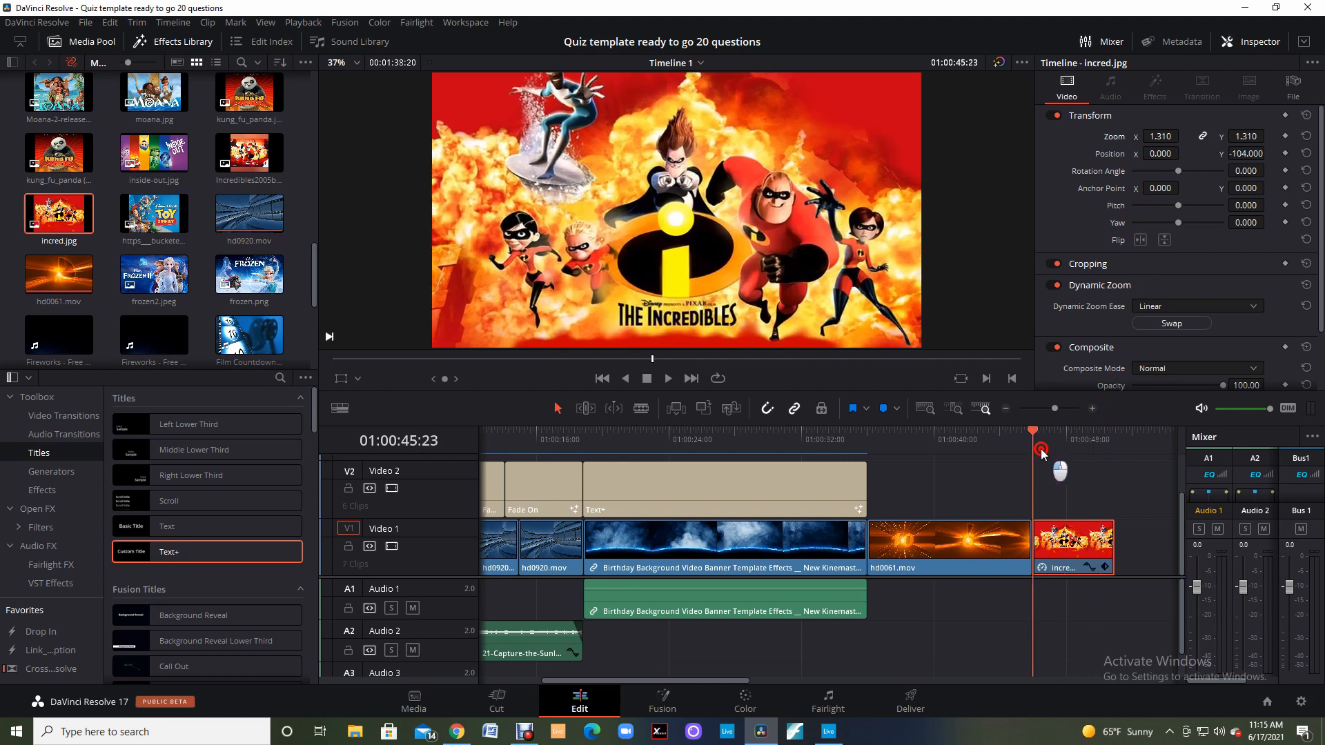
left_click_drag(1039, 448, 1084, 448)
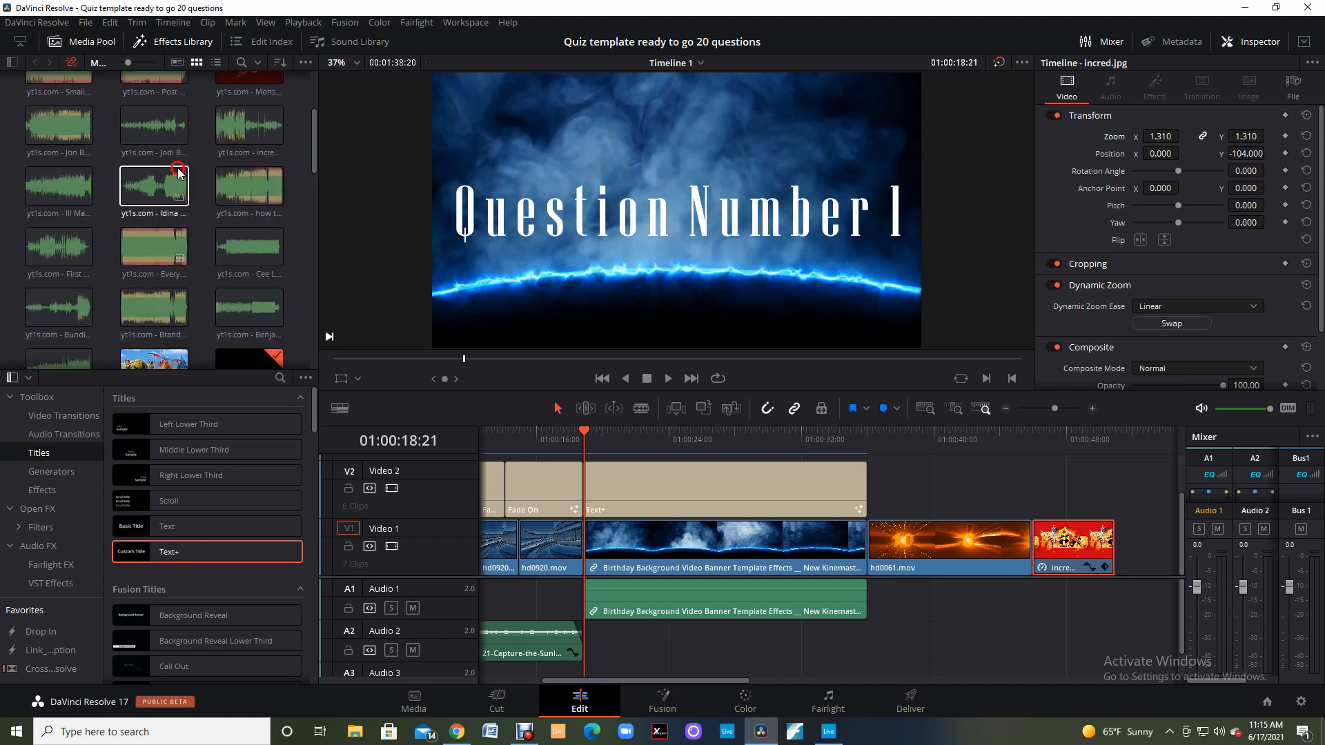
- Select the incredibles theme song mp3 in the Media Pool
left_click(248, 127)
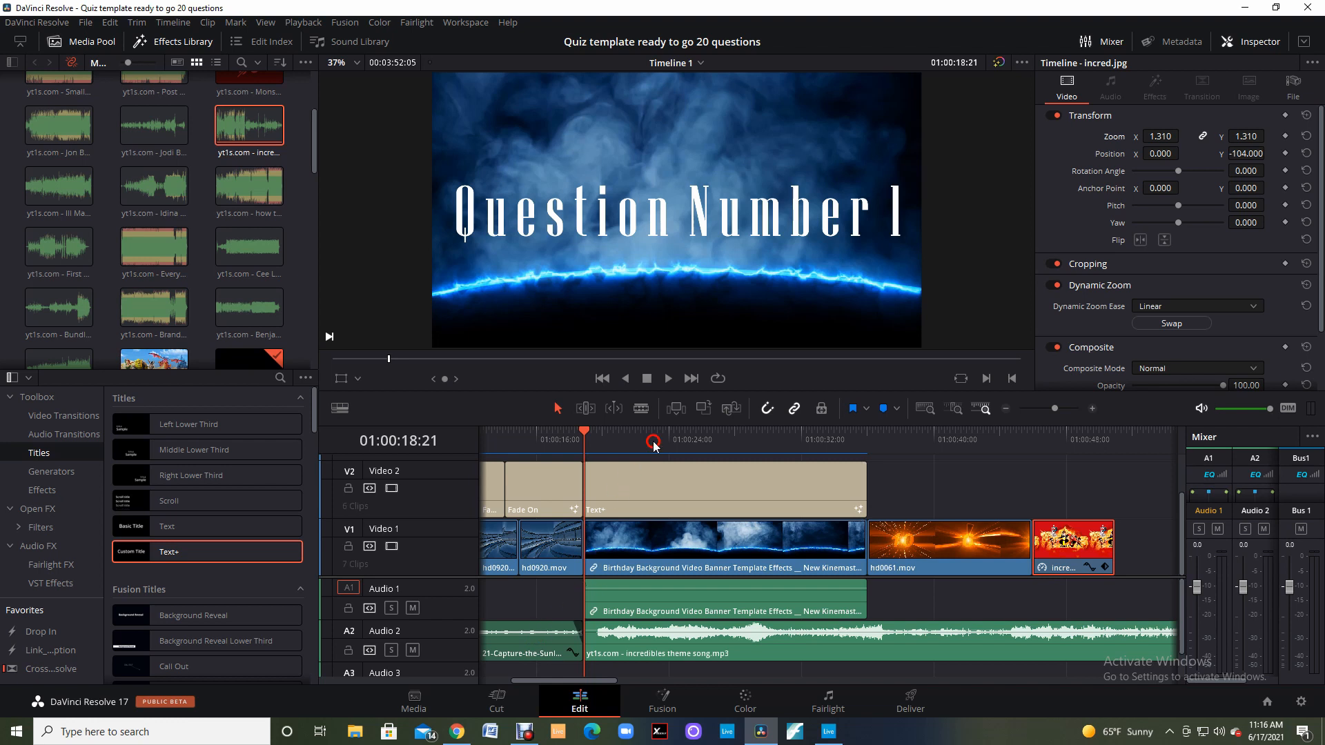
mouse_move(668, 379)
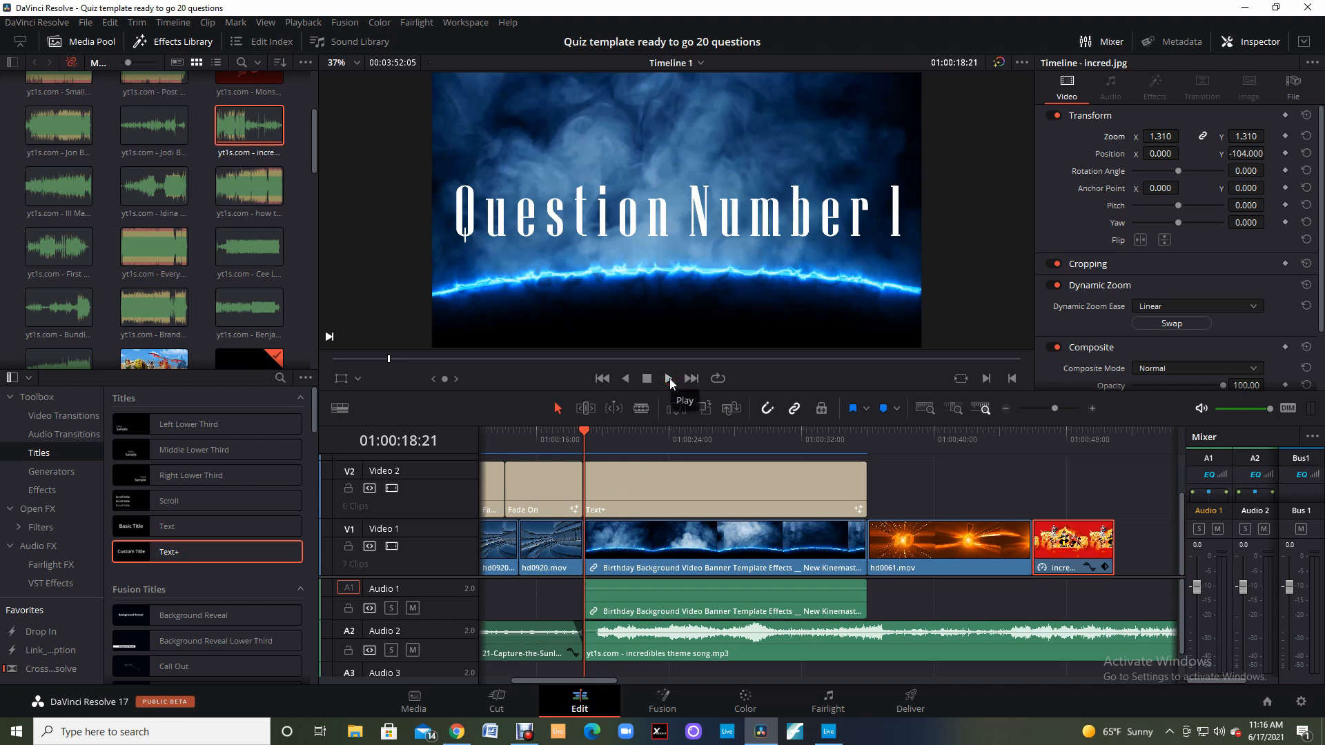
left_click(669, 378)
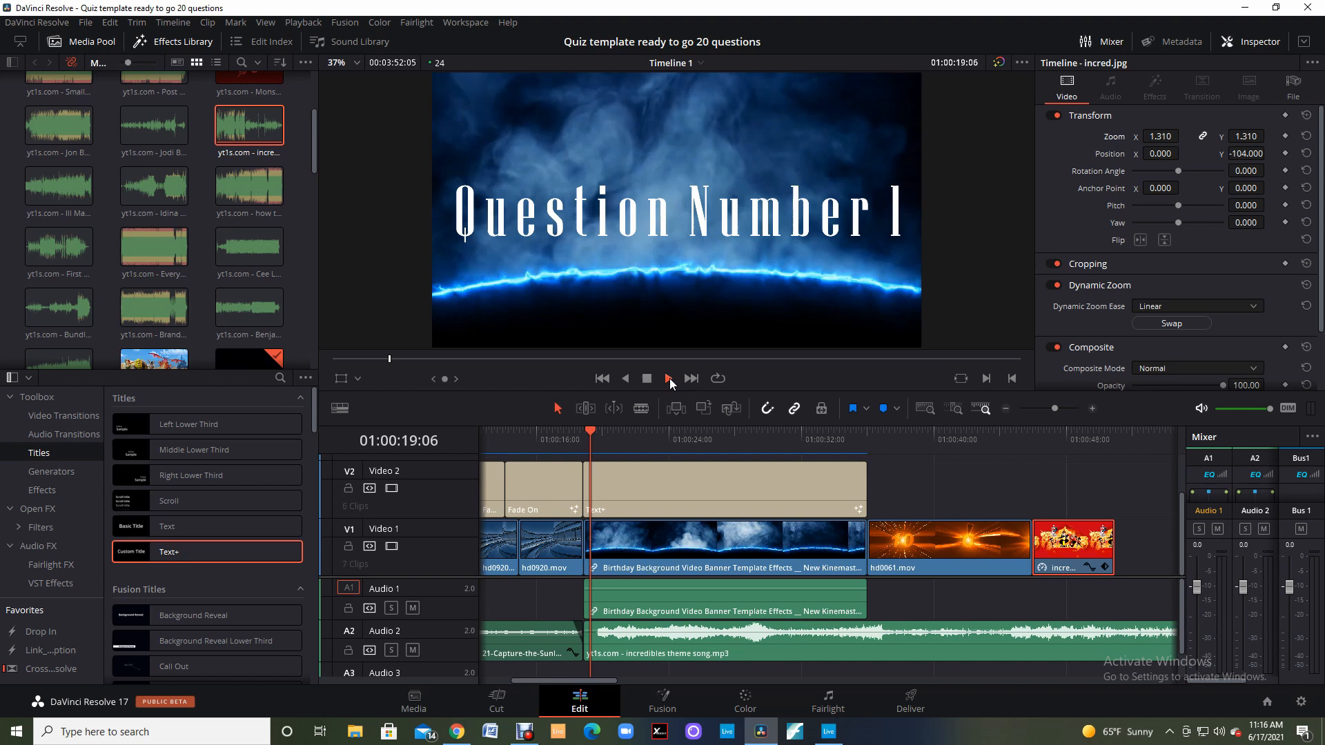
left_click(668, 378)
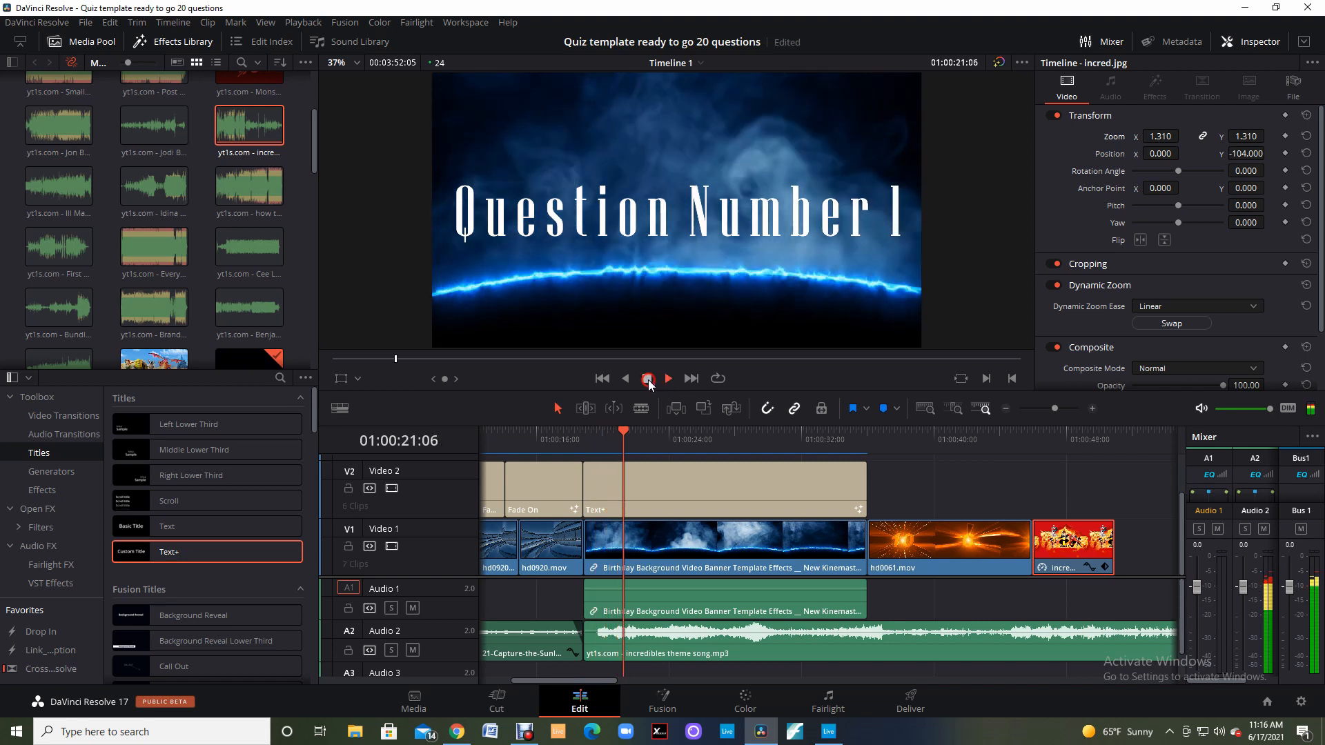
left_click(647, 377)
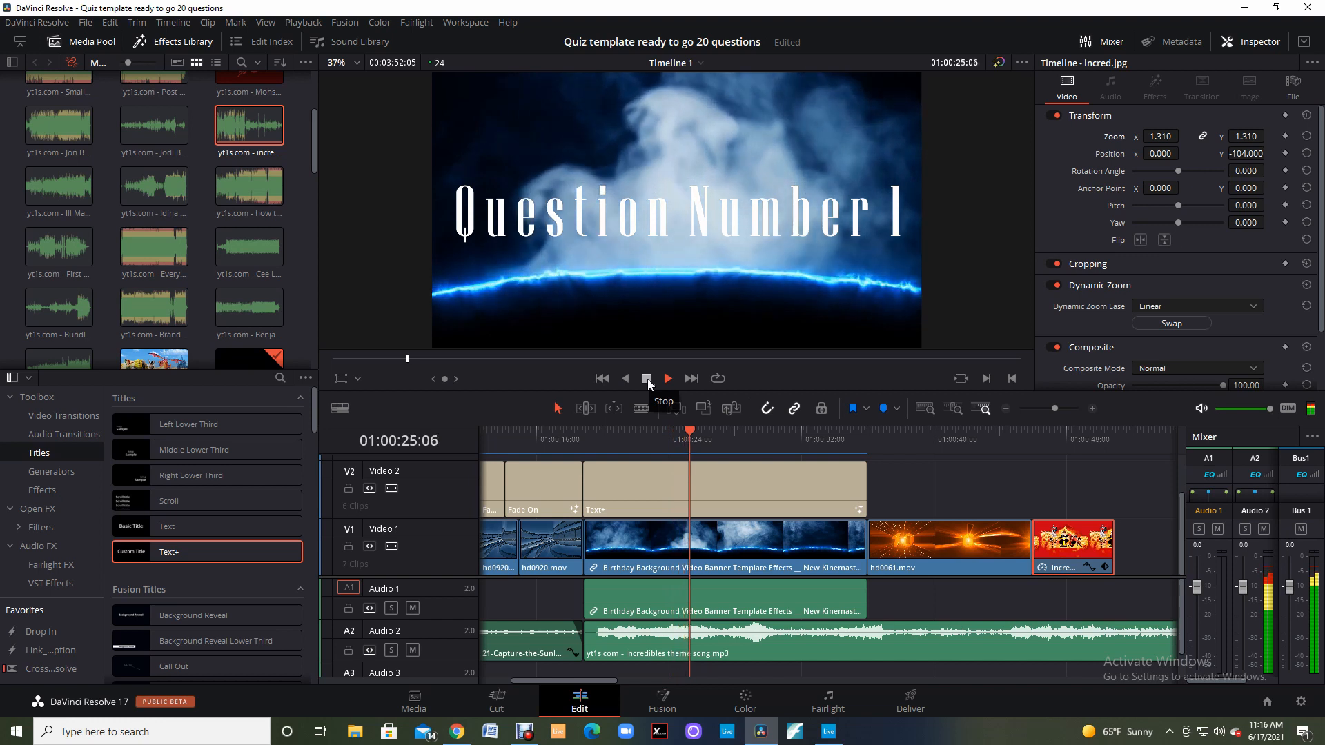
left_click(646, 378)
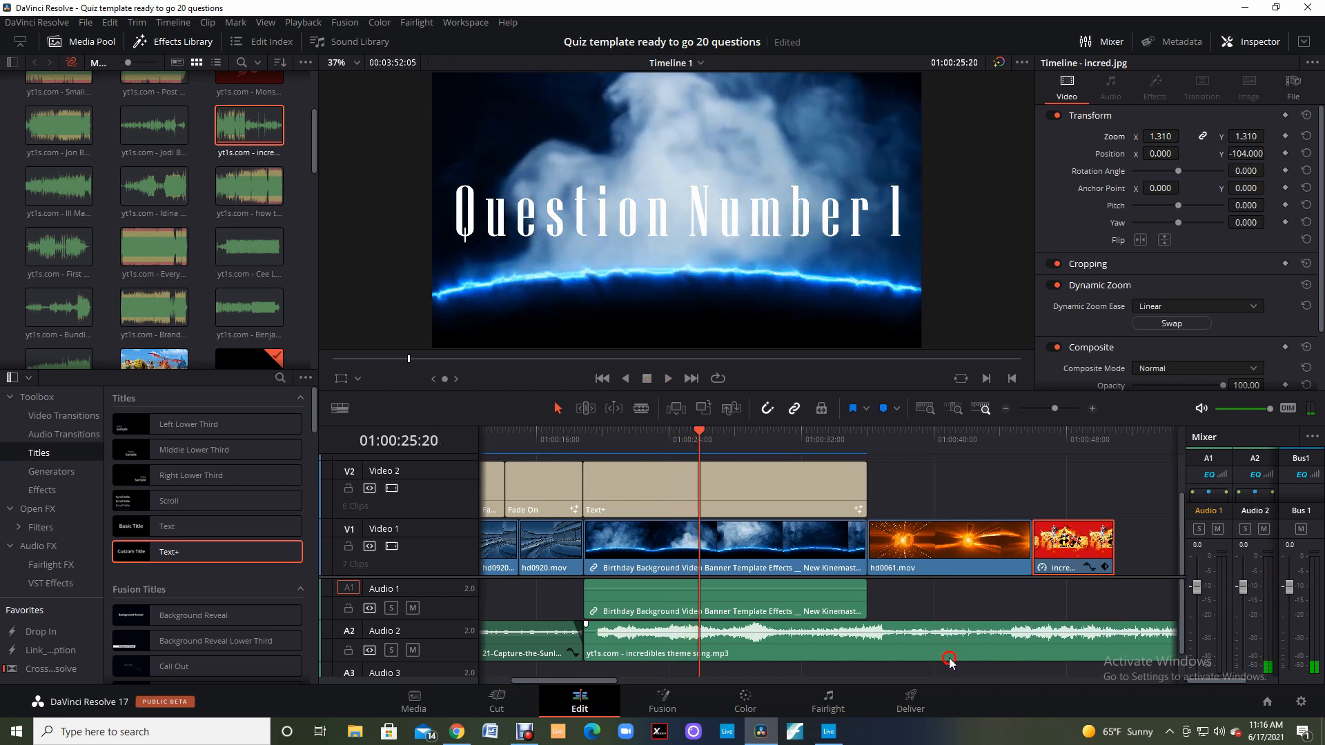
mouse_move(723, 648)
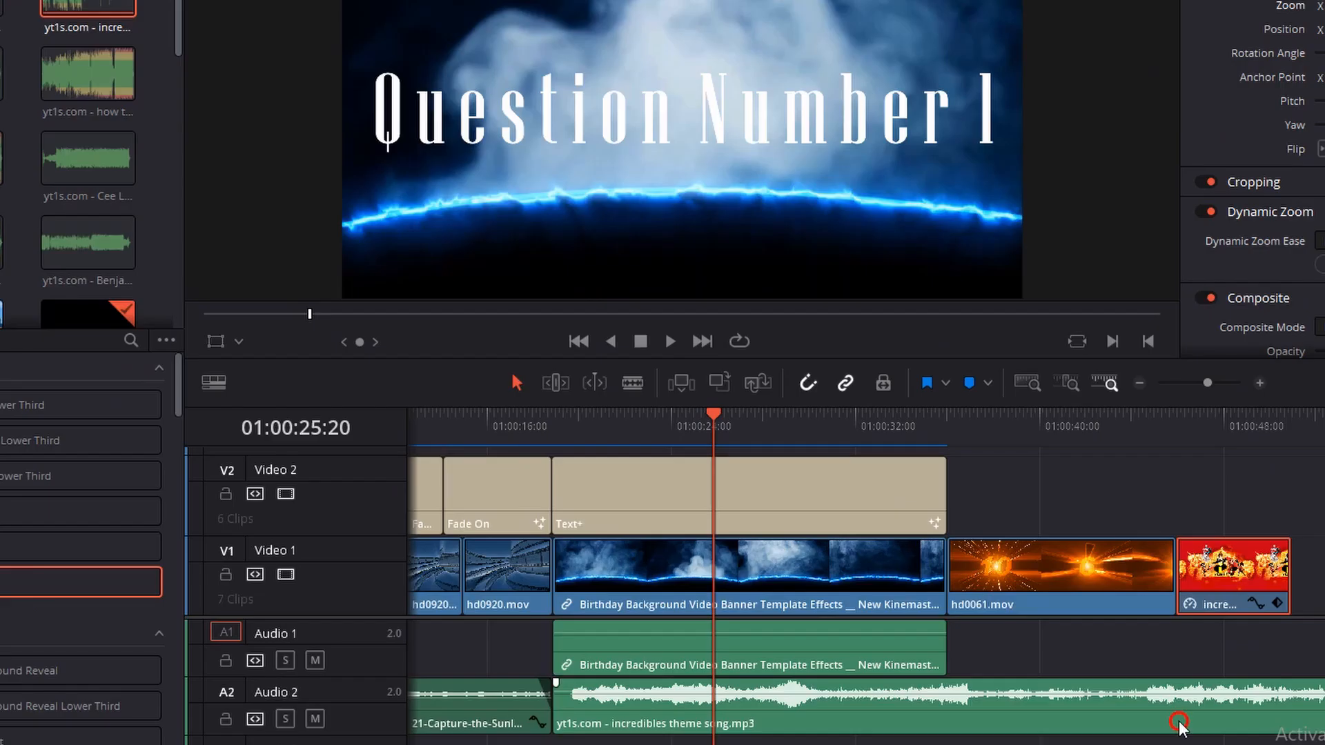
mouse_move(747, 722)
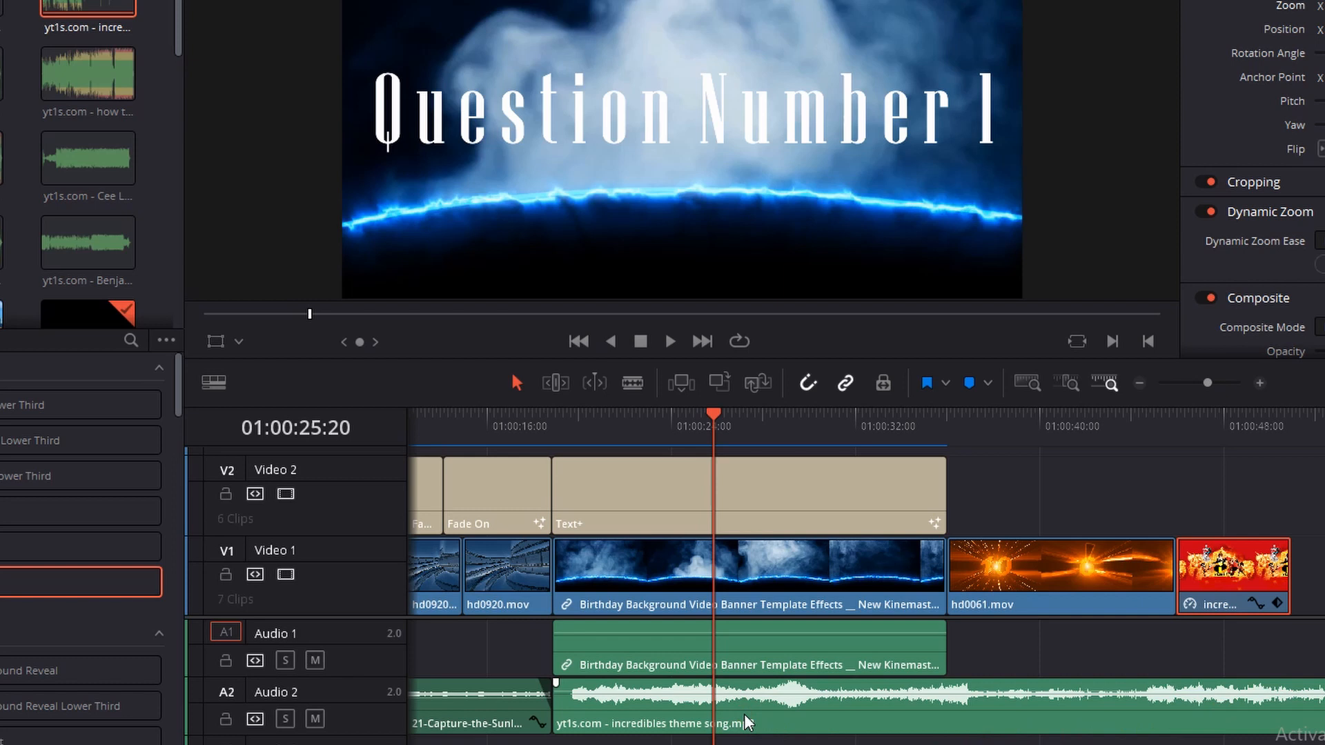
mouse_move(750, 715)
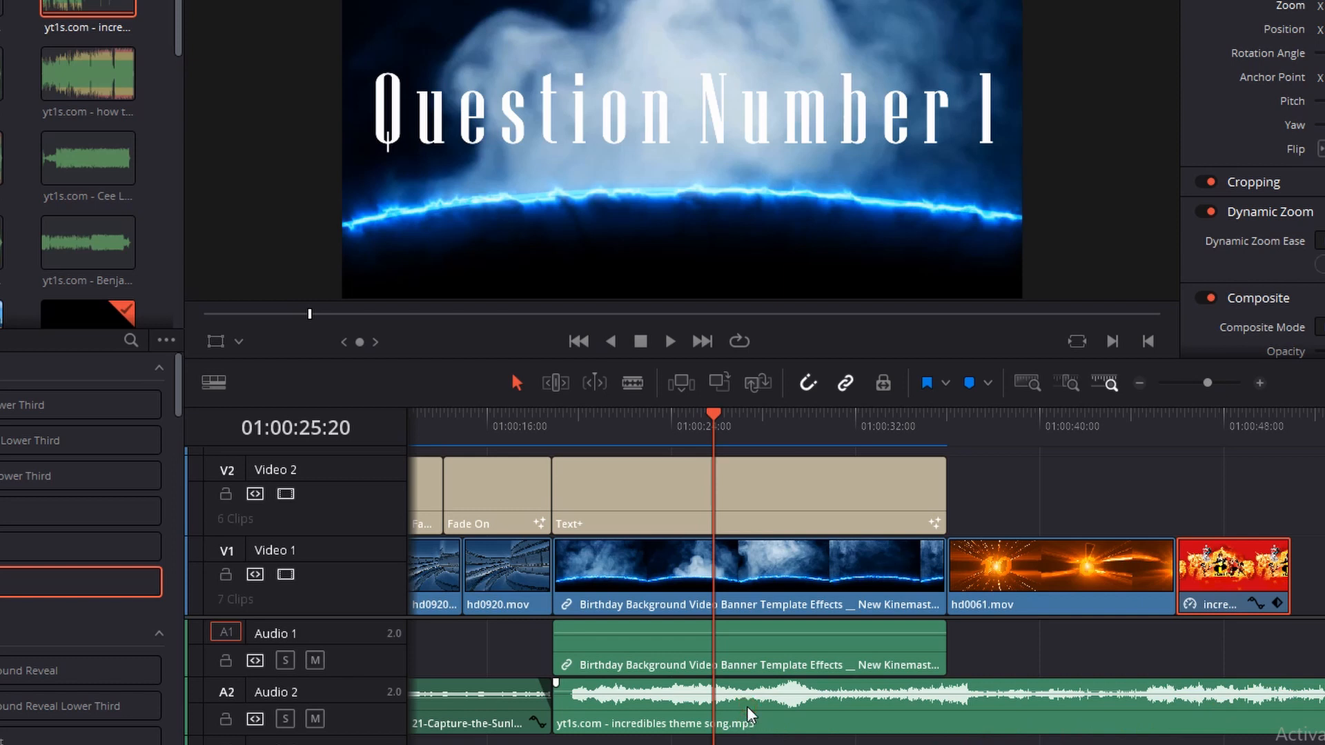
- Open Normalize Audio Levels for the theme song clip, keeping Sample Peak Program at -10.0 dBFS
left_click(752, 701)
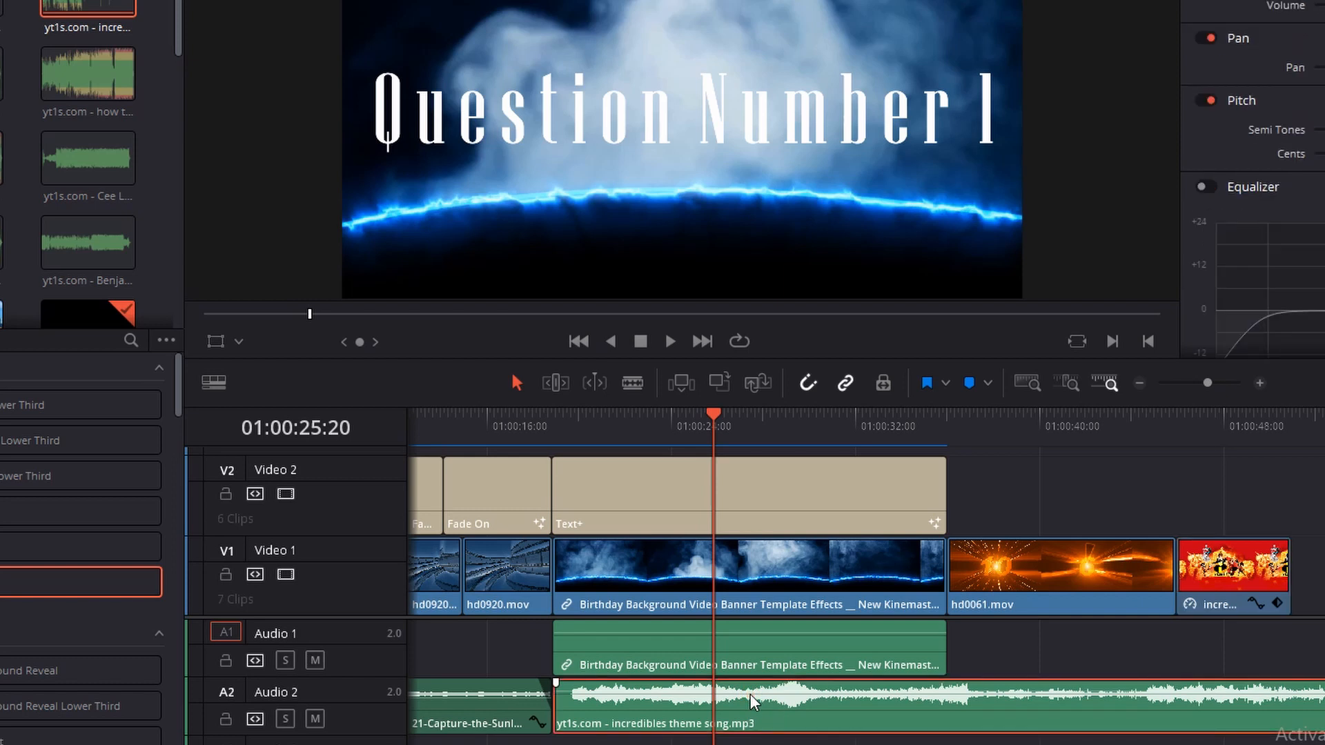
right_click(752, 701)
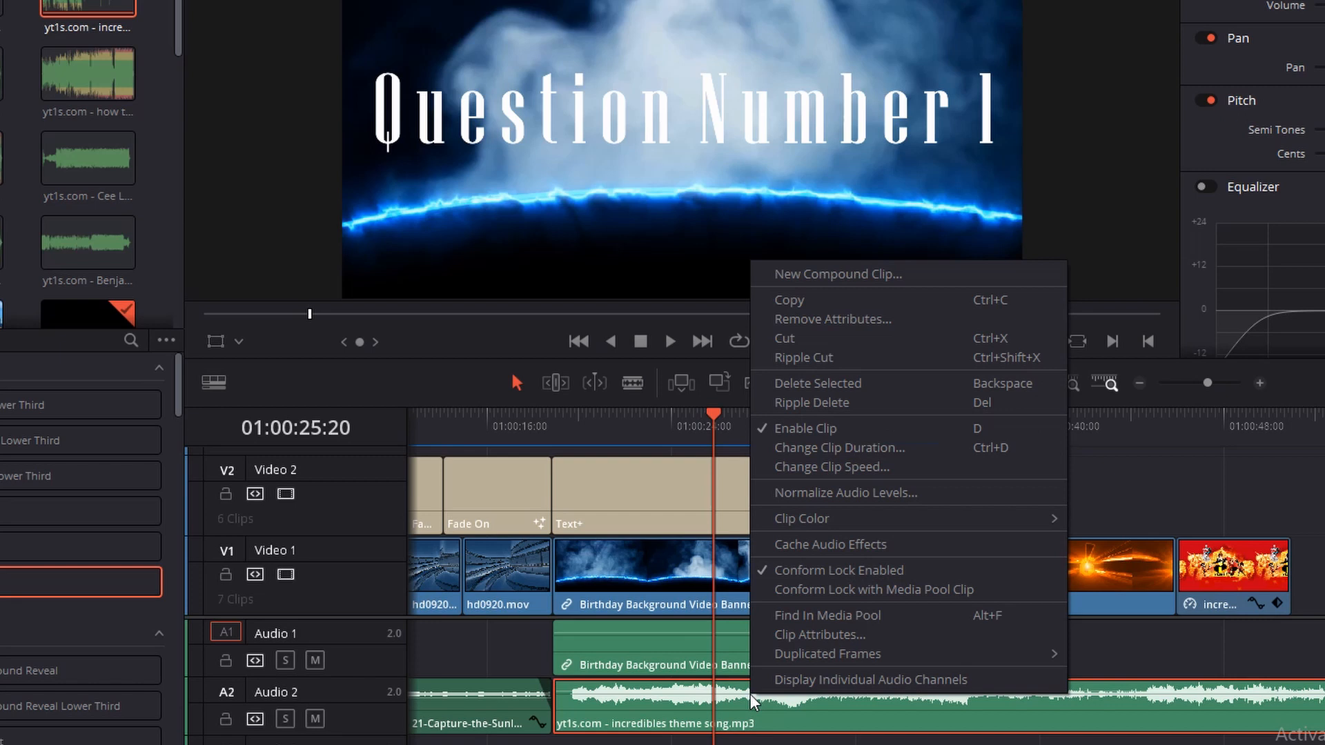
mouse_move(817, 518)
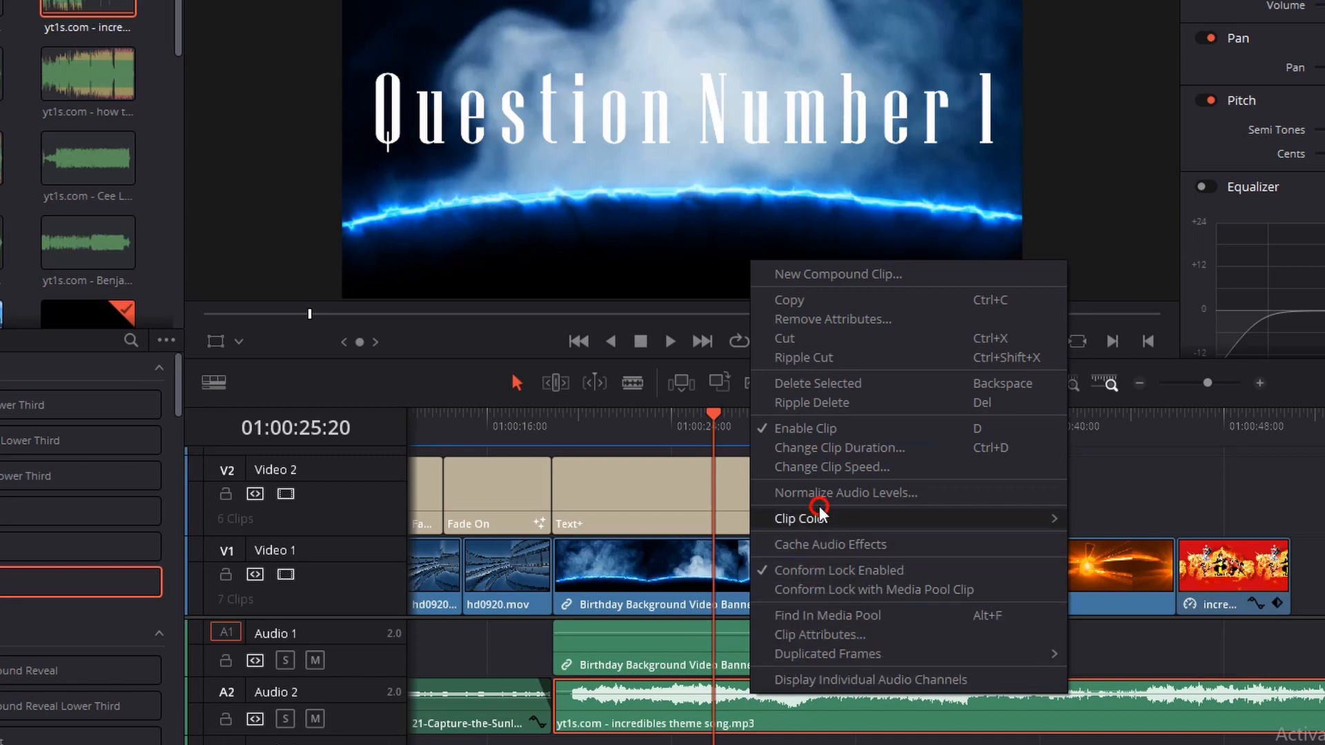
mouse_move(844, 493)
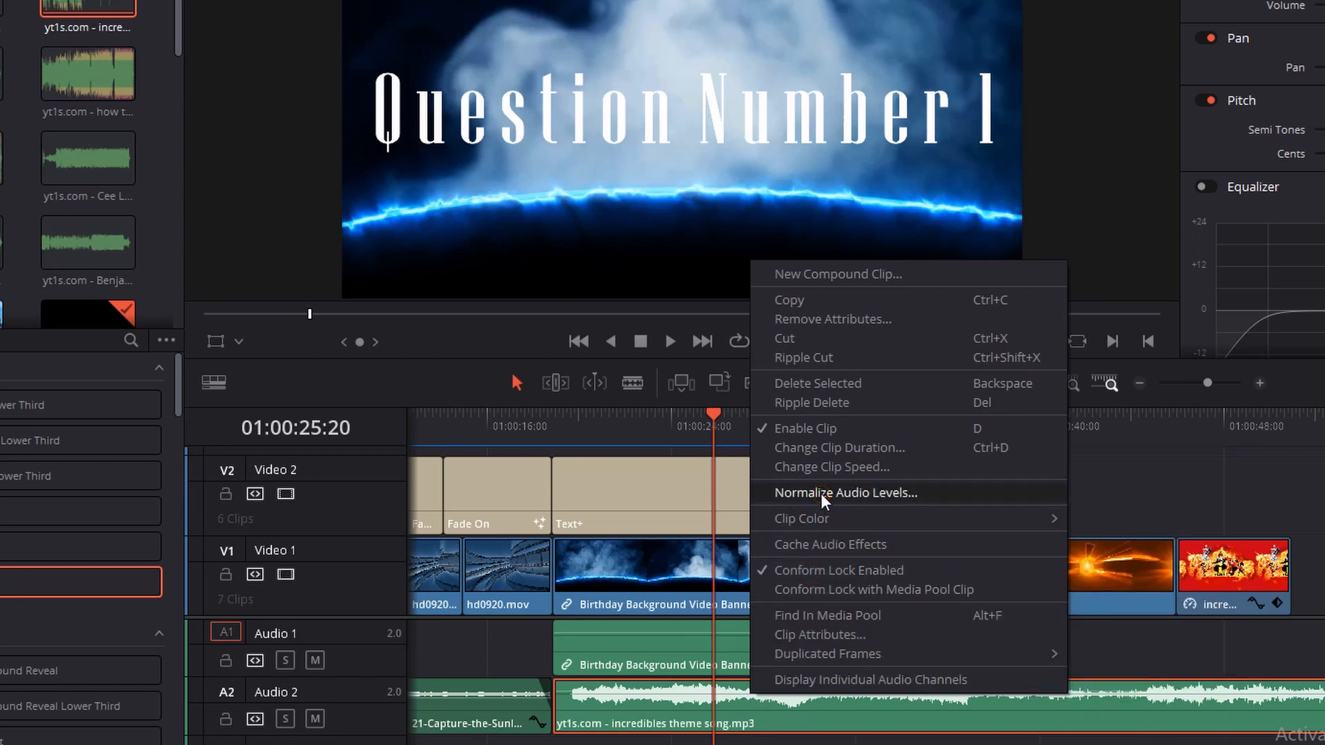
left_click(844, 493)
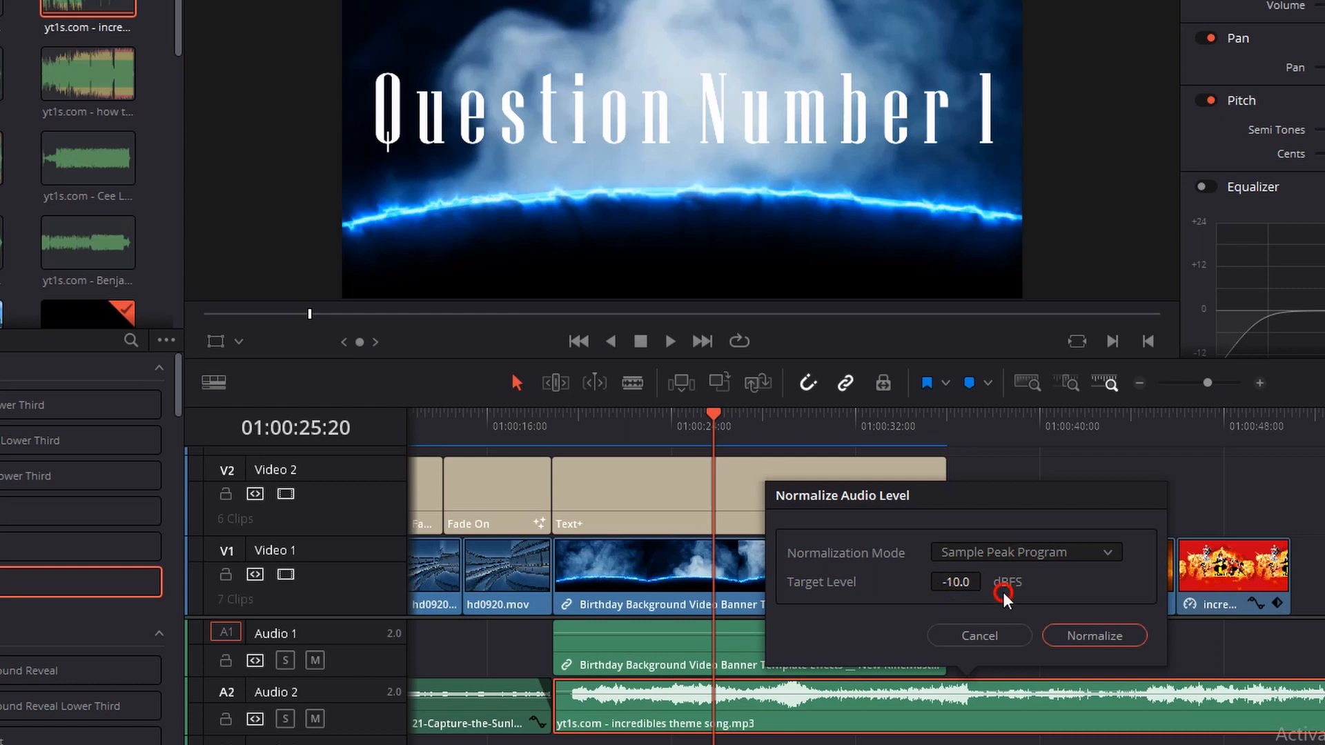
mouse_move(1092, 635)
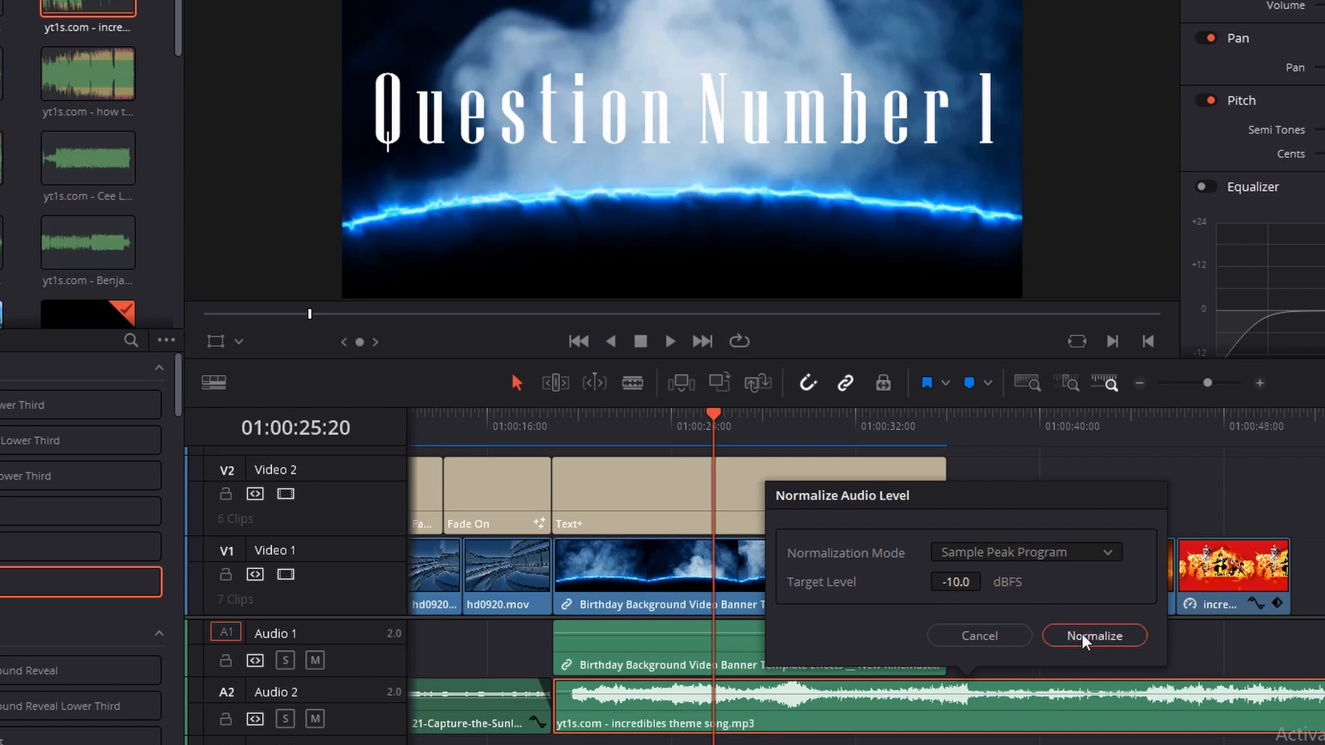
- Apply the -10 dBFS normalization to the theme song and play the timeline to listen
left_click(1093, 635)
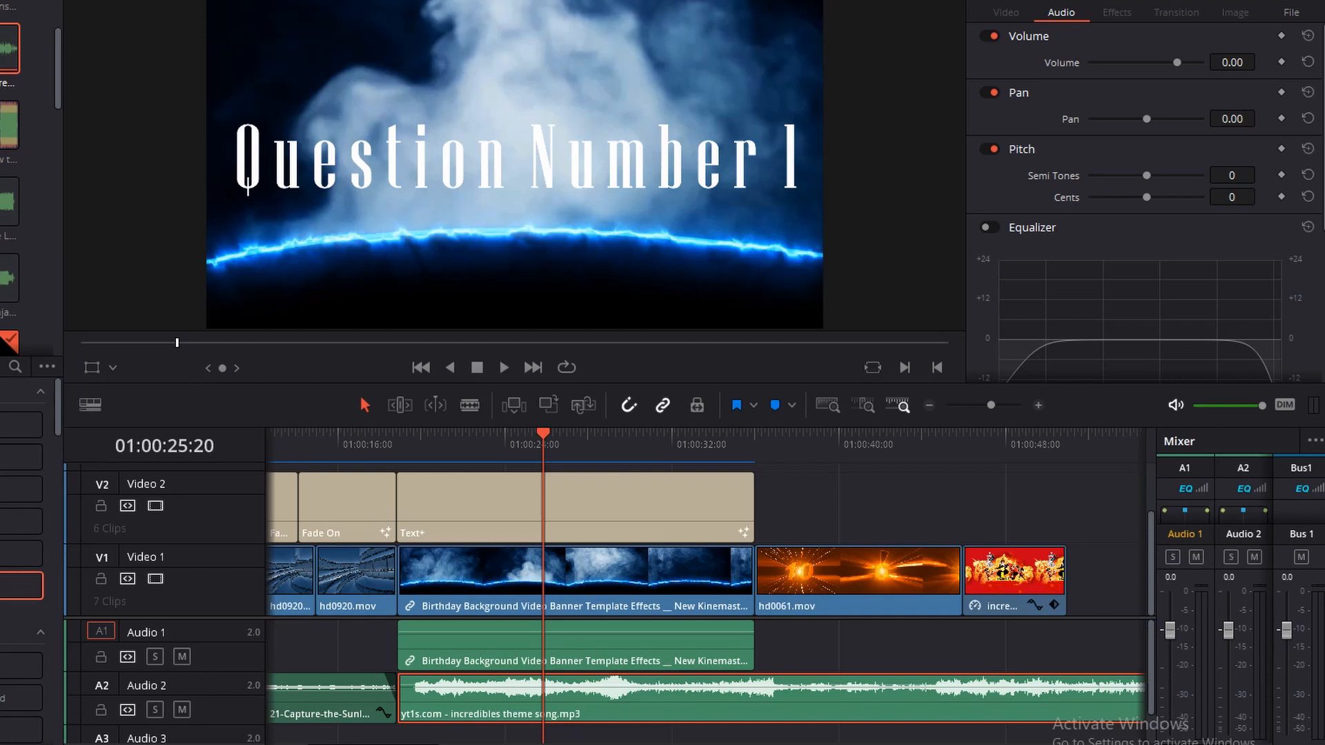
mouse_move(737, 710)
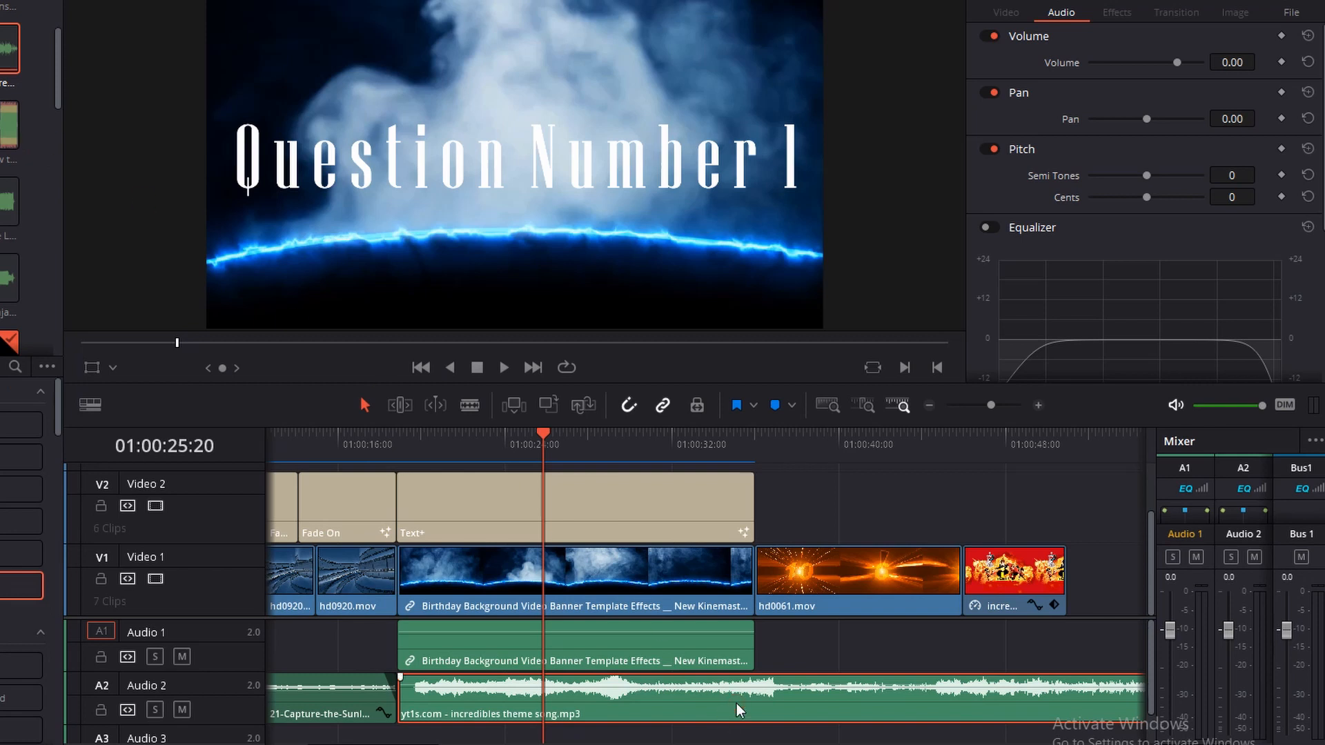
left_click(503, 367)
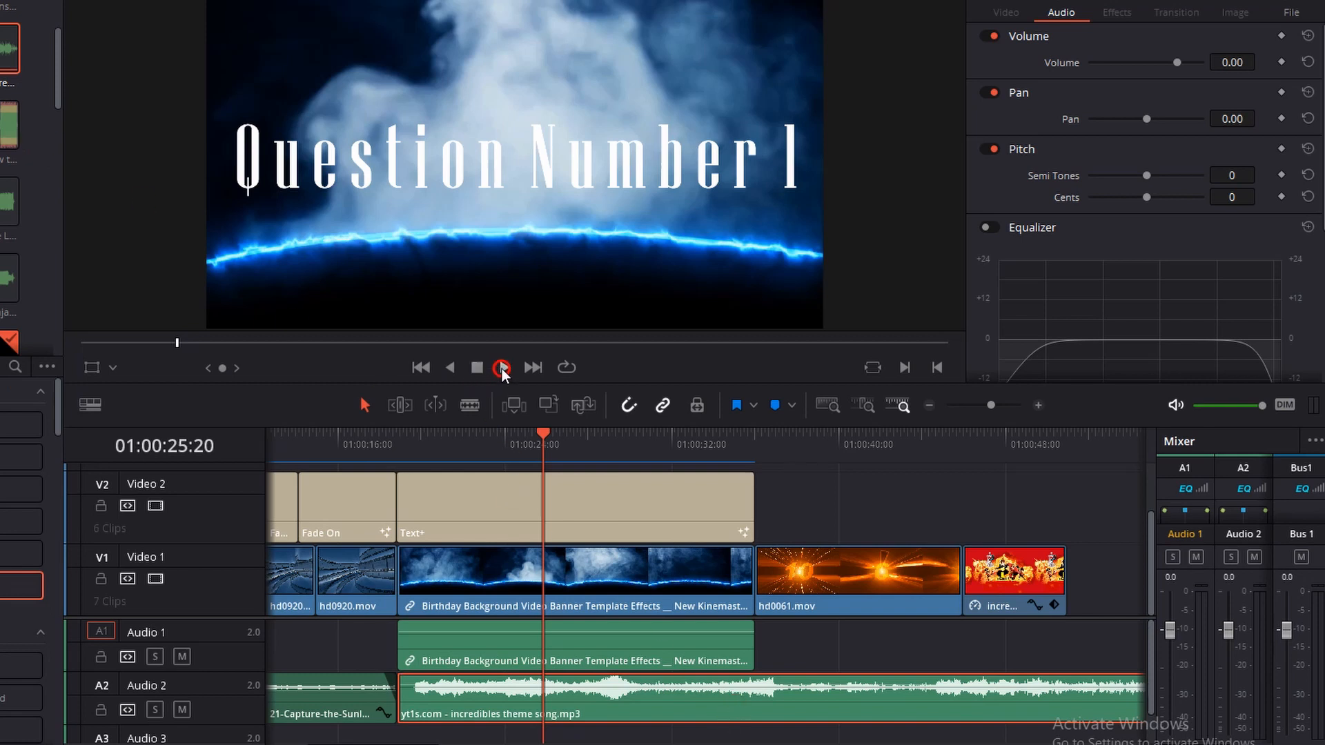
left_click(503, 367)
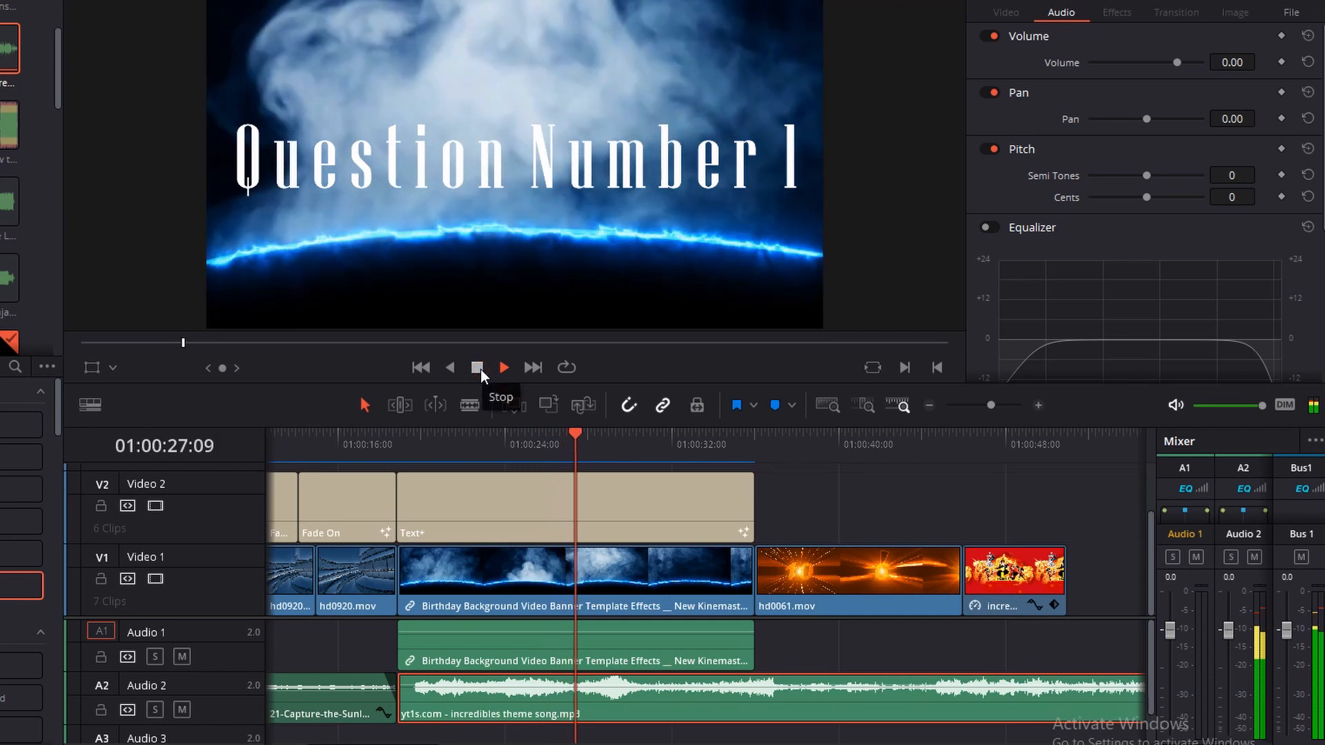
left_click(476, 367)
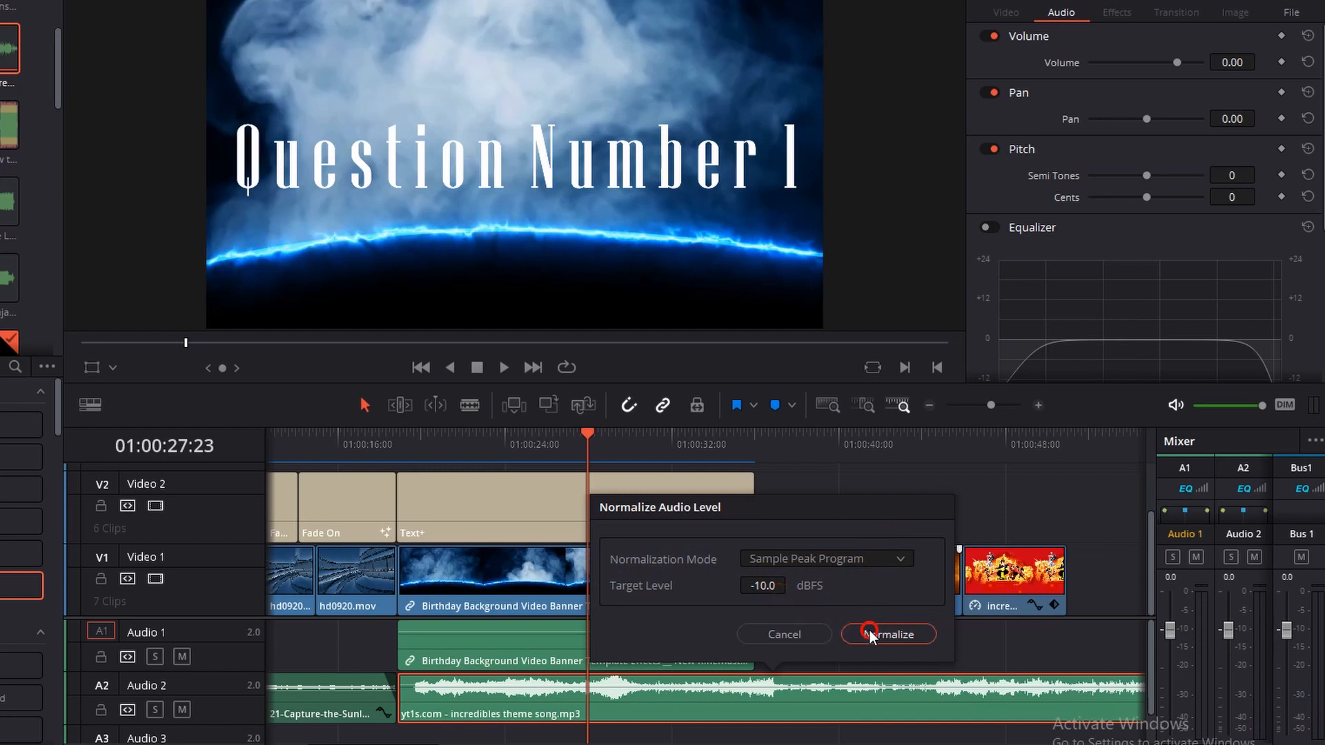
left_click(888, 633)
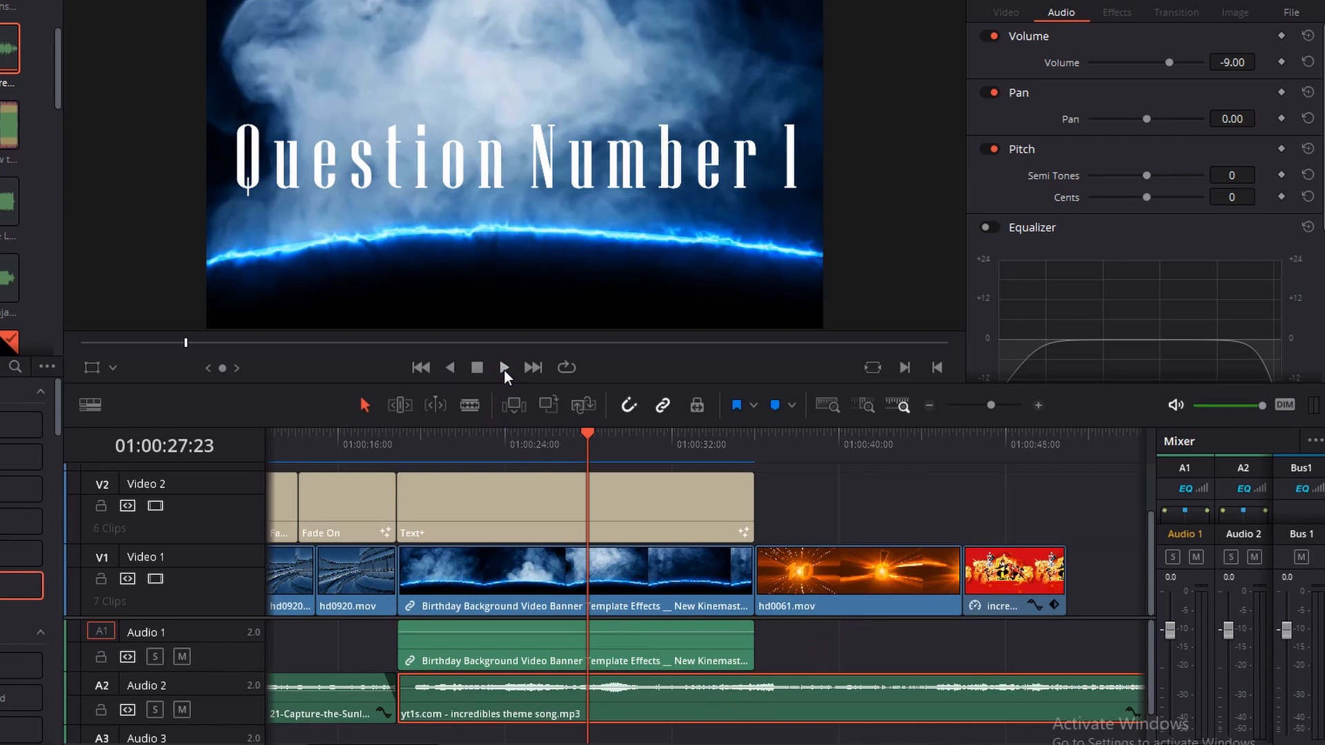
left_click(503, 367)
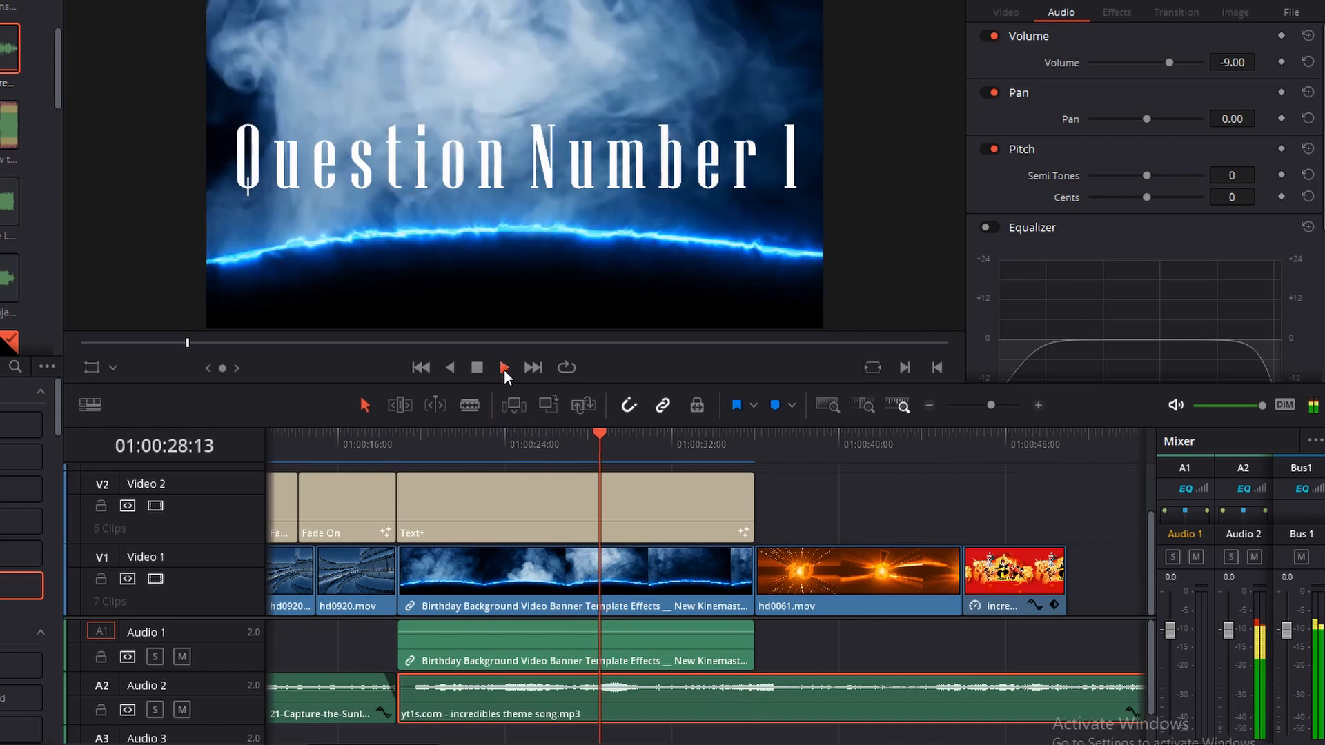
left_click(503, 366)
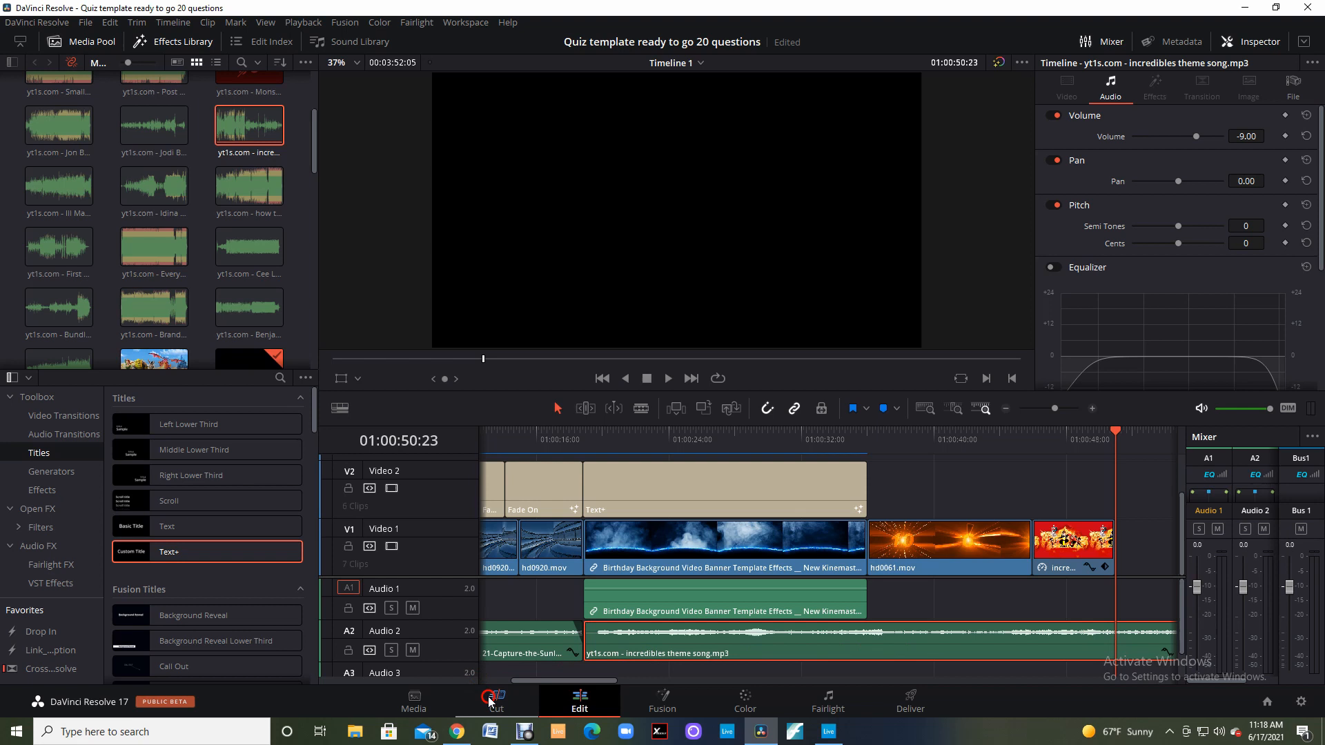
- On the Cut page, split the theme song at the playhead and select the trailing part
left_click(496, 699)
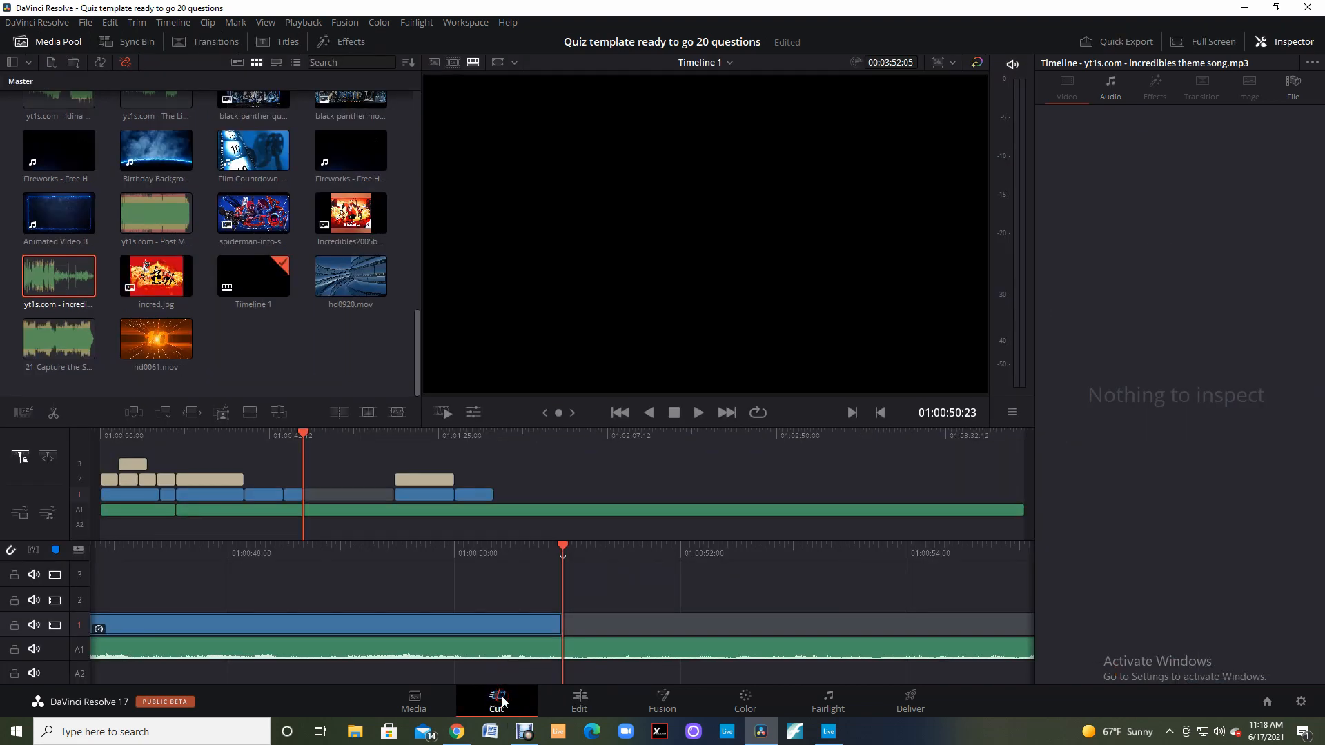
left_click(592, 655)
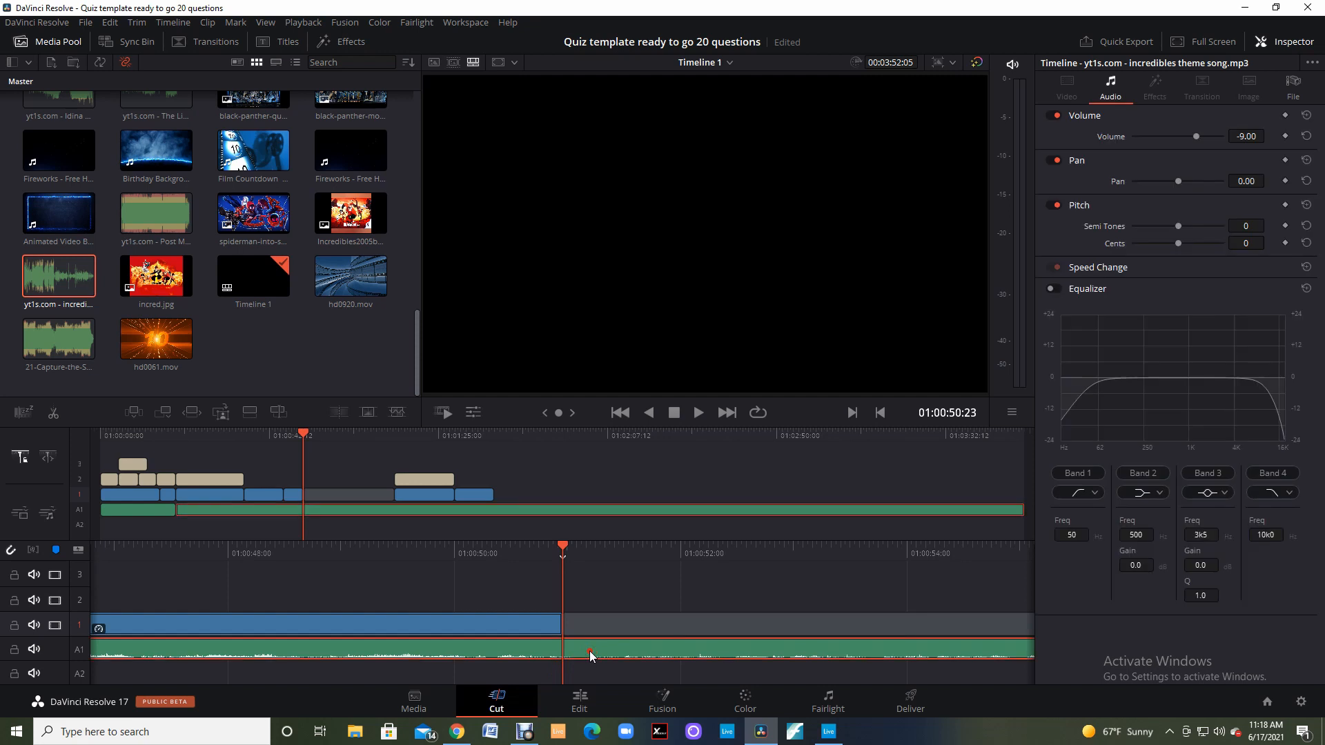
right_click(591, 655)
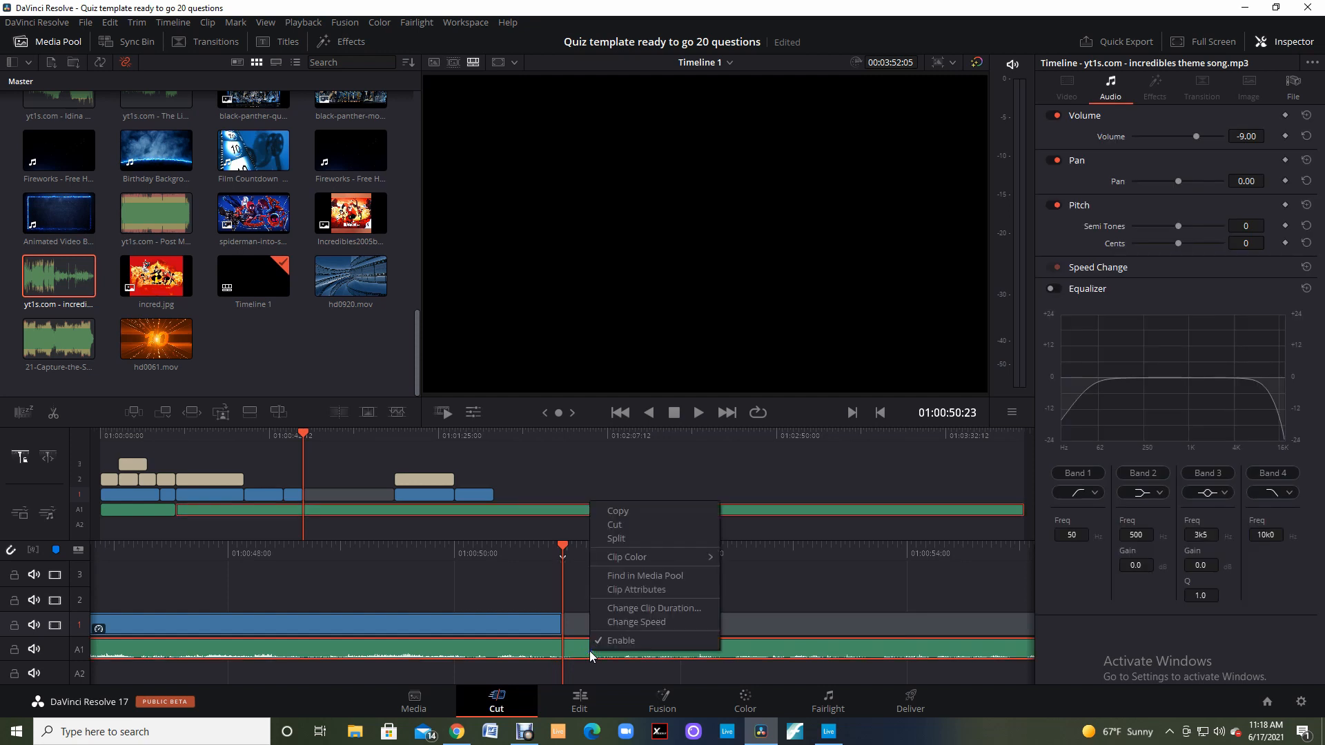
mouse_move(617, 539)
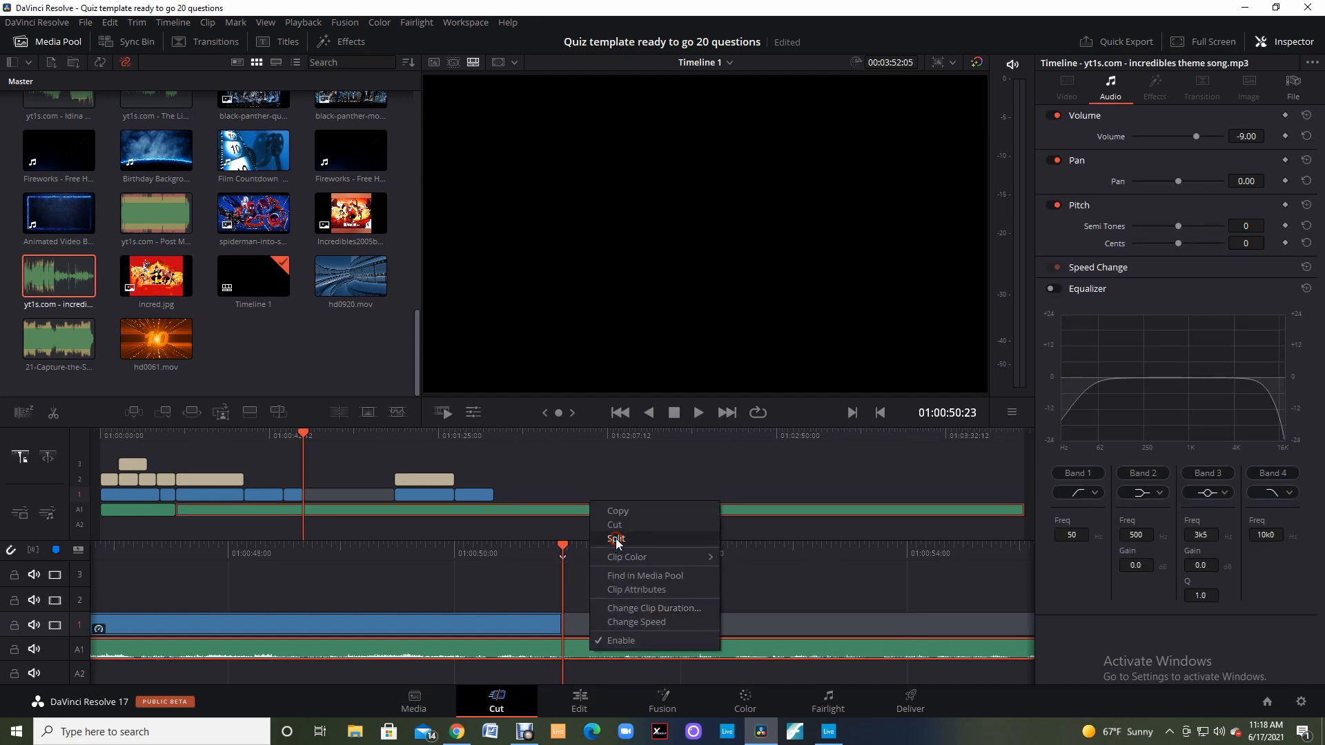
left_click(615, 539)
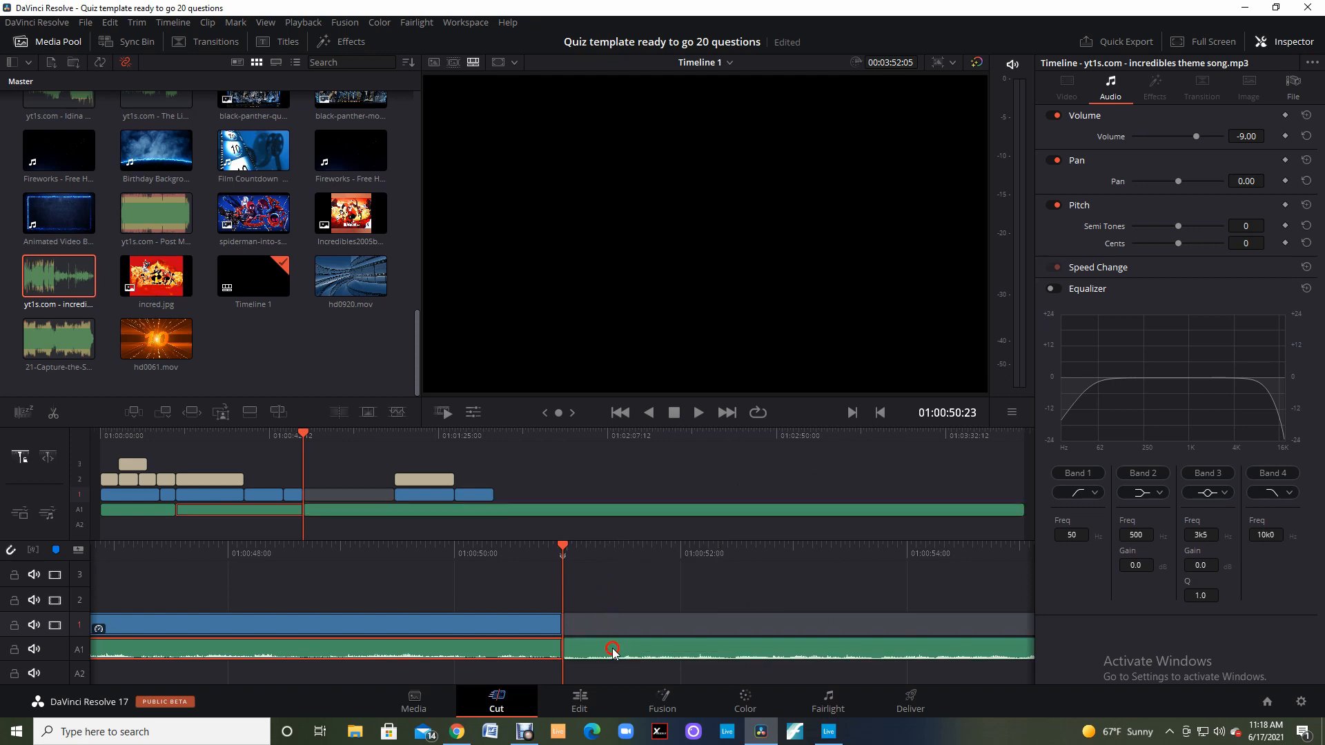
left_click(613, 648)
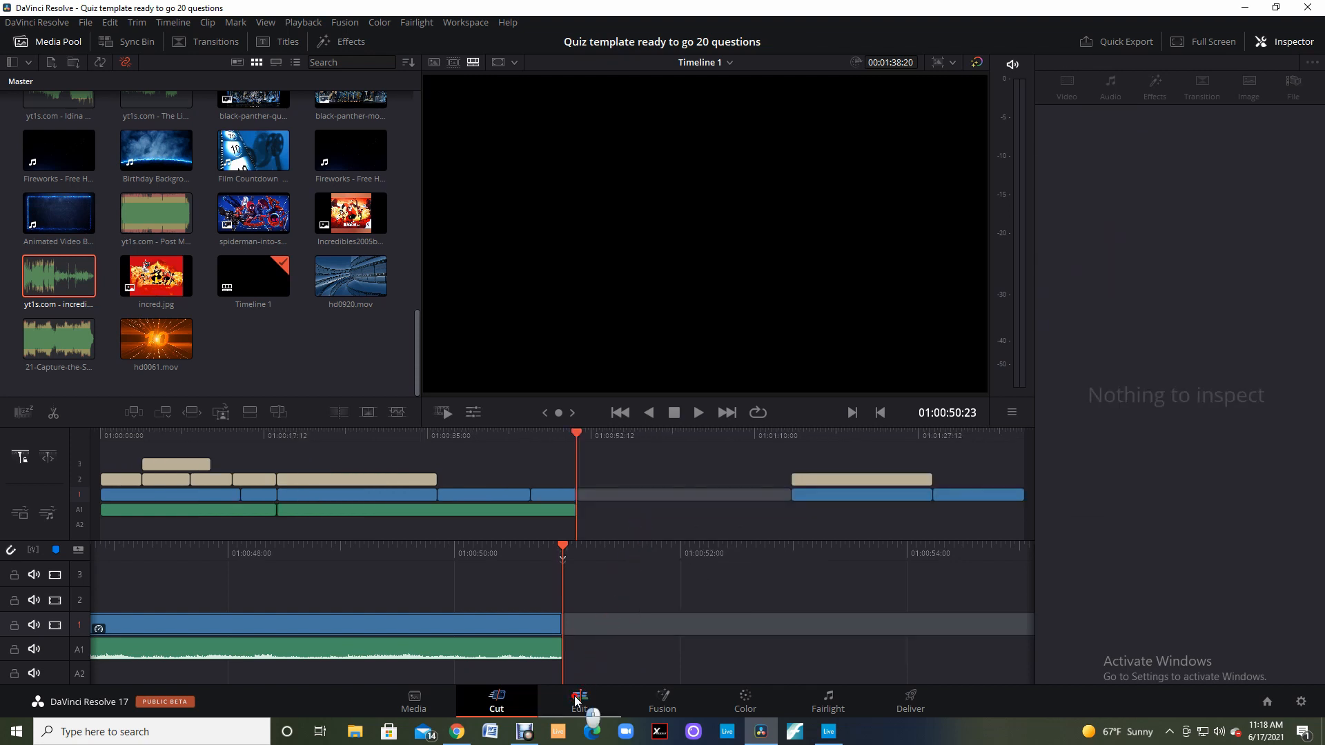
- Return to the Edit page and play back the song's ending over the Incredibles image
left_click(579, 699)
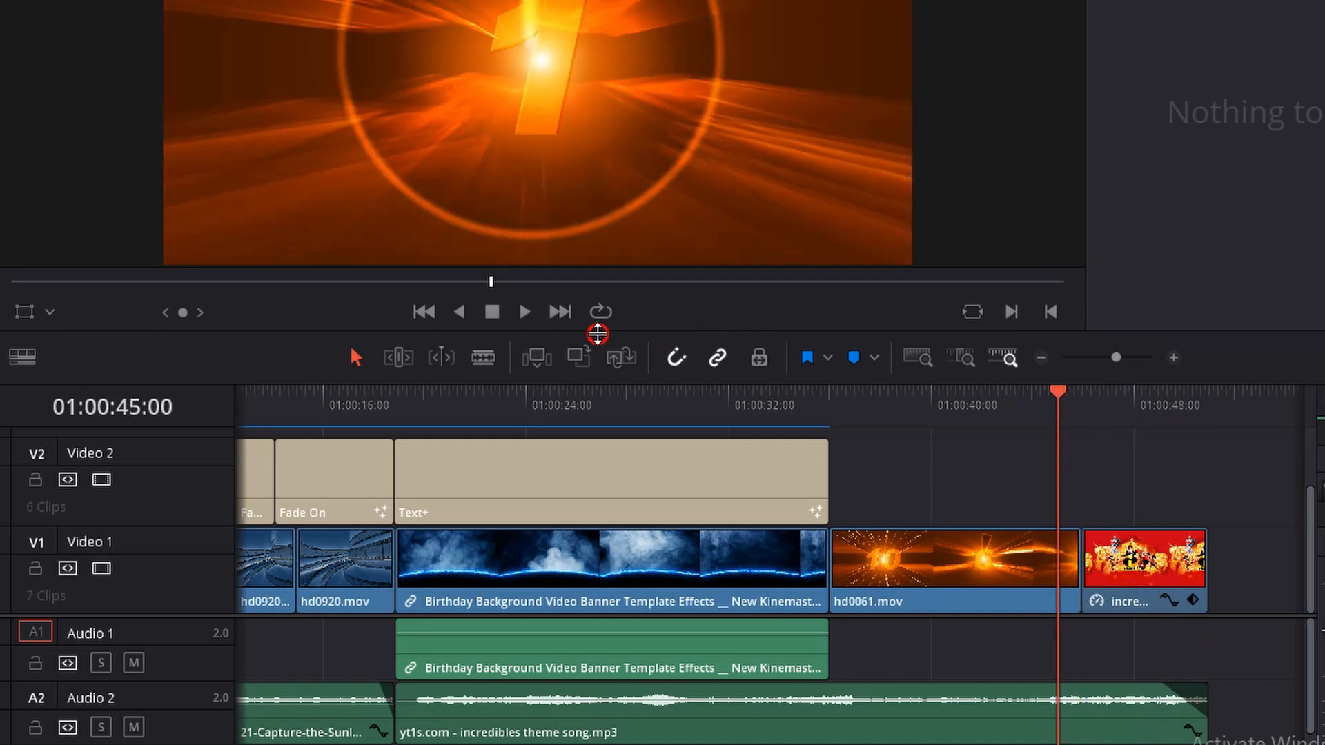
left_click(523, 311)
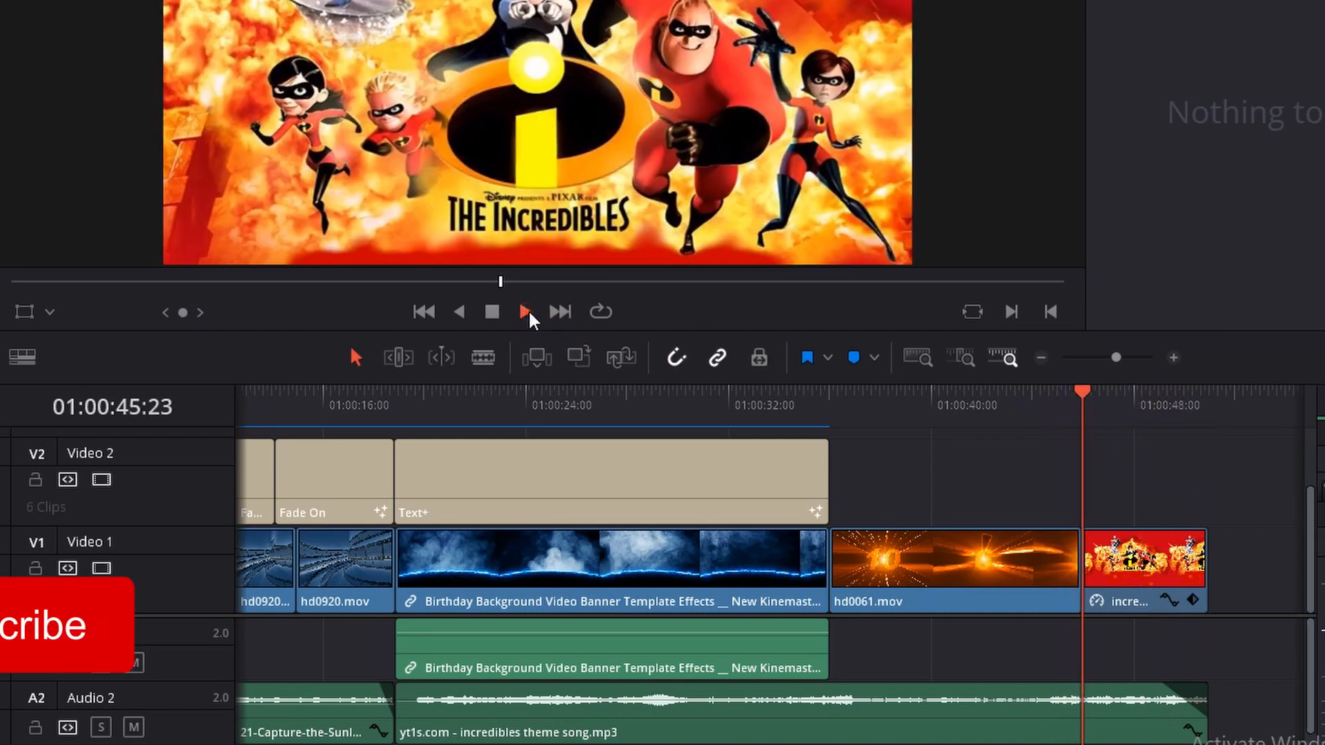
left_click(524, 312)
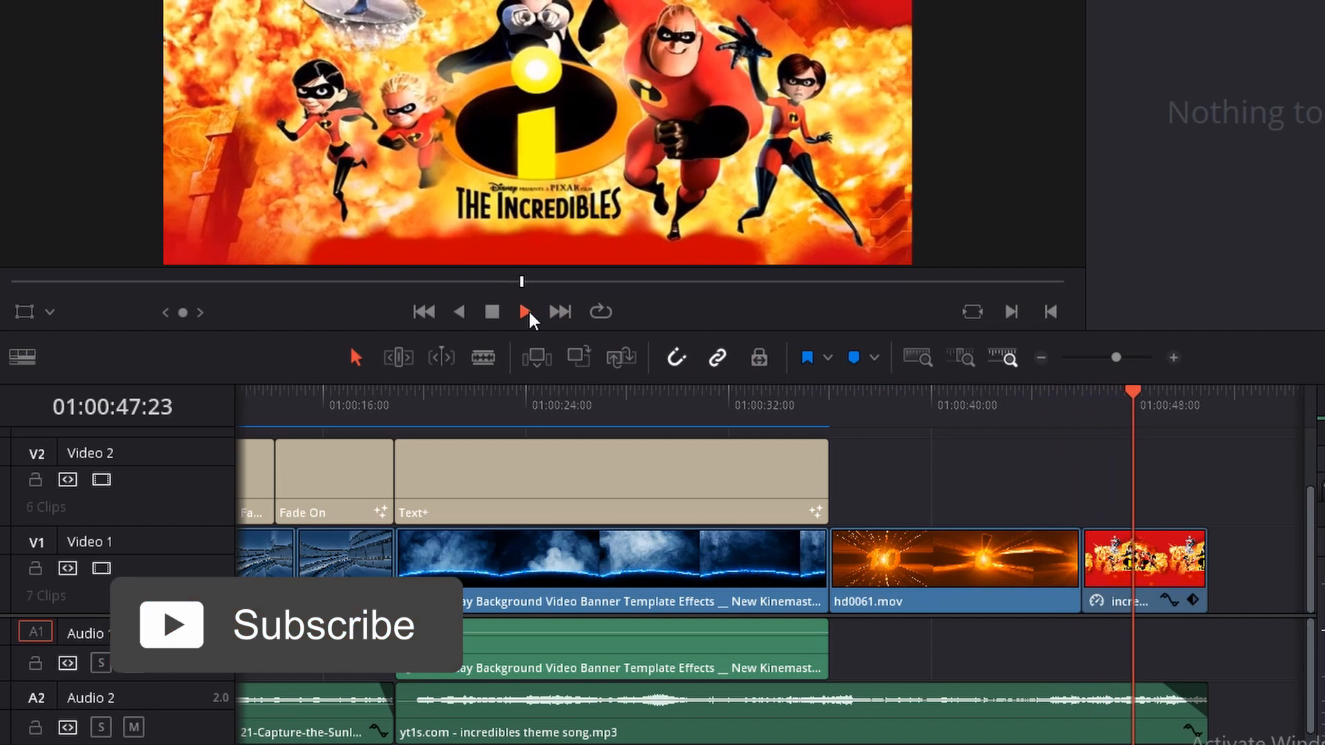
left_click(523, 312)
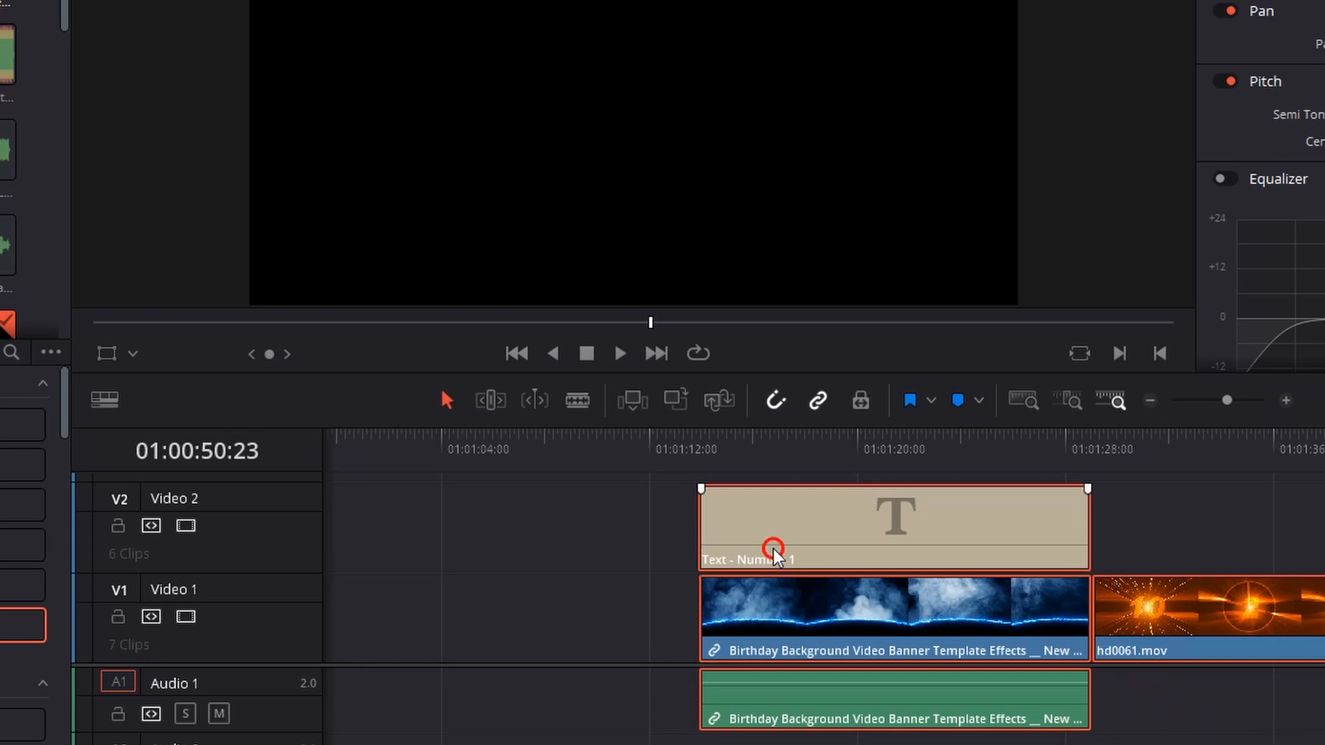
- Place the Number 1 title, birthday background and hd0061 clips right after the Incredibles clip
left_click_drag(773, 549, 397, 549)
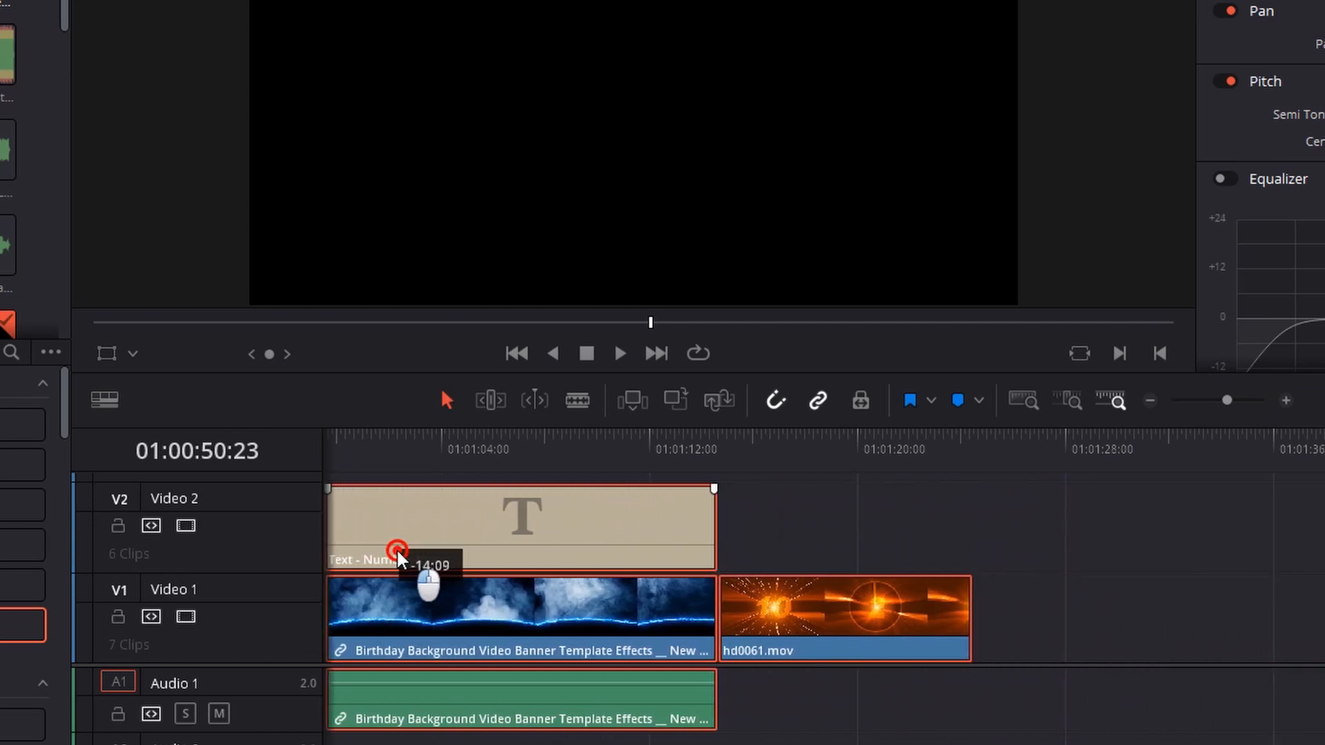
left_click_drag(401, 549, 778, 592)
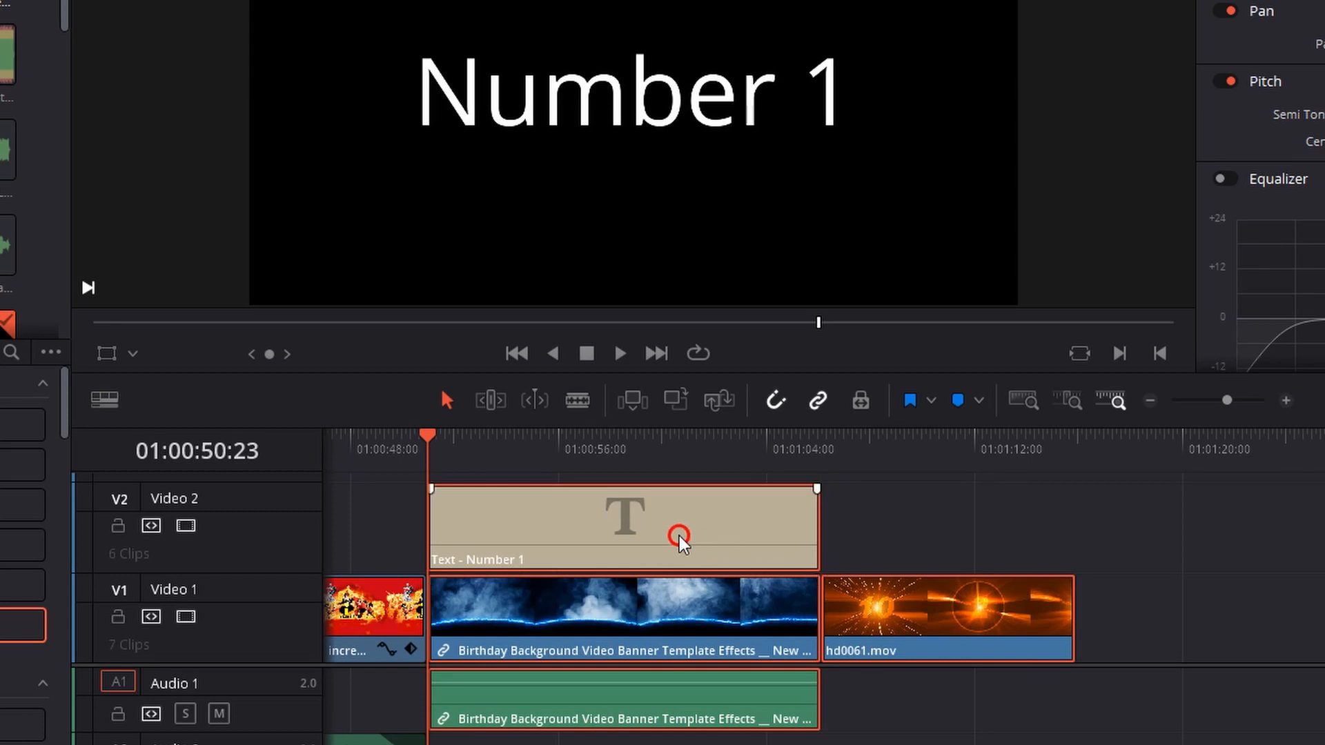
- Copy the Number 1 title, background and audio clips and paste-insert them past hd0061.mov
right_click(681, 534)
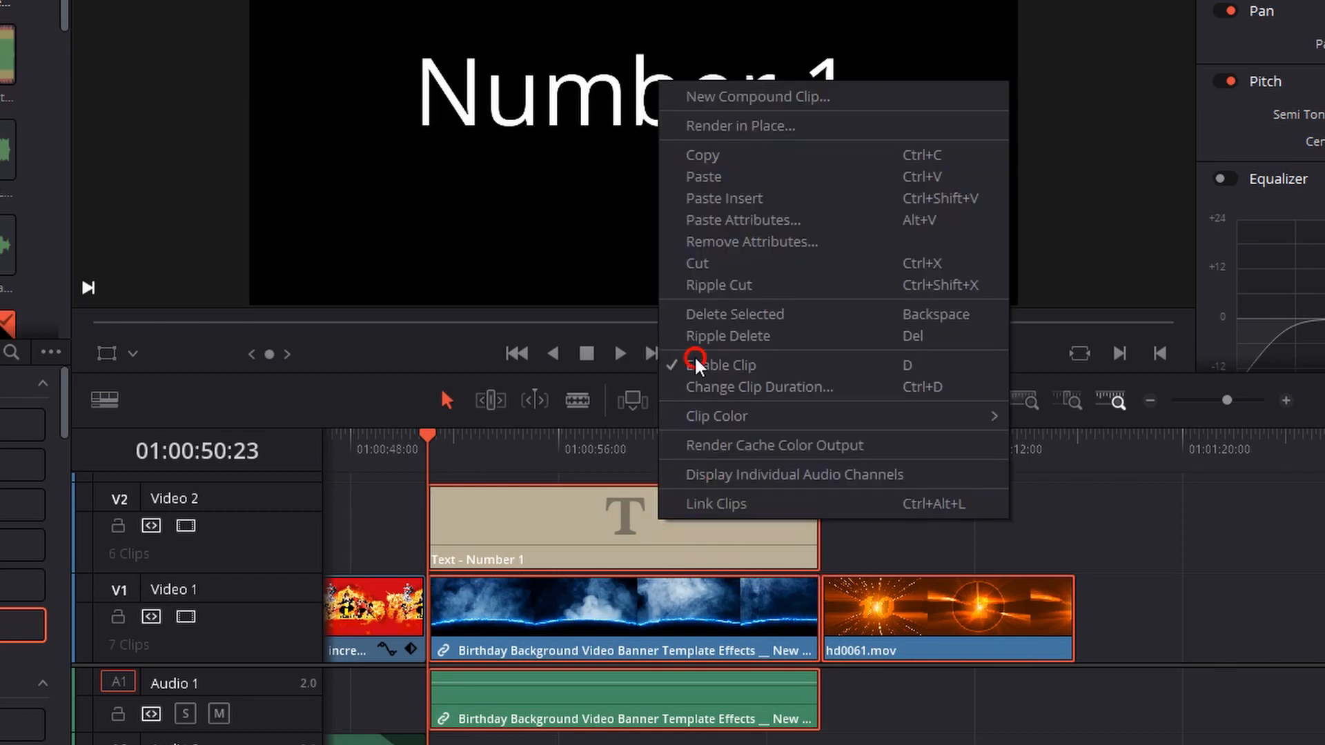
mouse_move(716, 172)
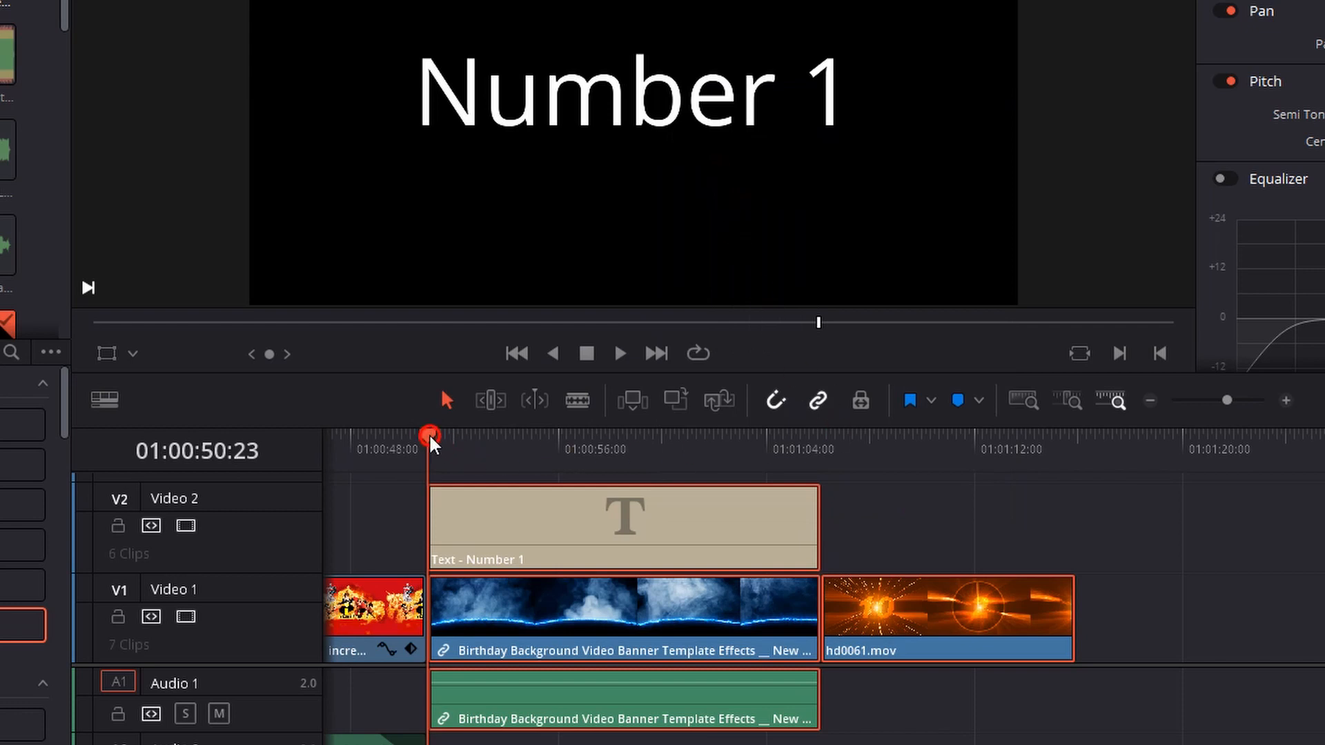
left_click(1050, 448)
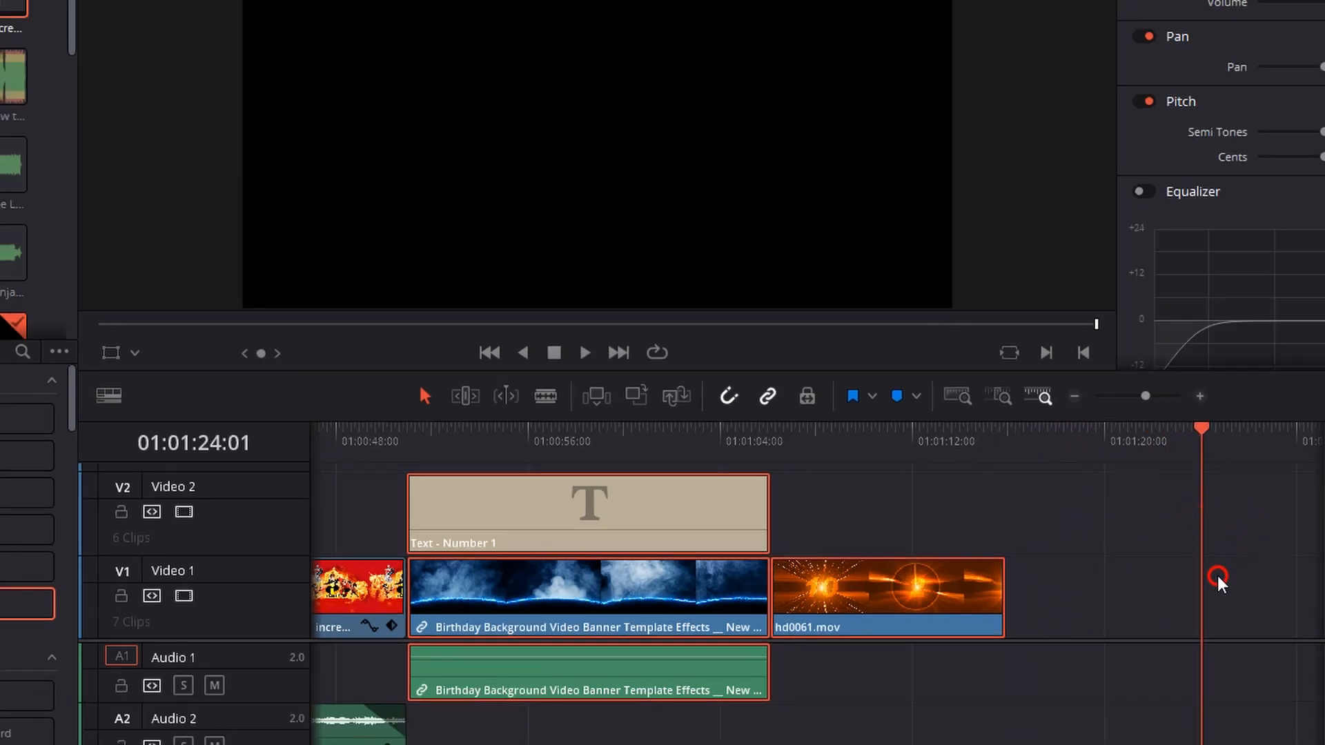
right_click(1219, 583)
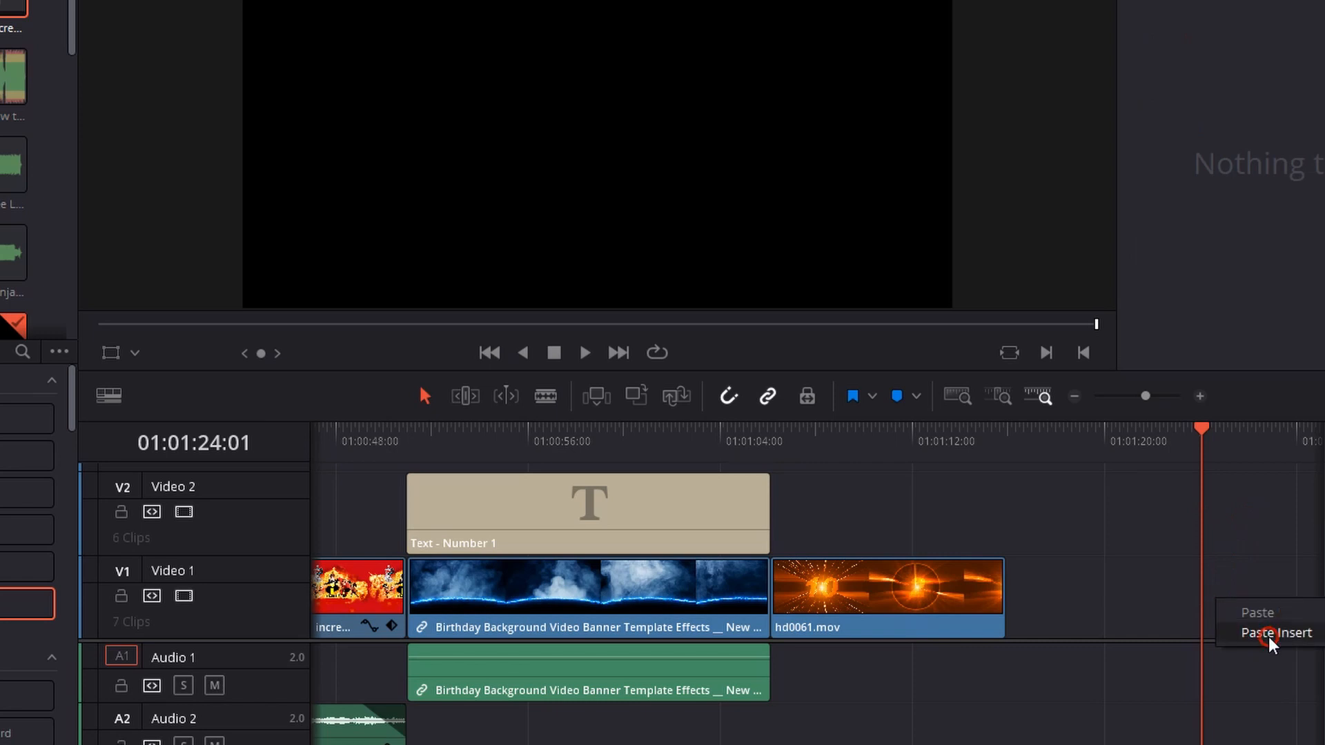
left_click(1275, 632)
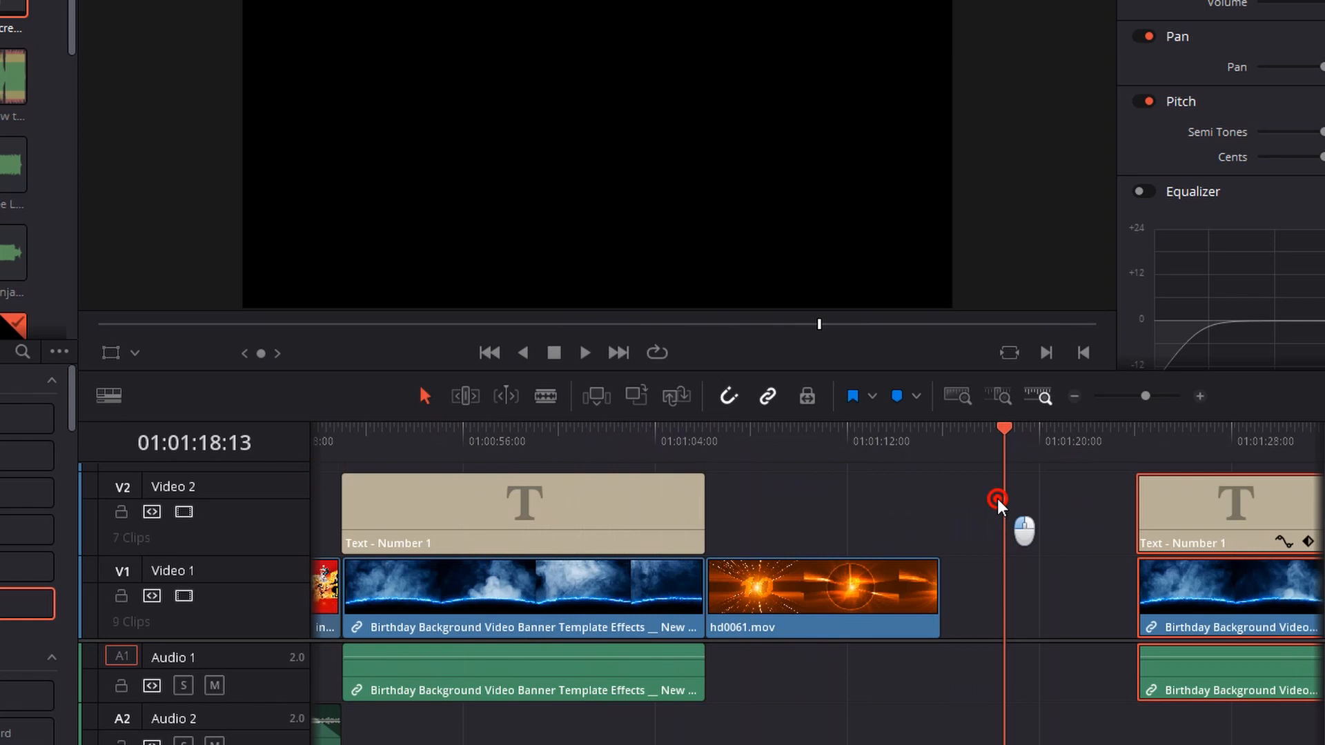
left_click_drag(1003, 498, 952, 519)
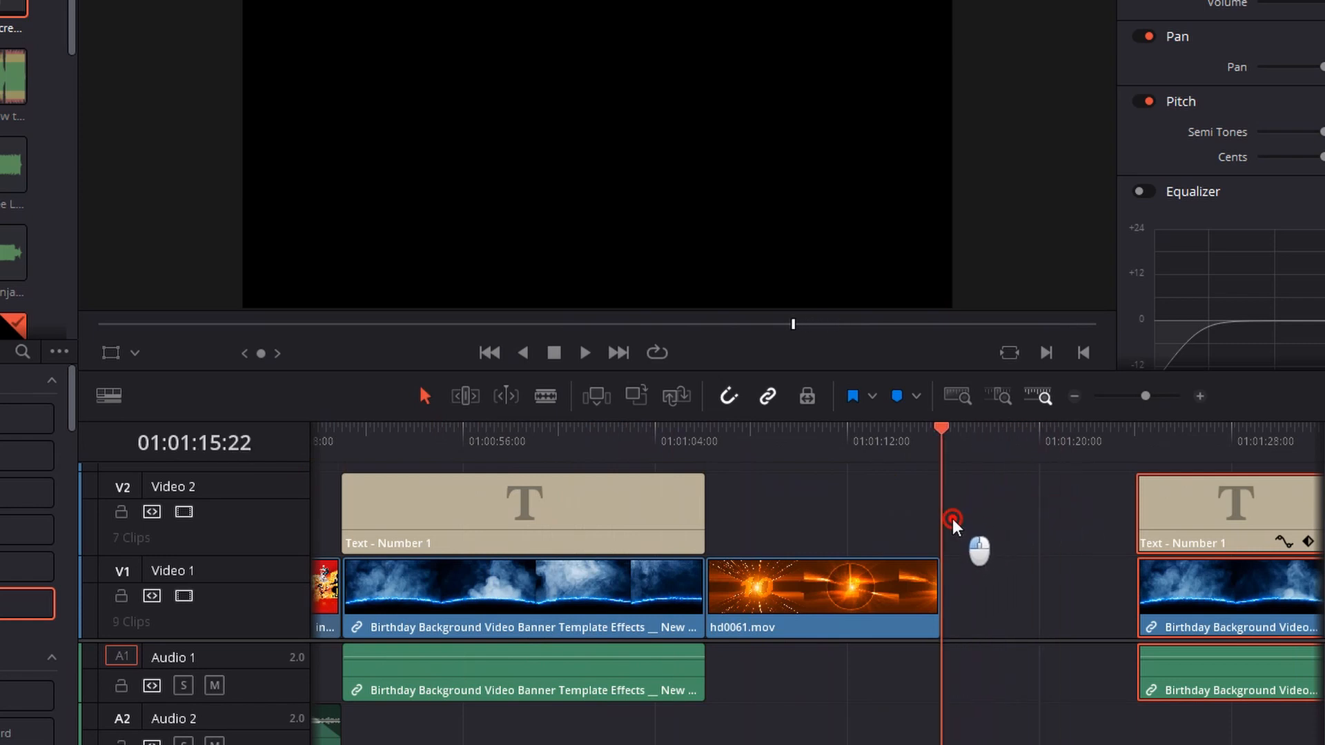